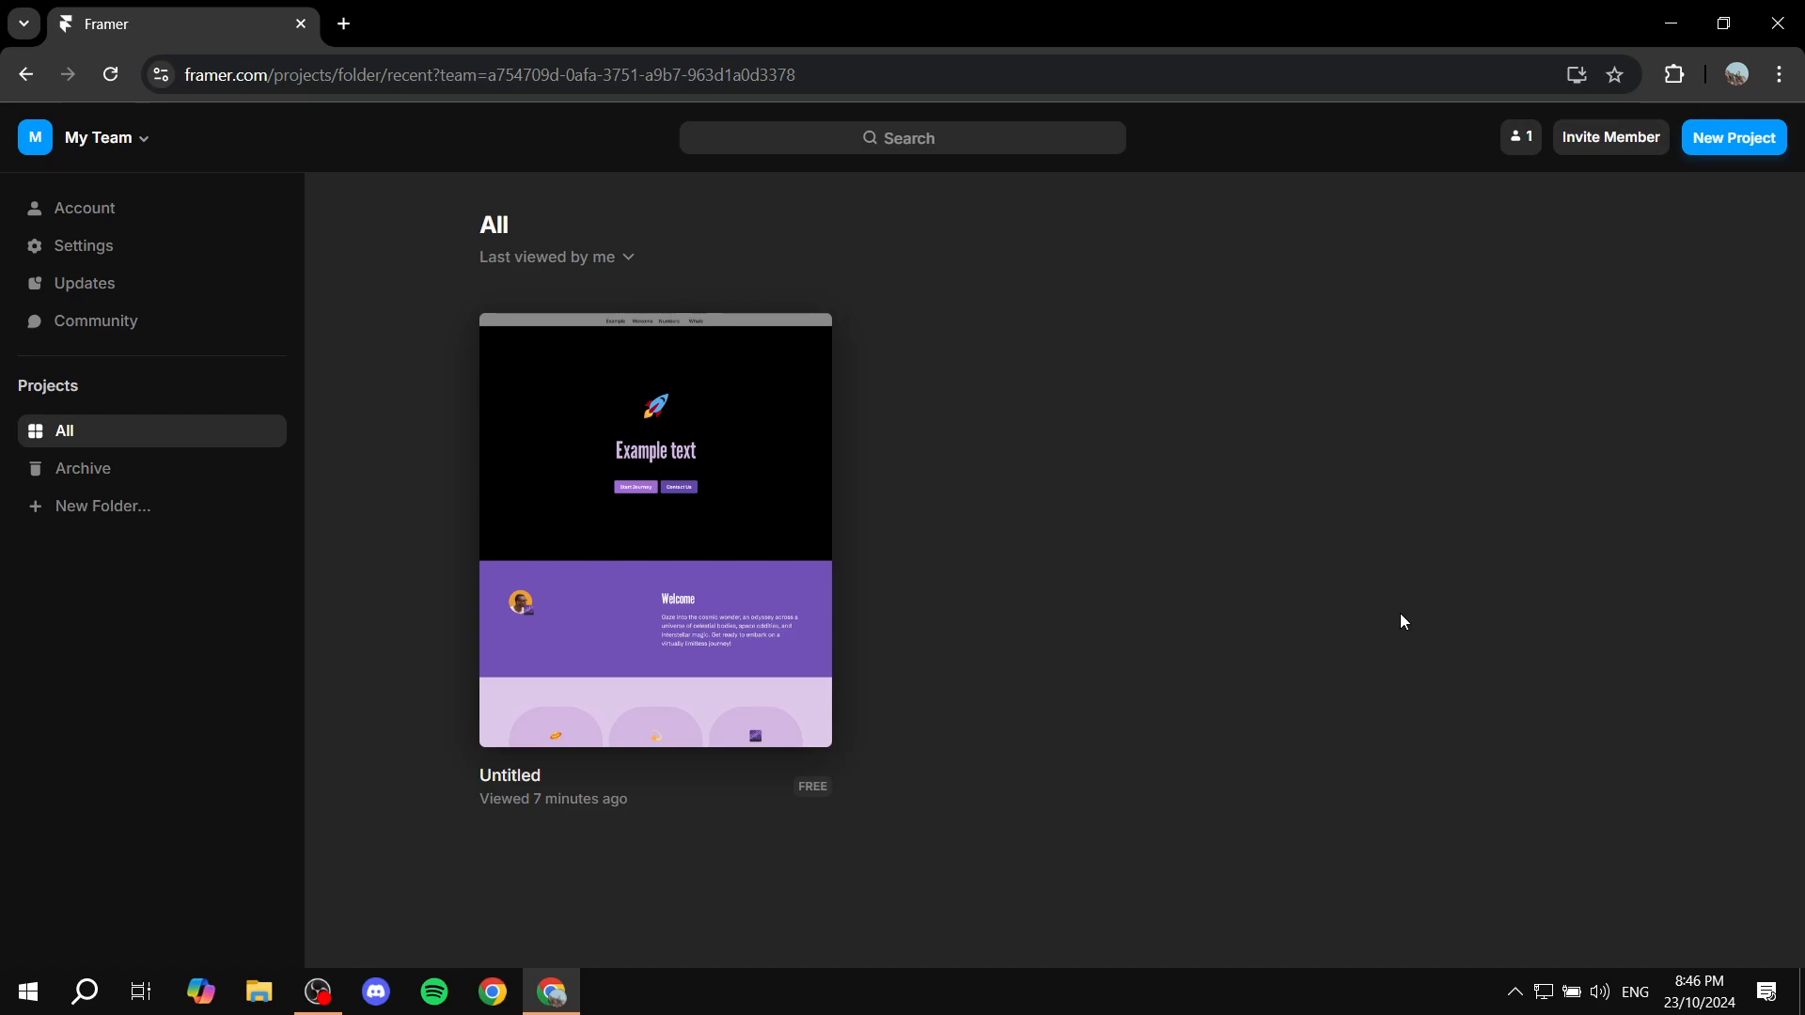
mouse_move(1182, 859)
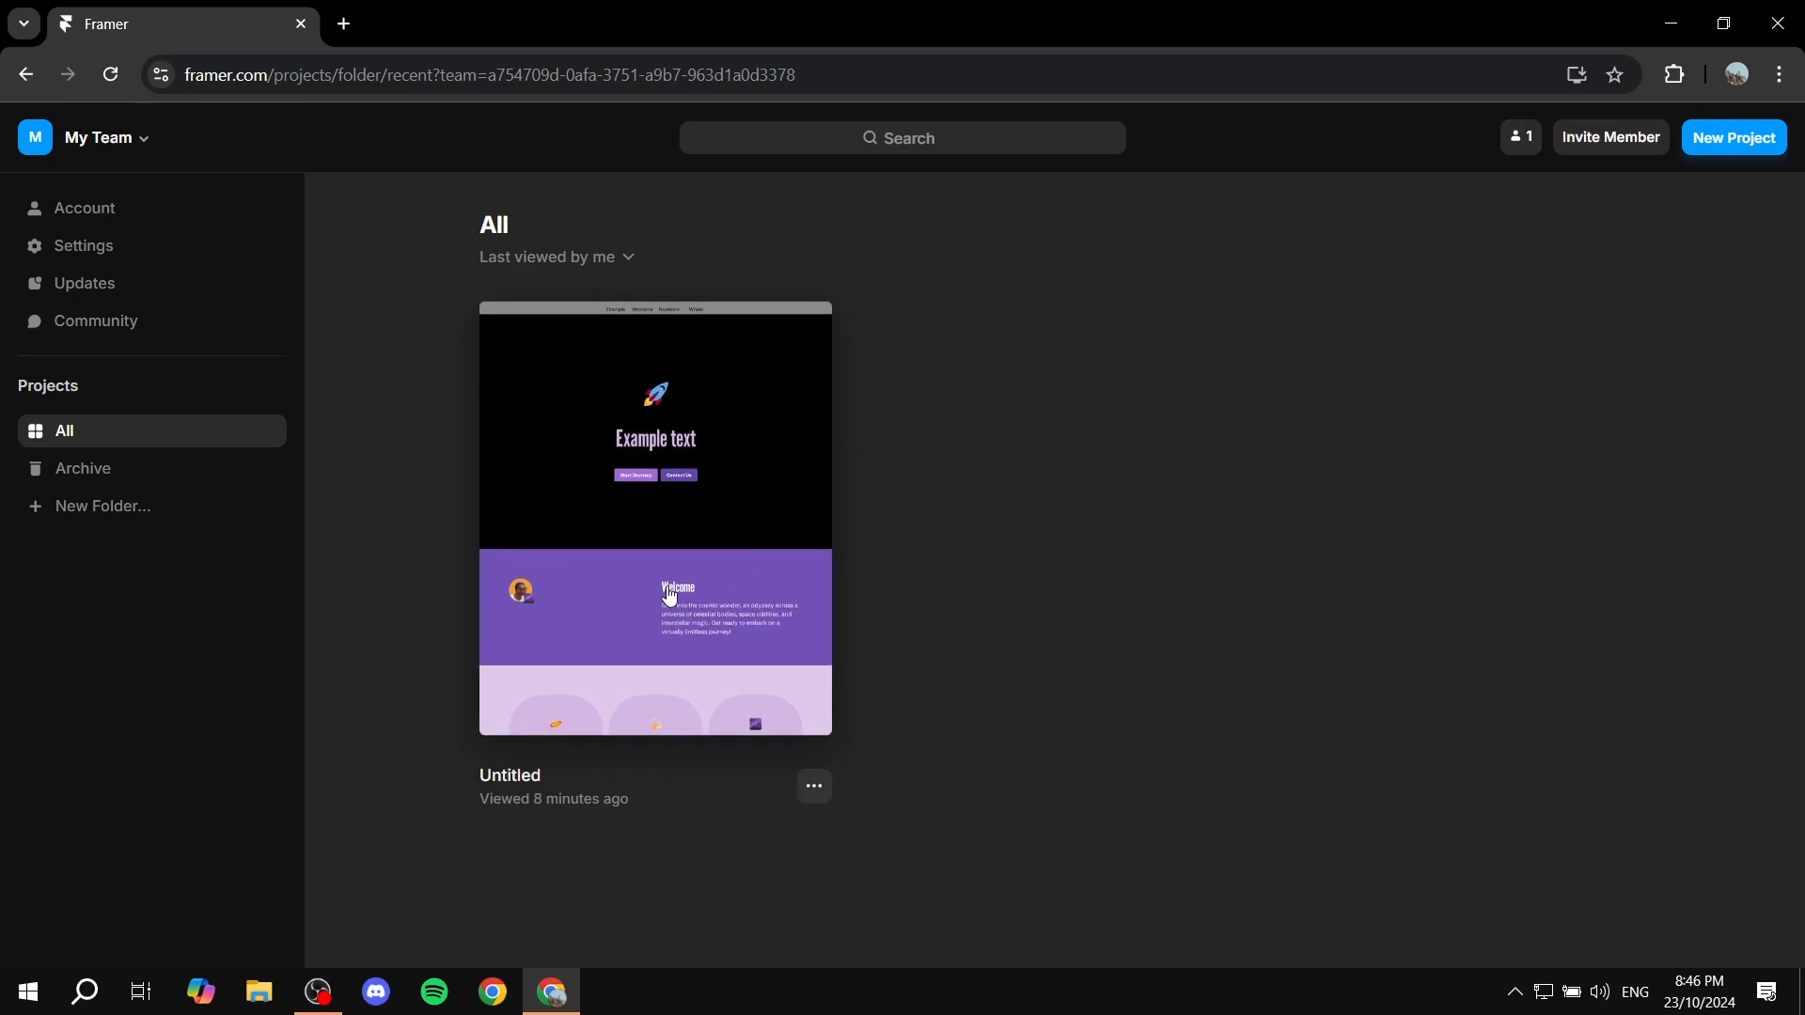
- Open the Untitled project and create a new blank page renamed /PDF
click(654, 519)
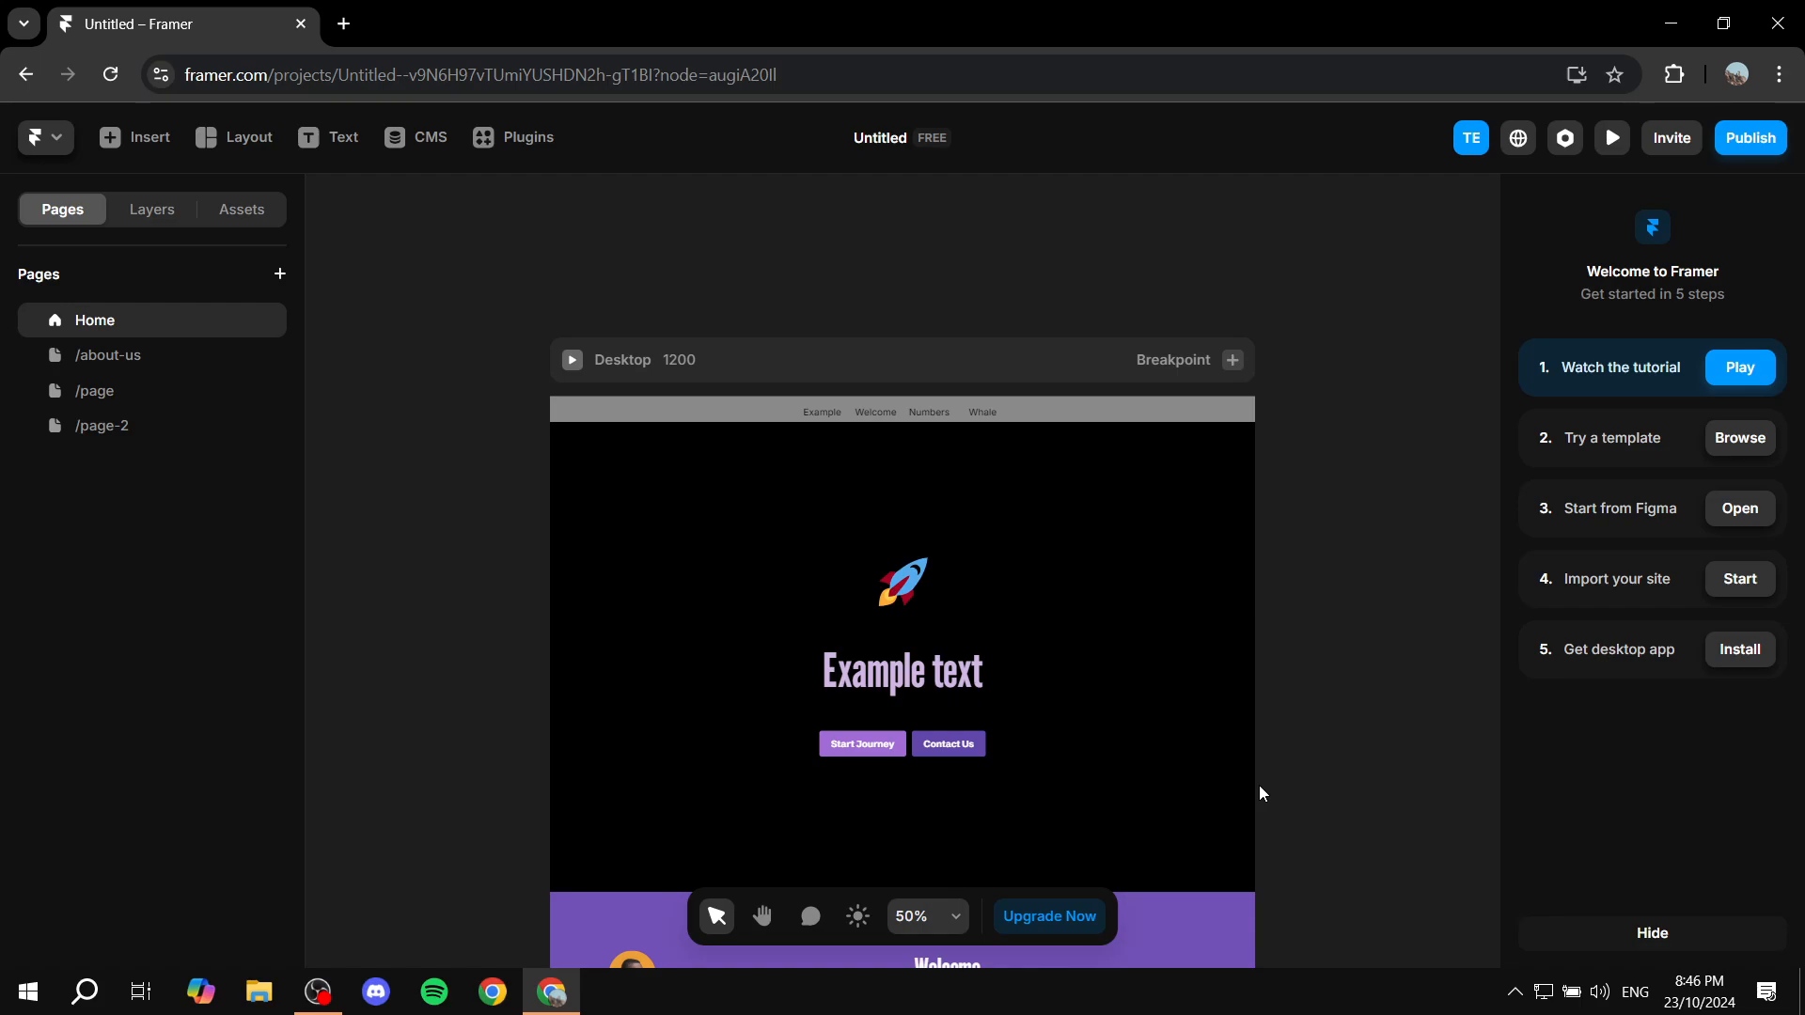
scroll(down, 3)
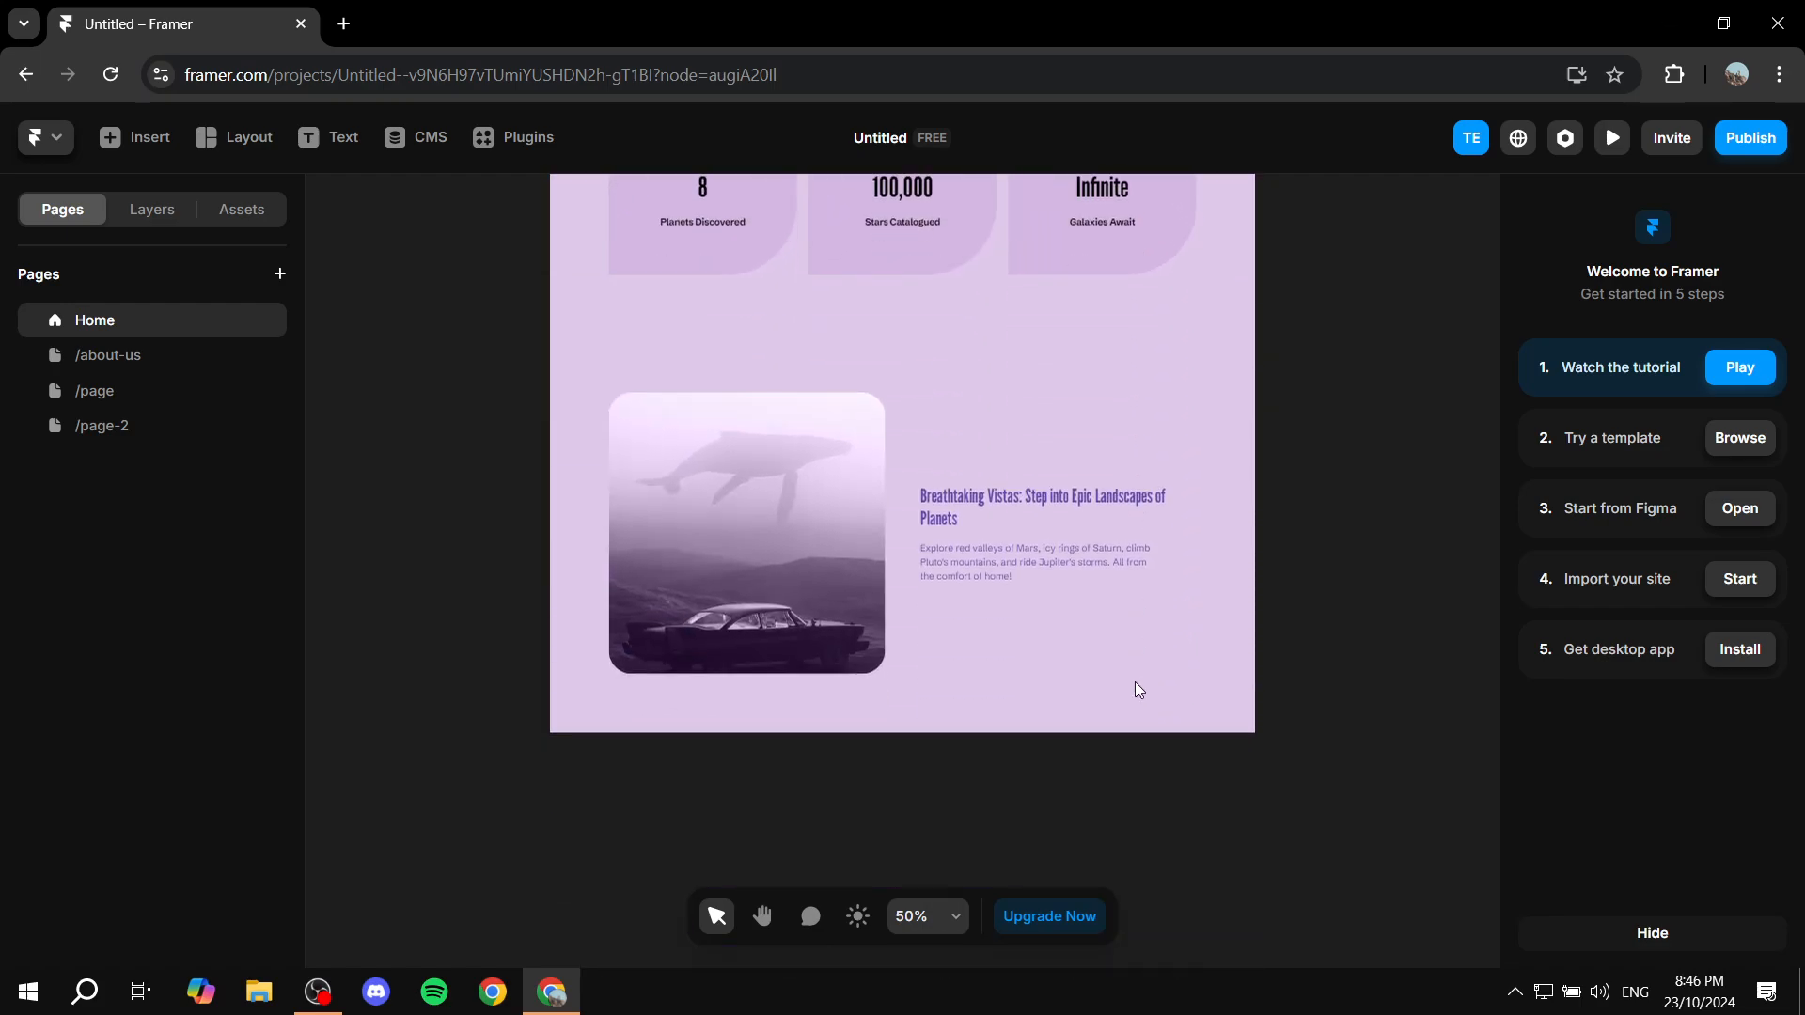
mouse_move(102, 427)
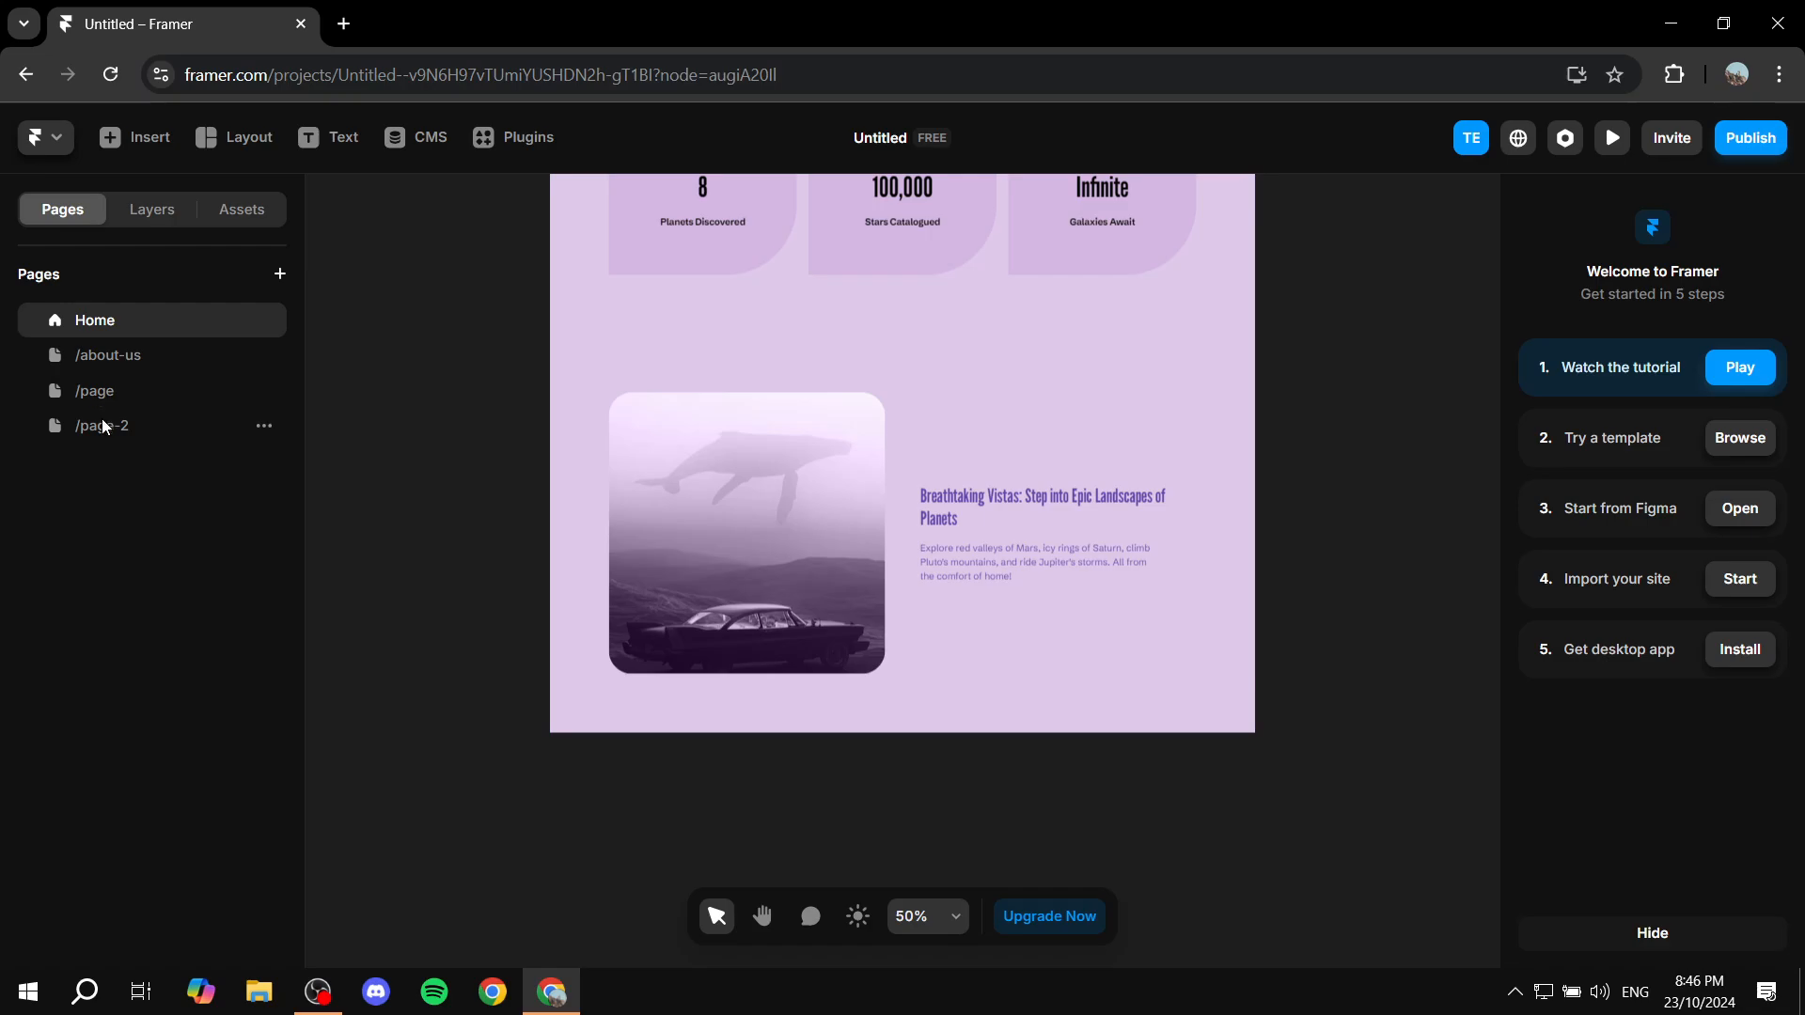
click(278, 274)
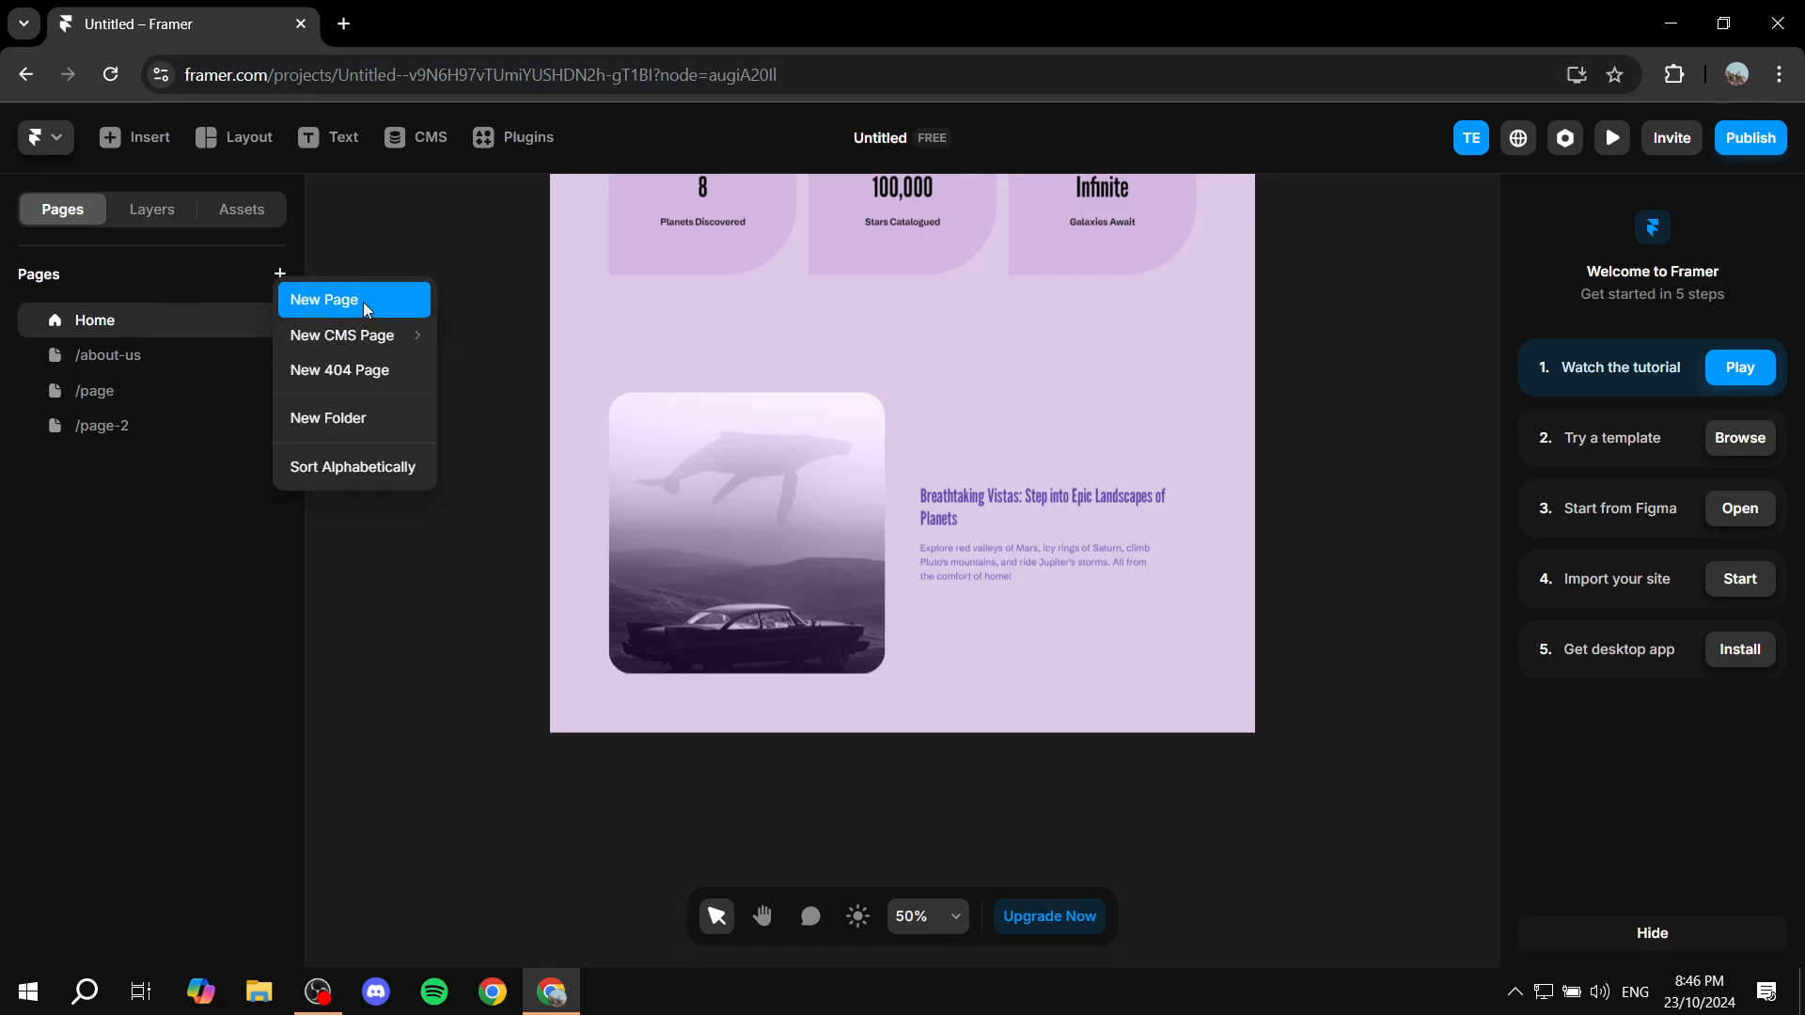
click(323, 299)
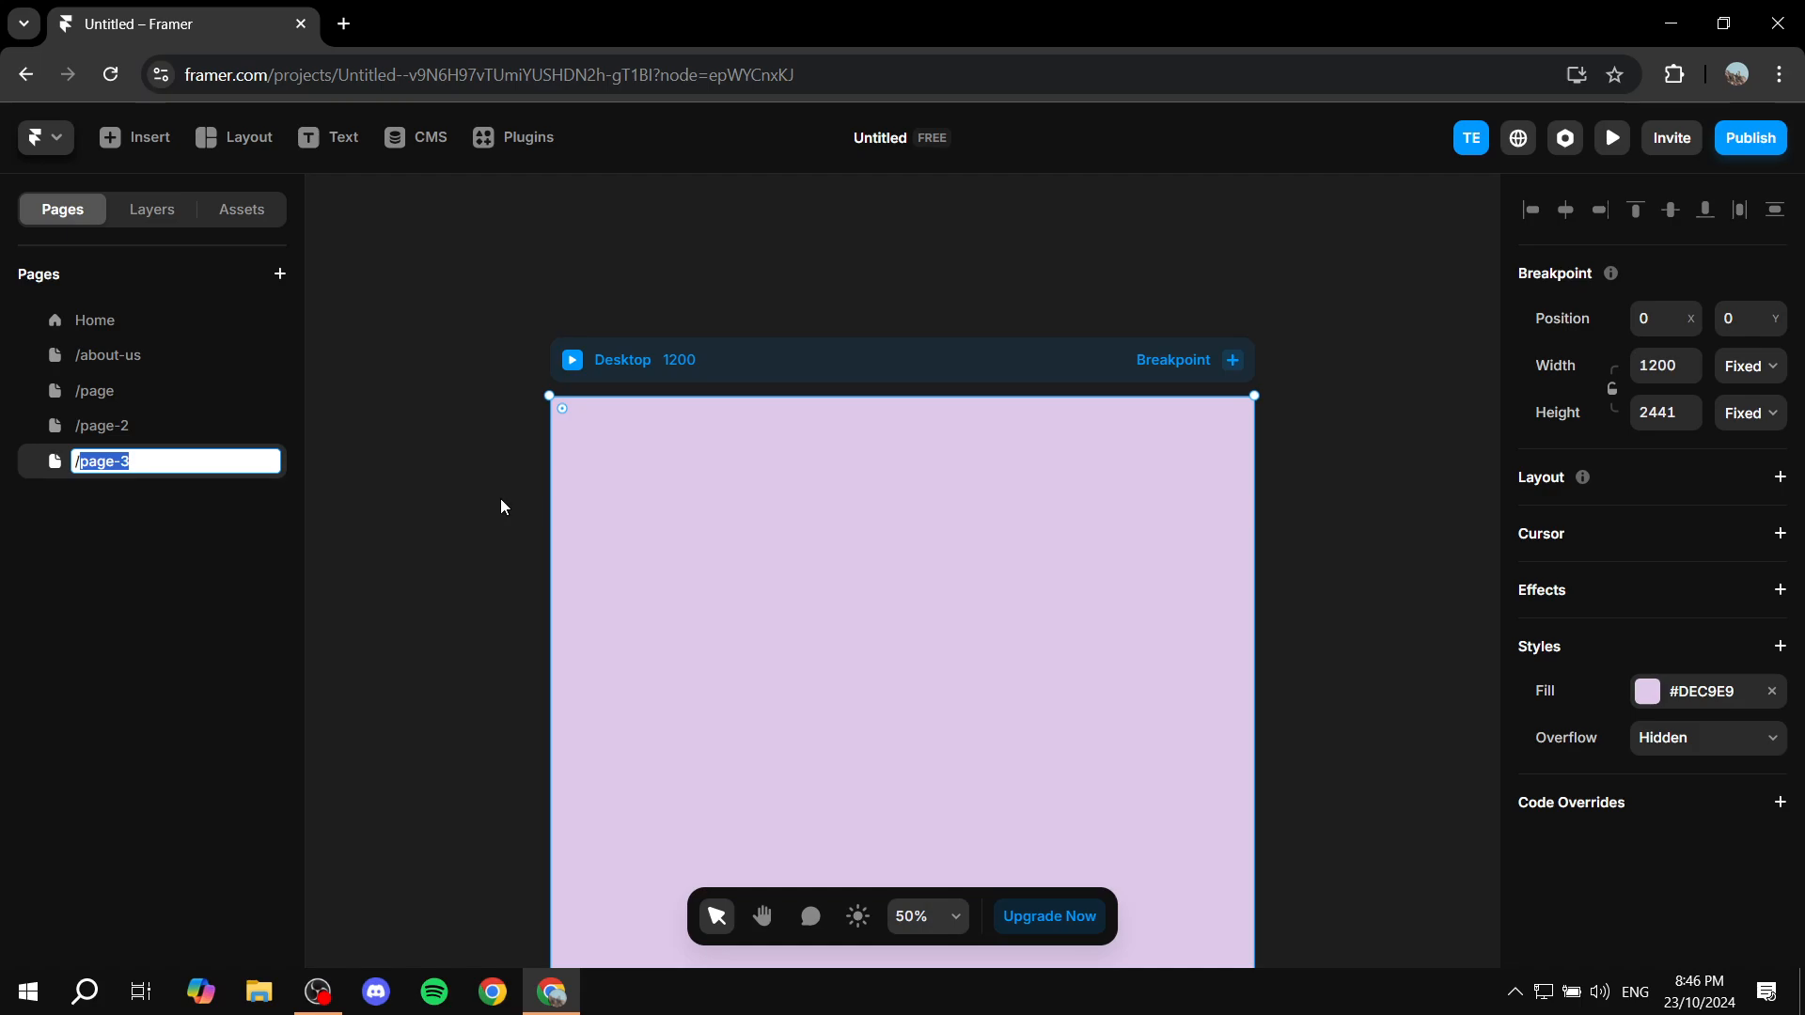
text(/PDF)
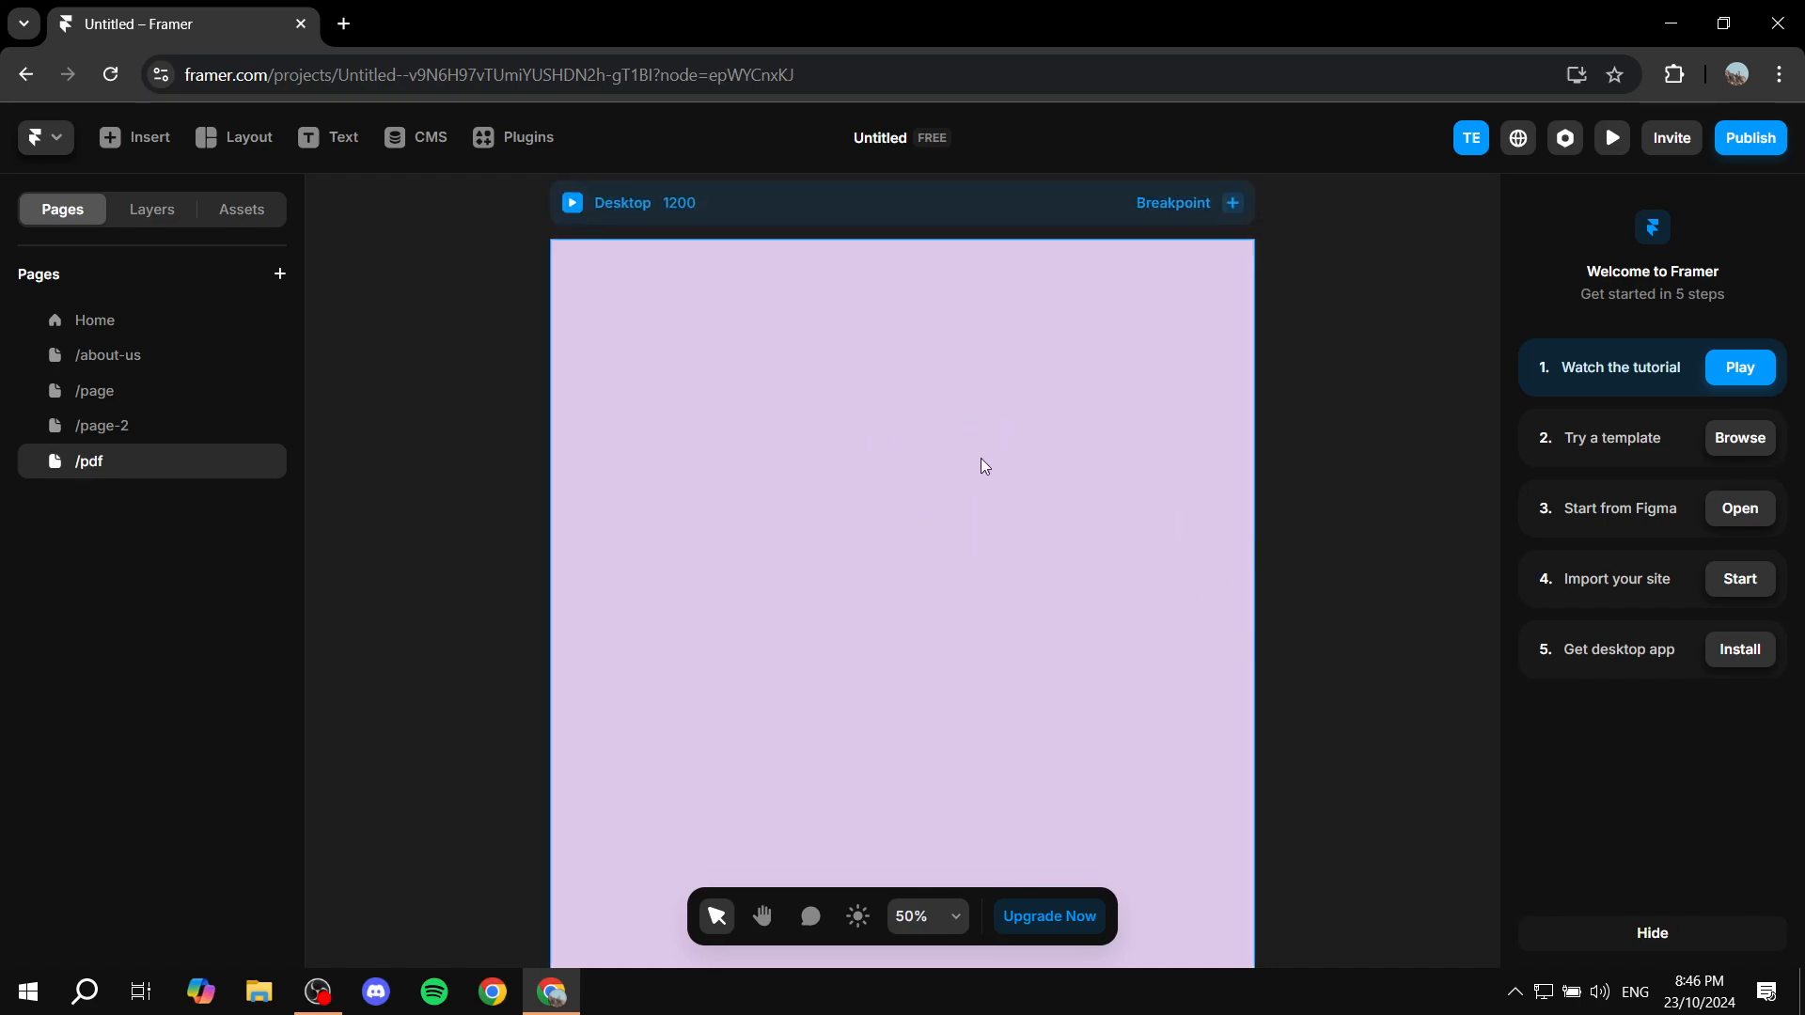
mouse_move(886, 451)
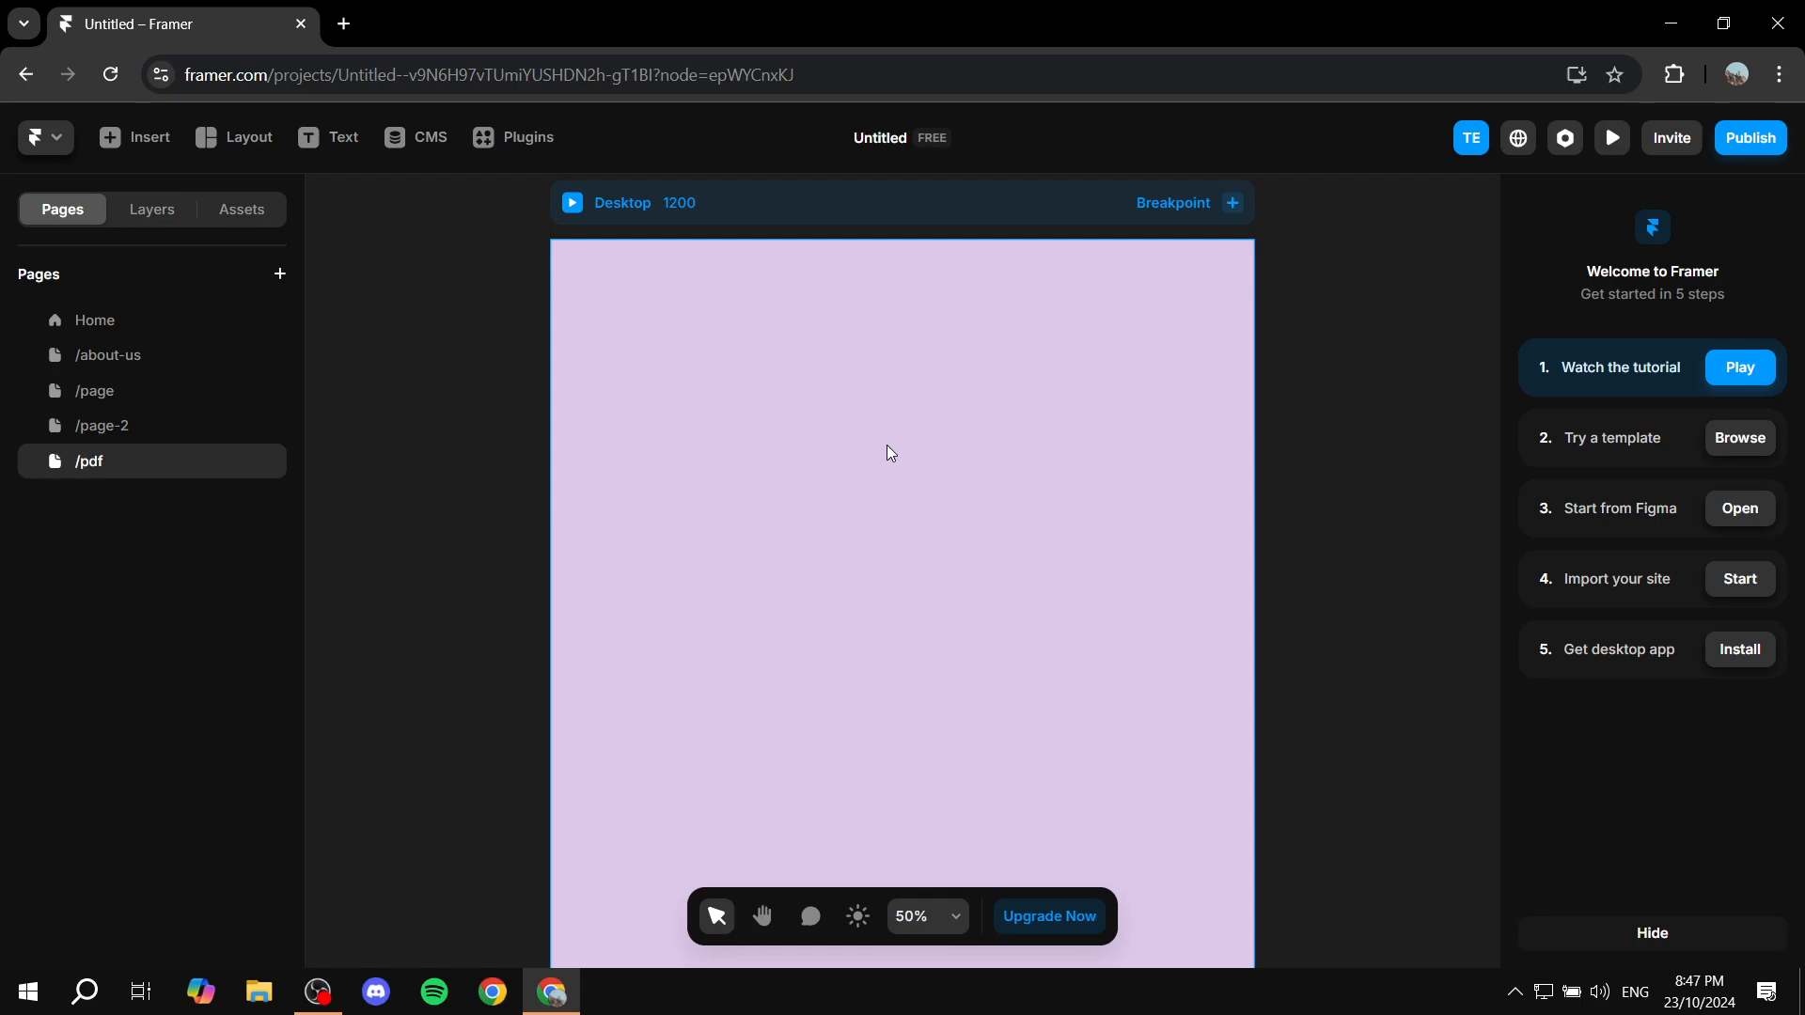
mouse_move(565, 438)
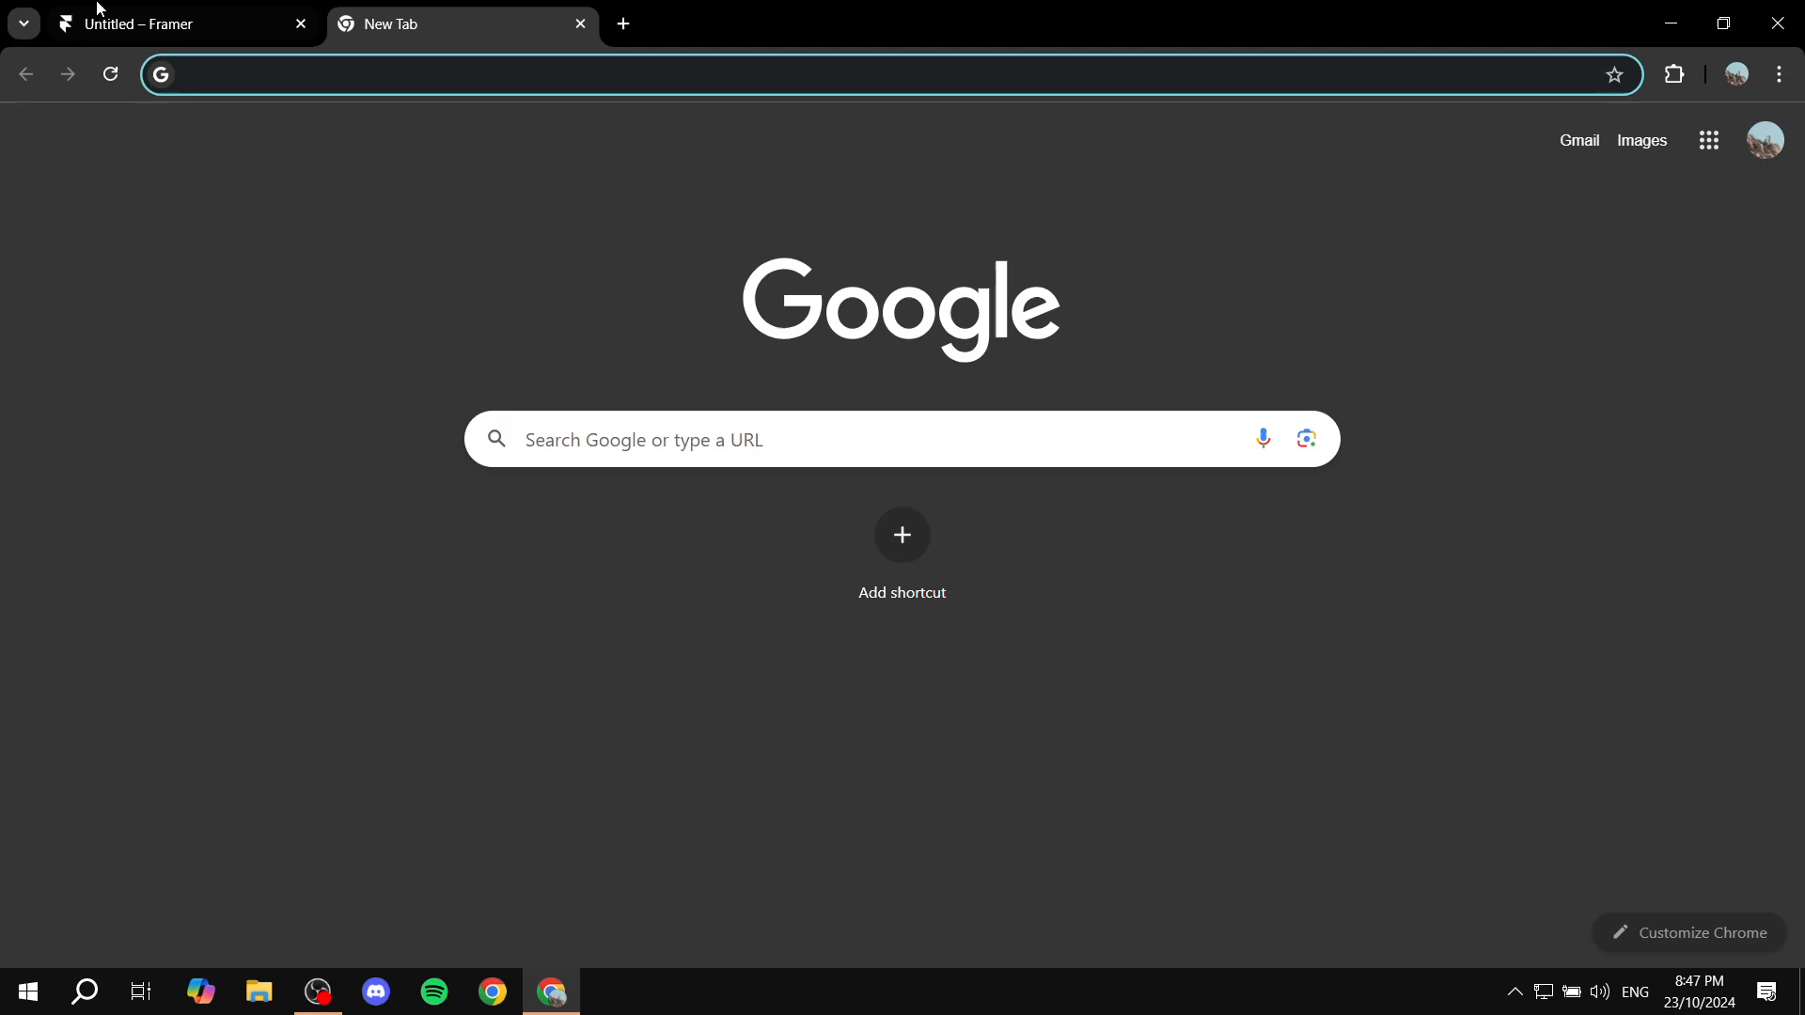
- Load elfsight.com in the new Chrome tab next to the Framer project
click(173, 23)
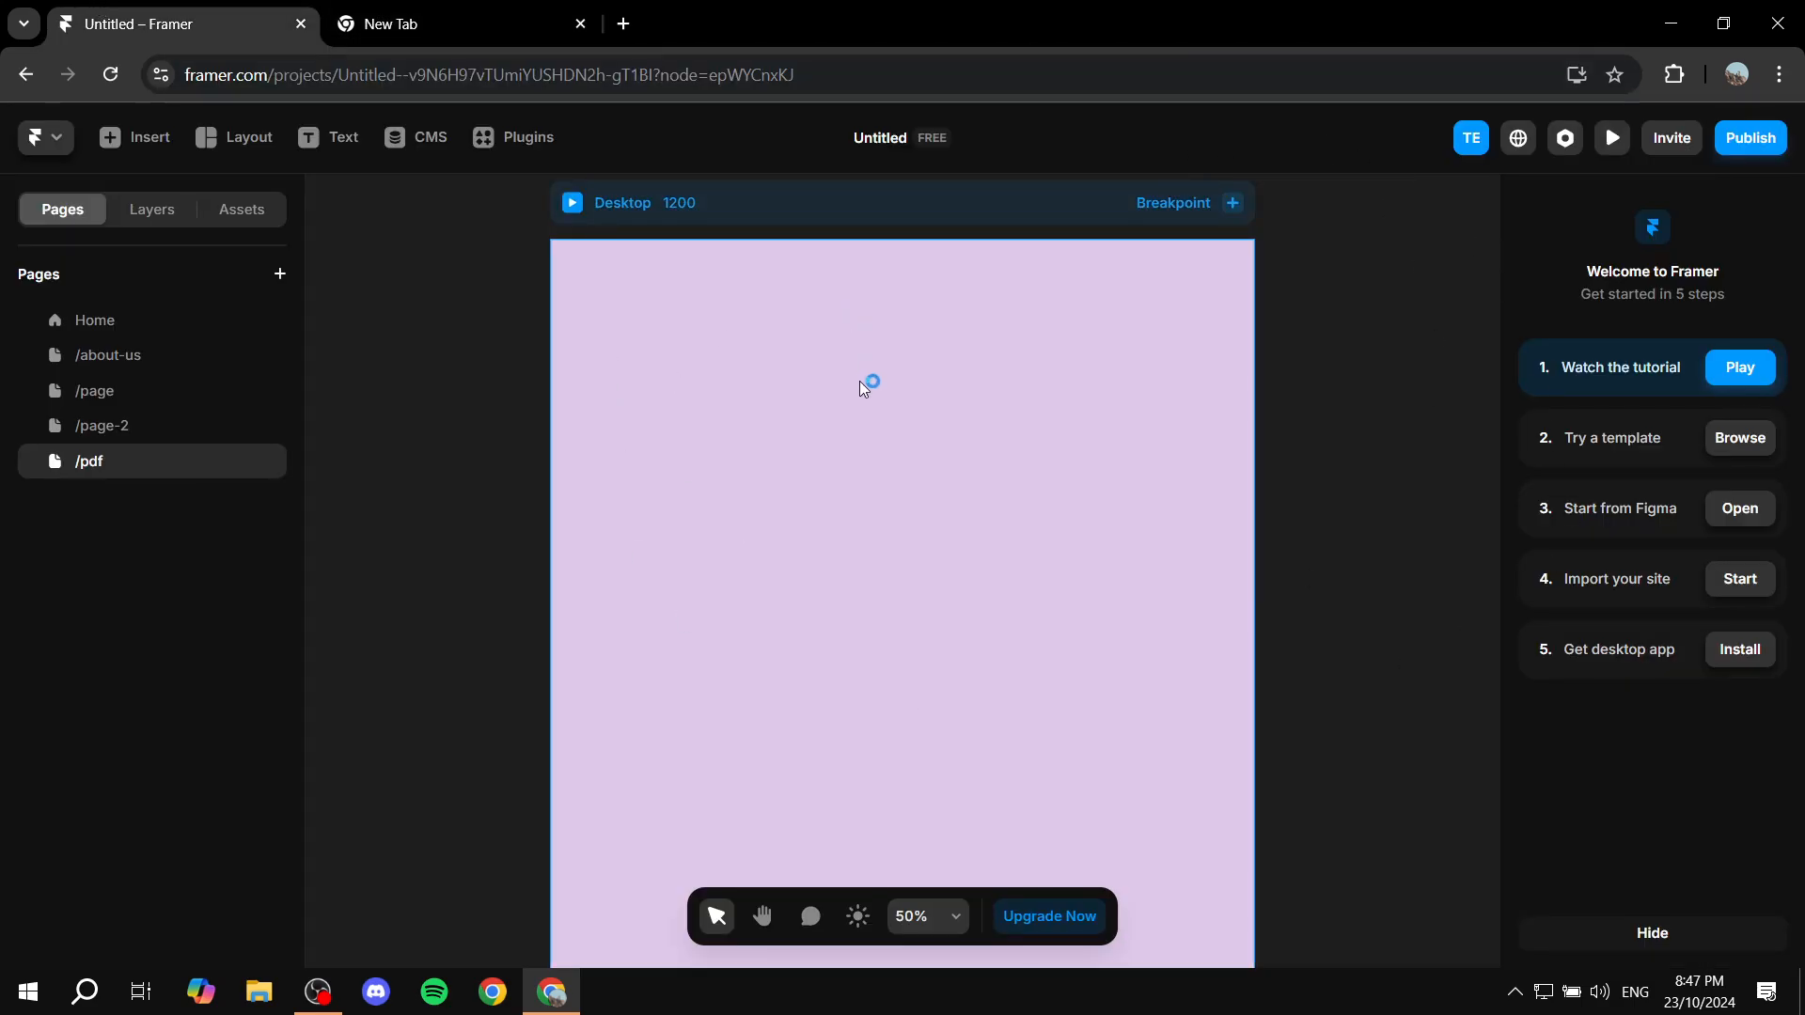
click(449, 22)
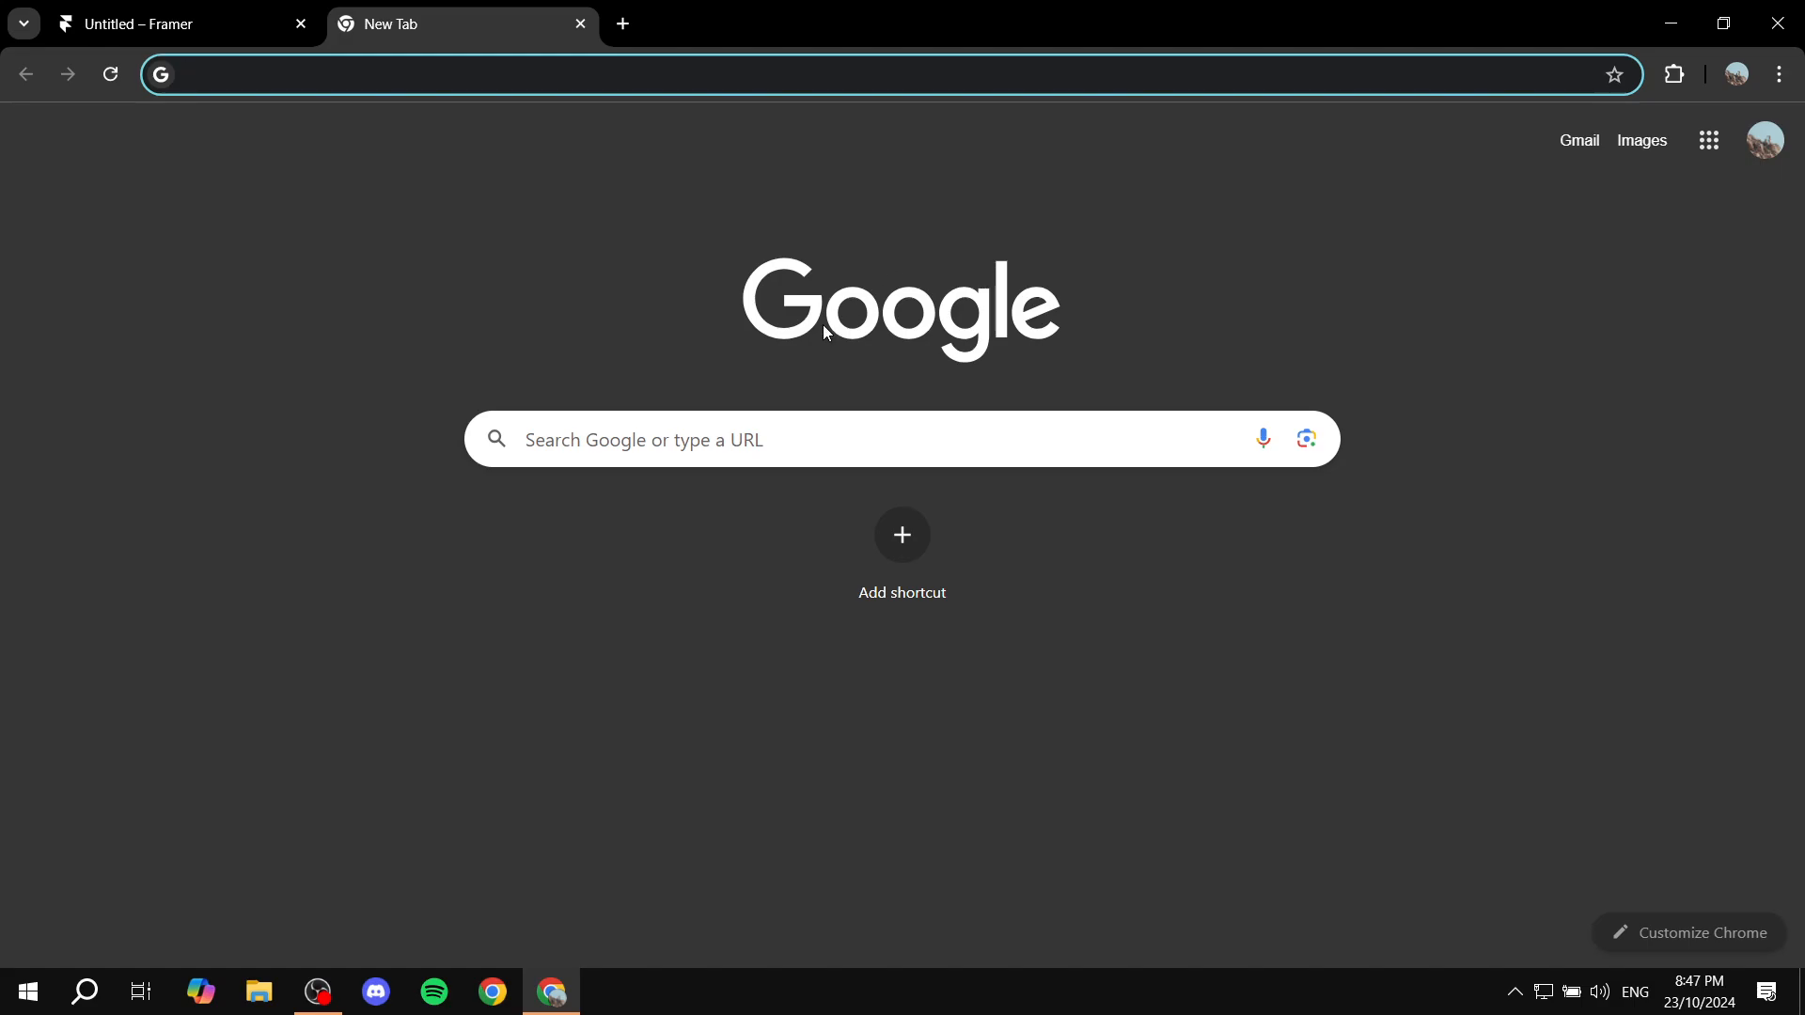
text(elfsight.com)
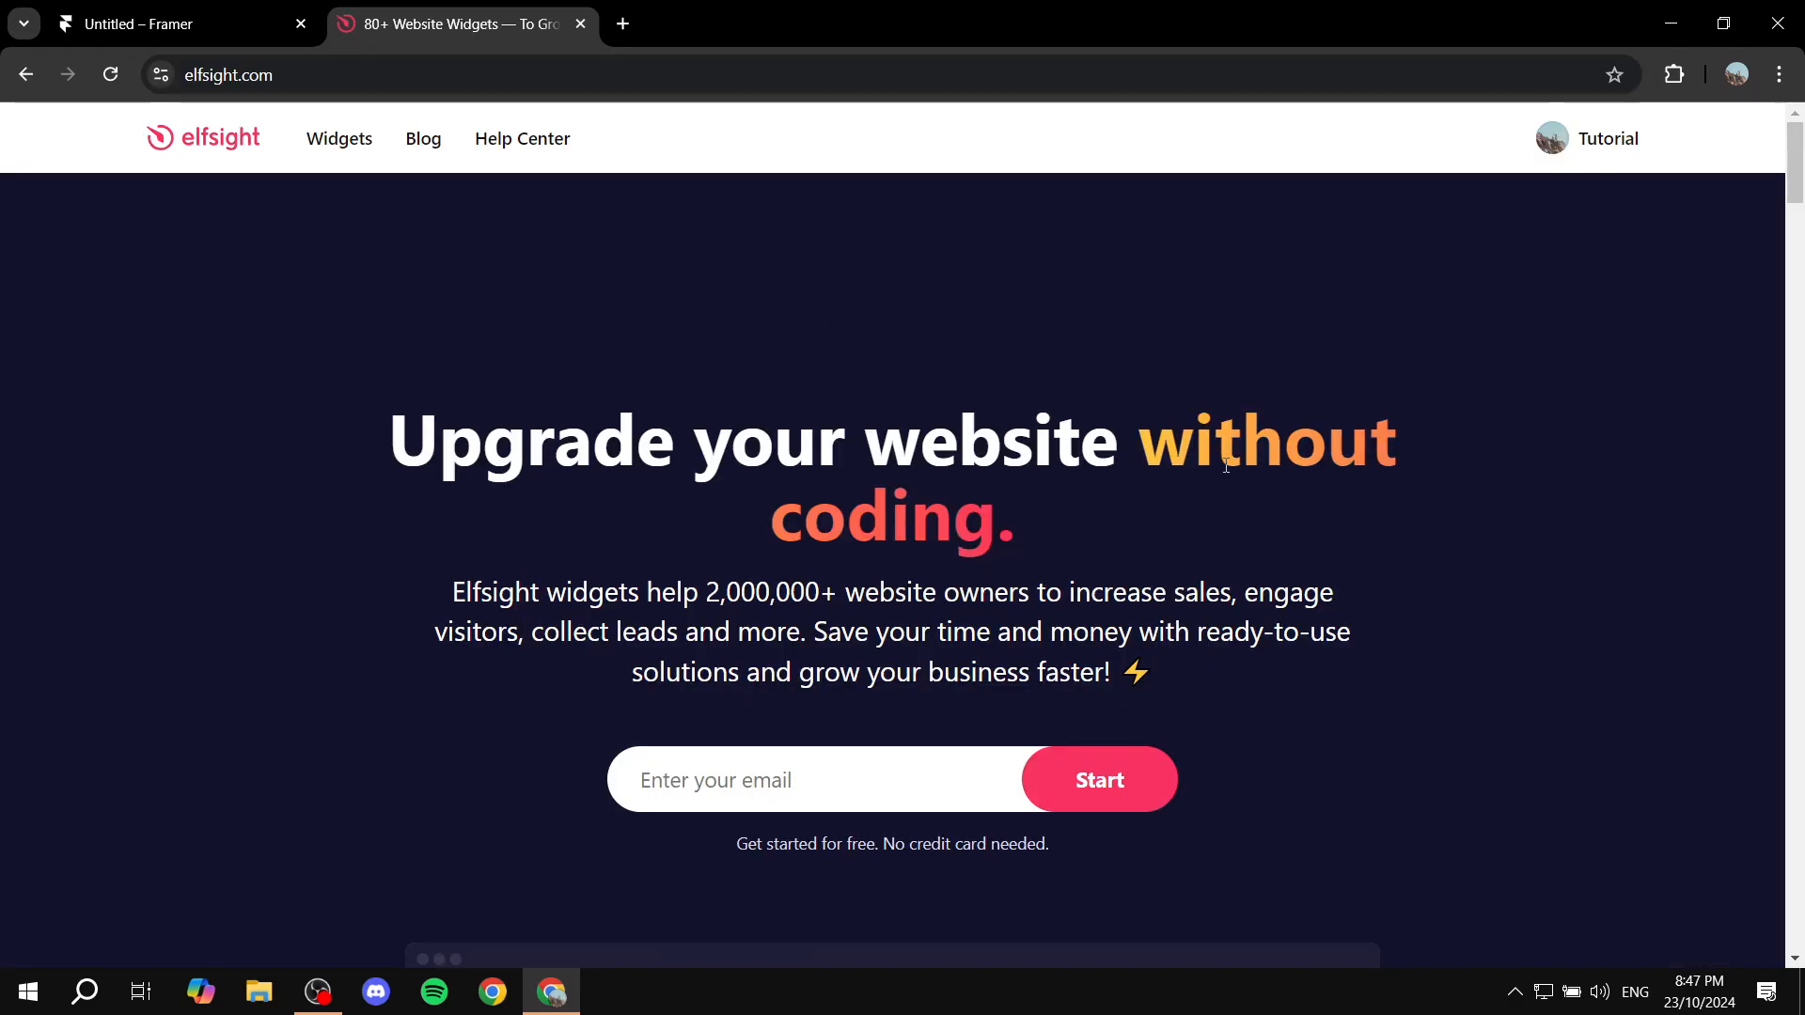
mouse_move(1259, 496)
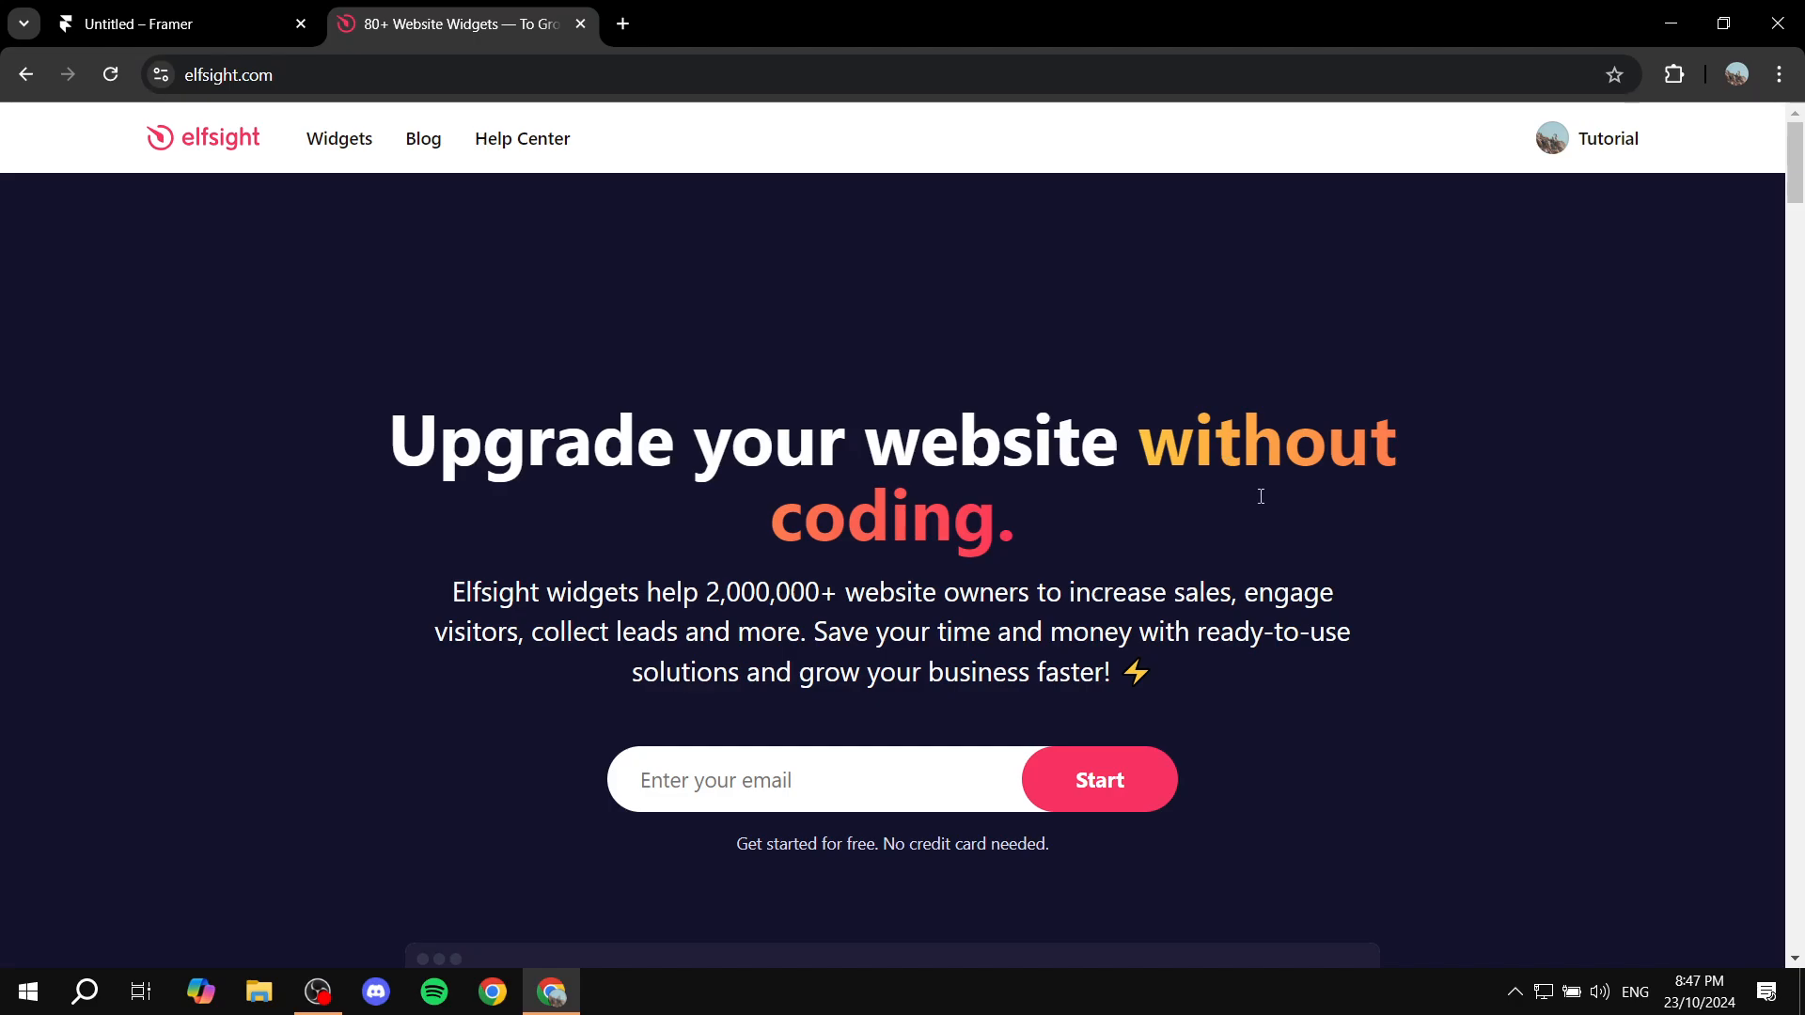
mouse_move(913, 773)
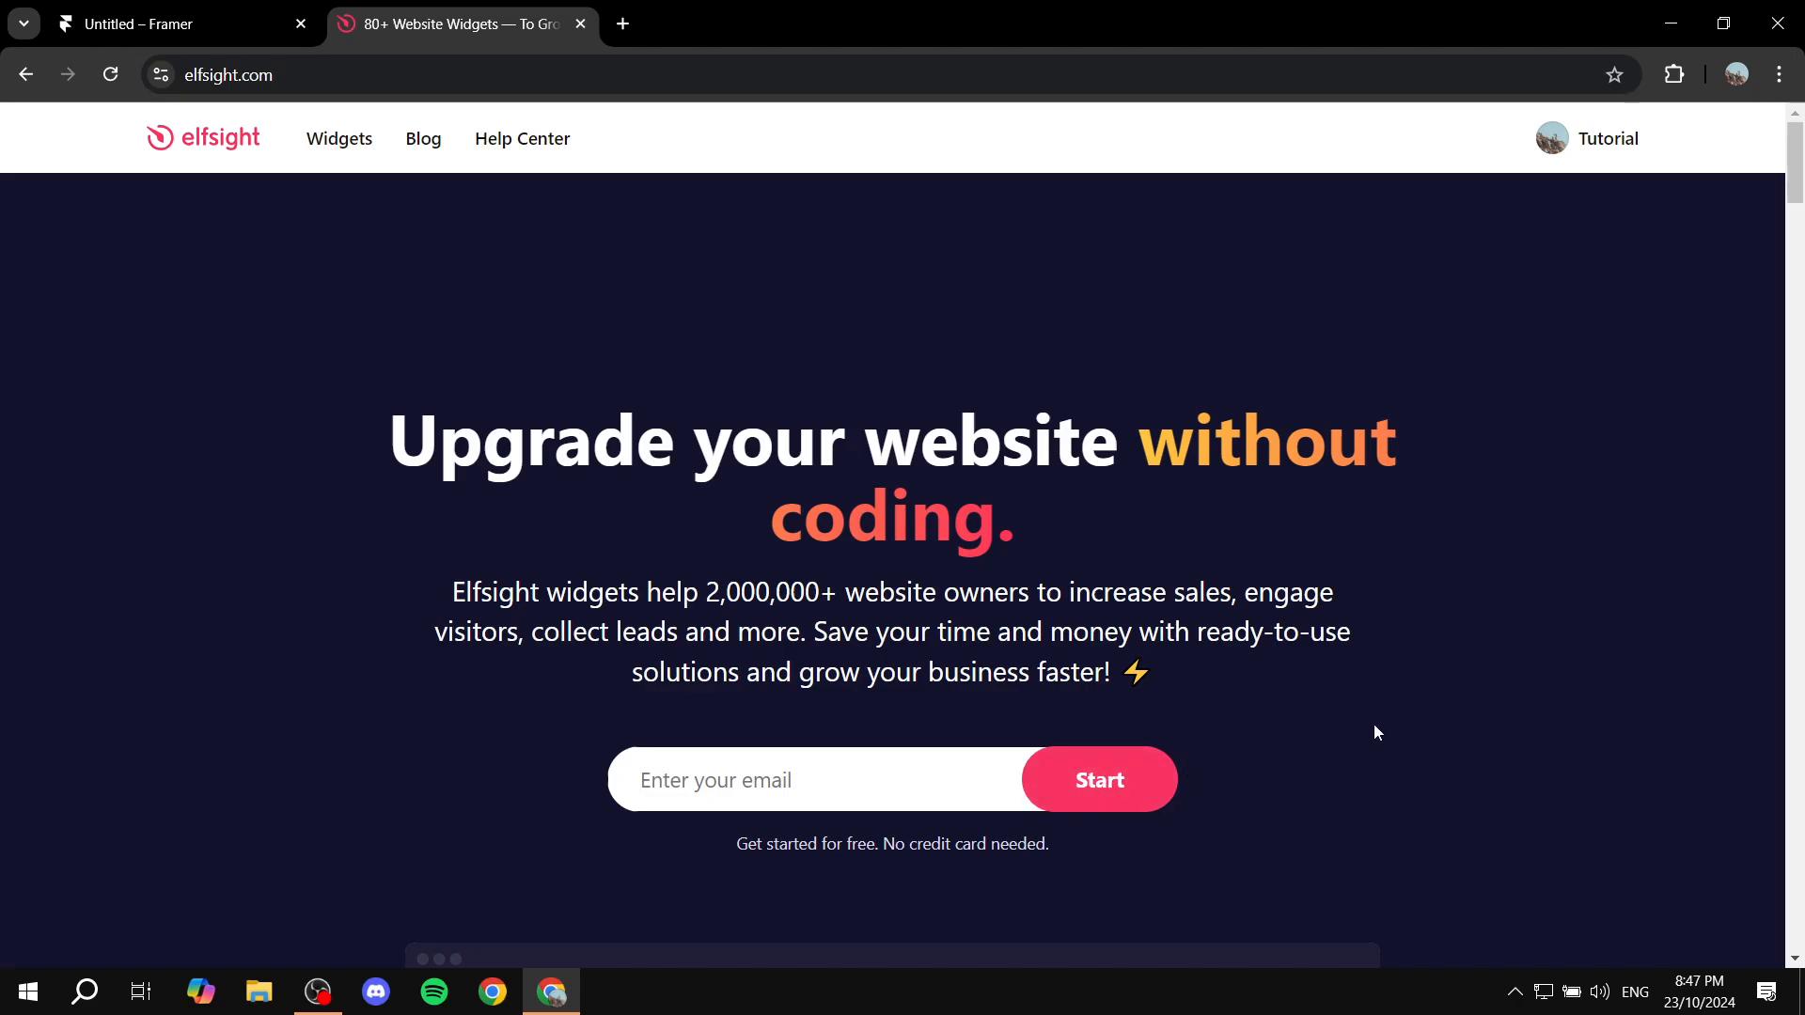
mouse_move(1428, 665)
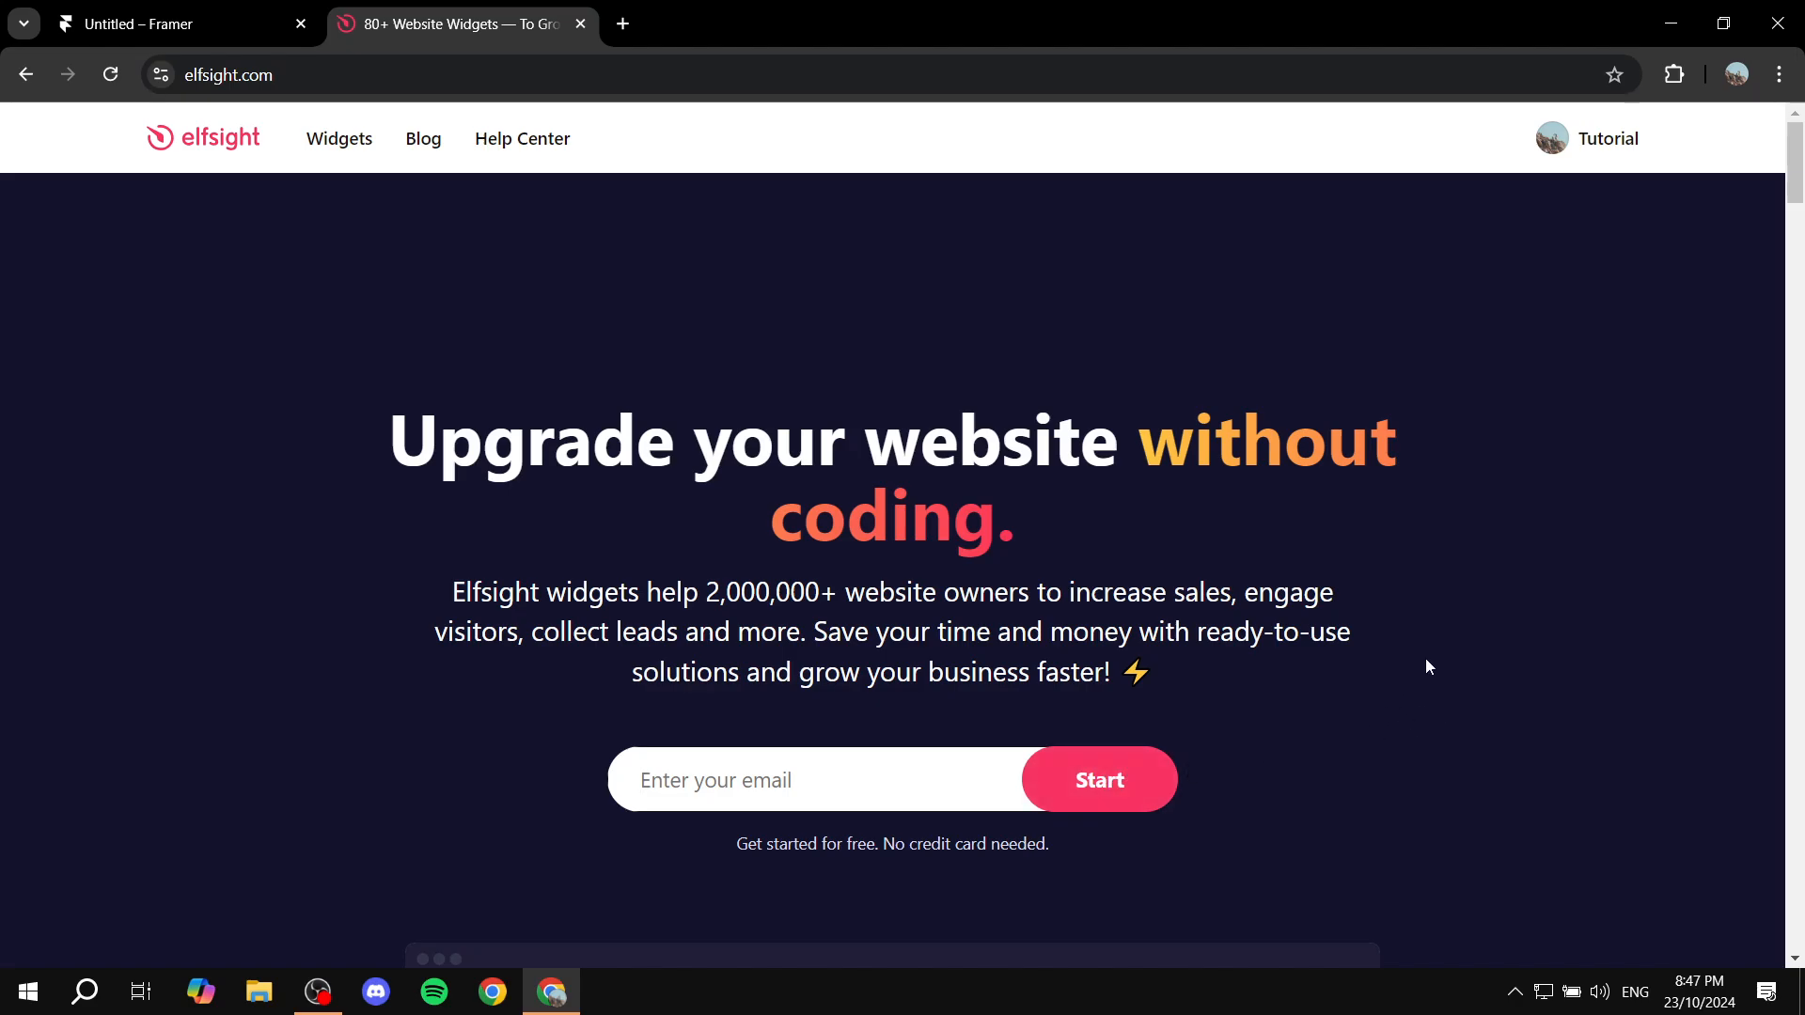
- Get started on Elfsight, then search the apps Catalog for PDF
click(806, 778)
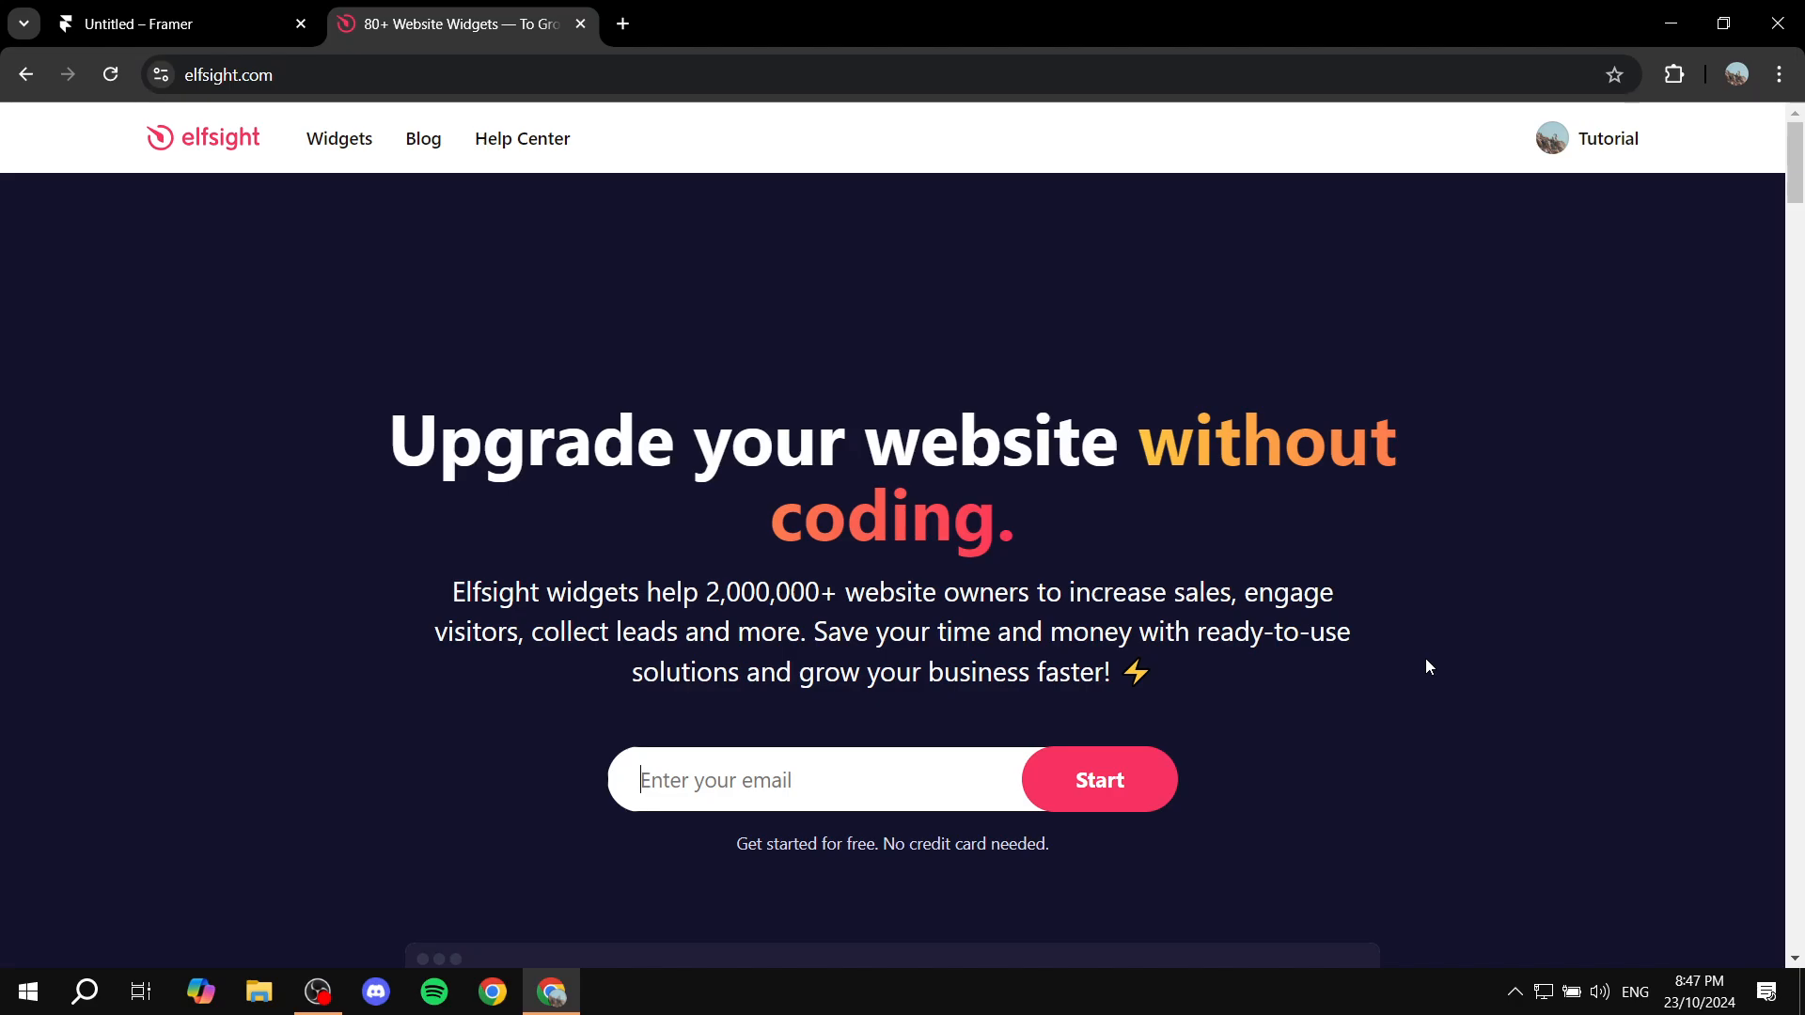
mouse_move(1299, 539)
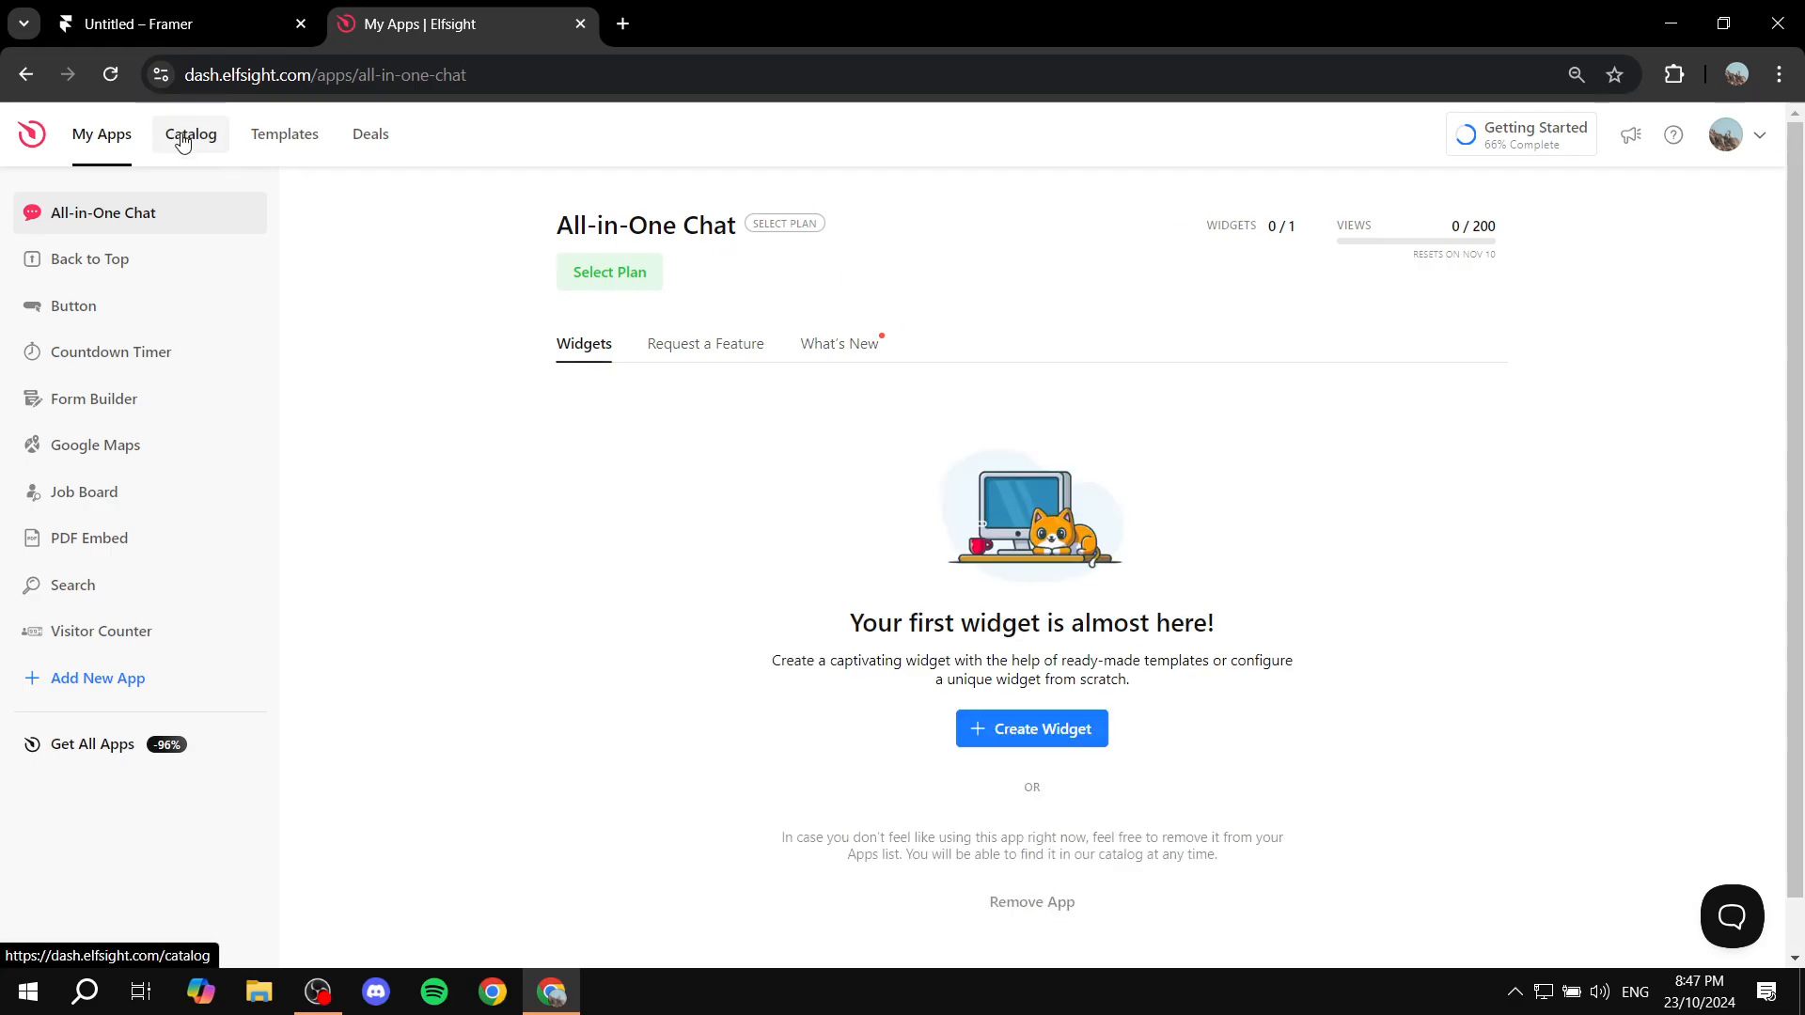
click(190, 133)
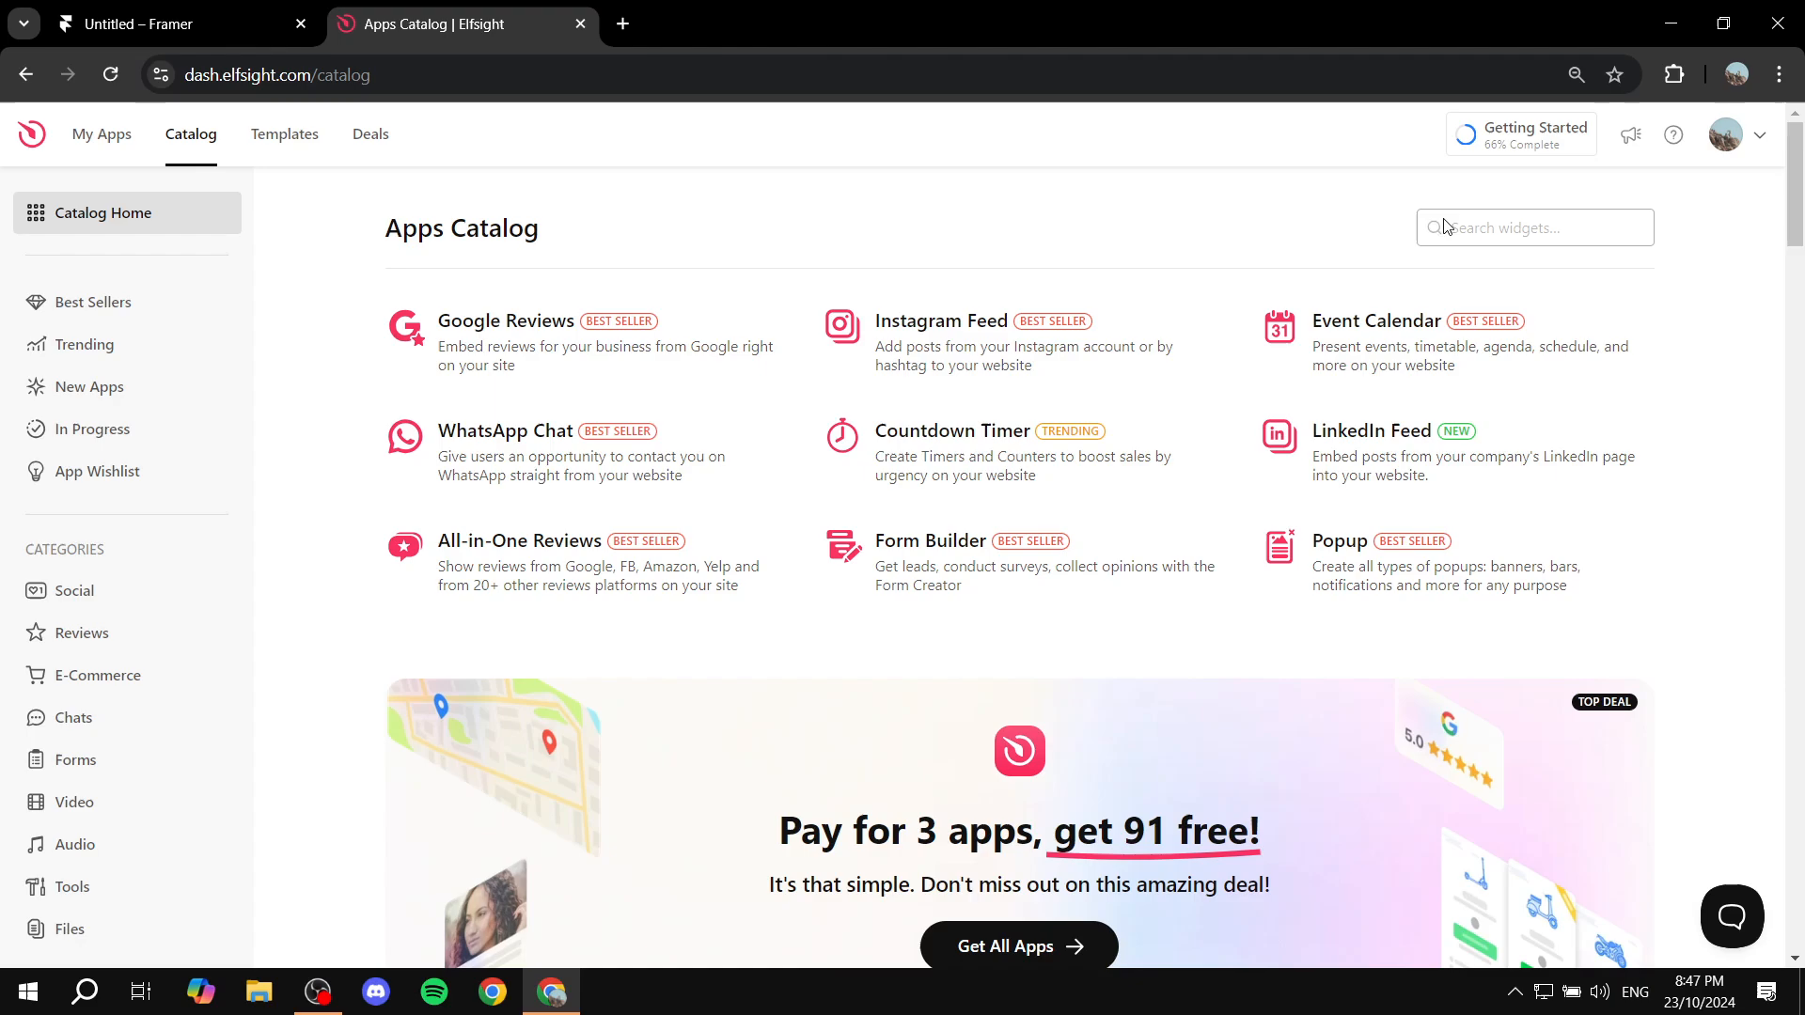
click(1533, 228)
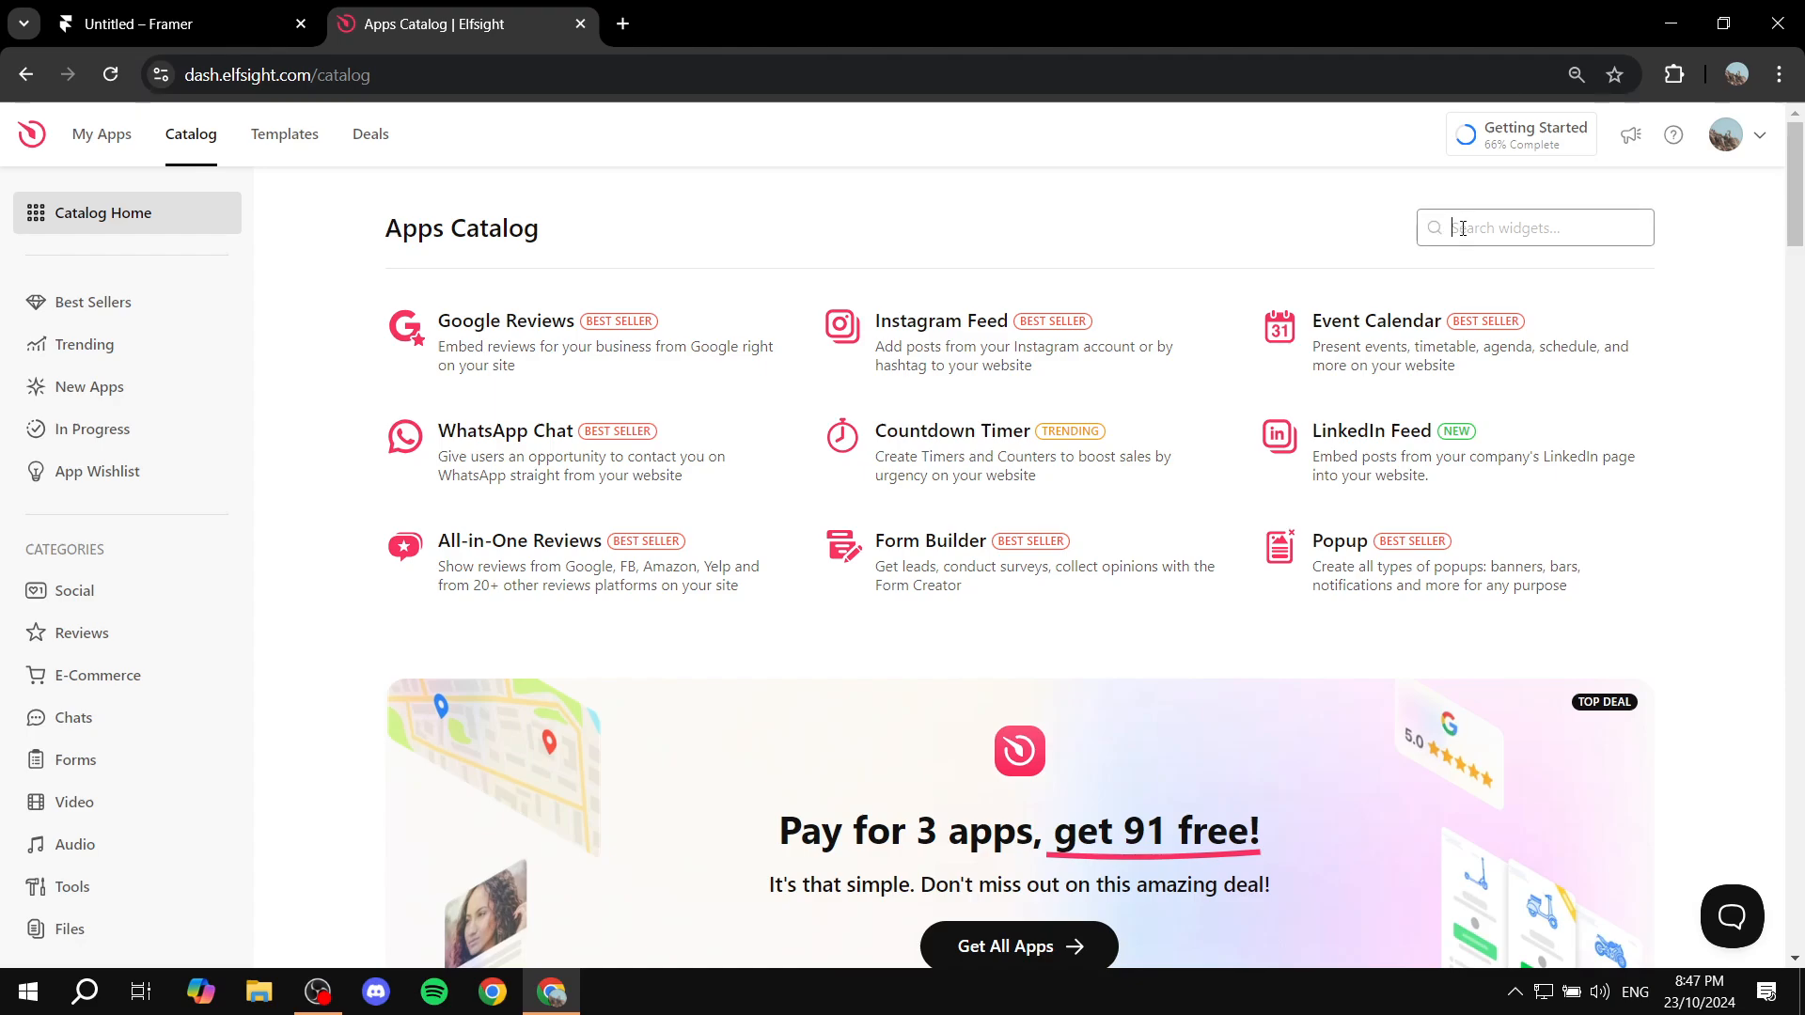
text(PDF)
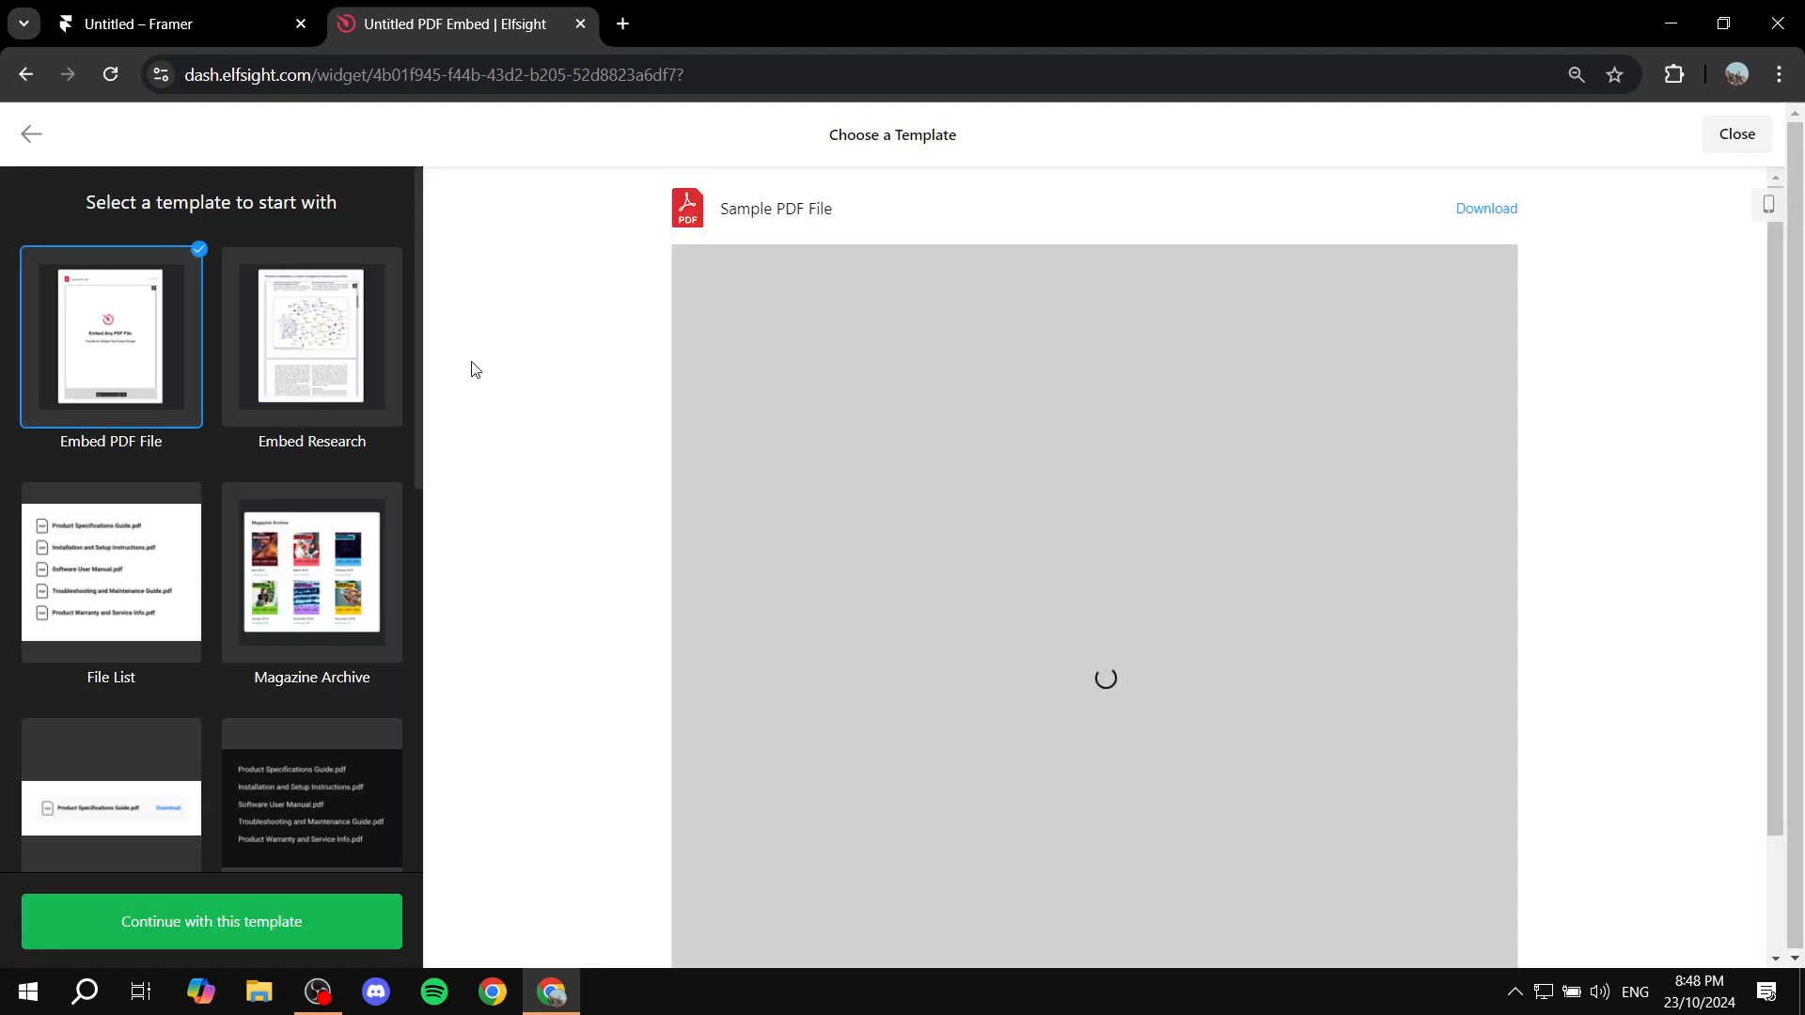
mouse_move(524, 323)
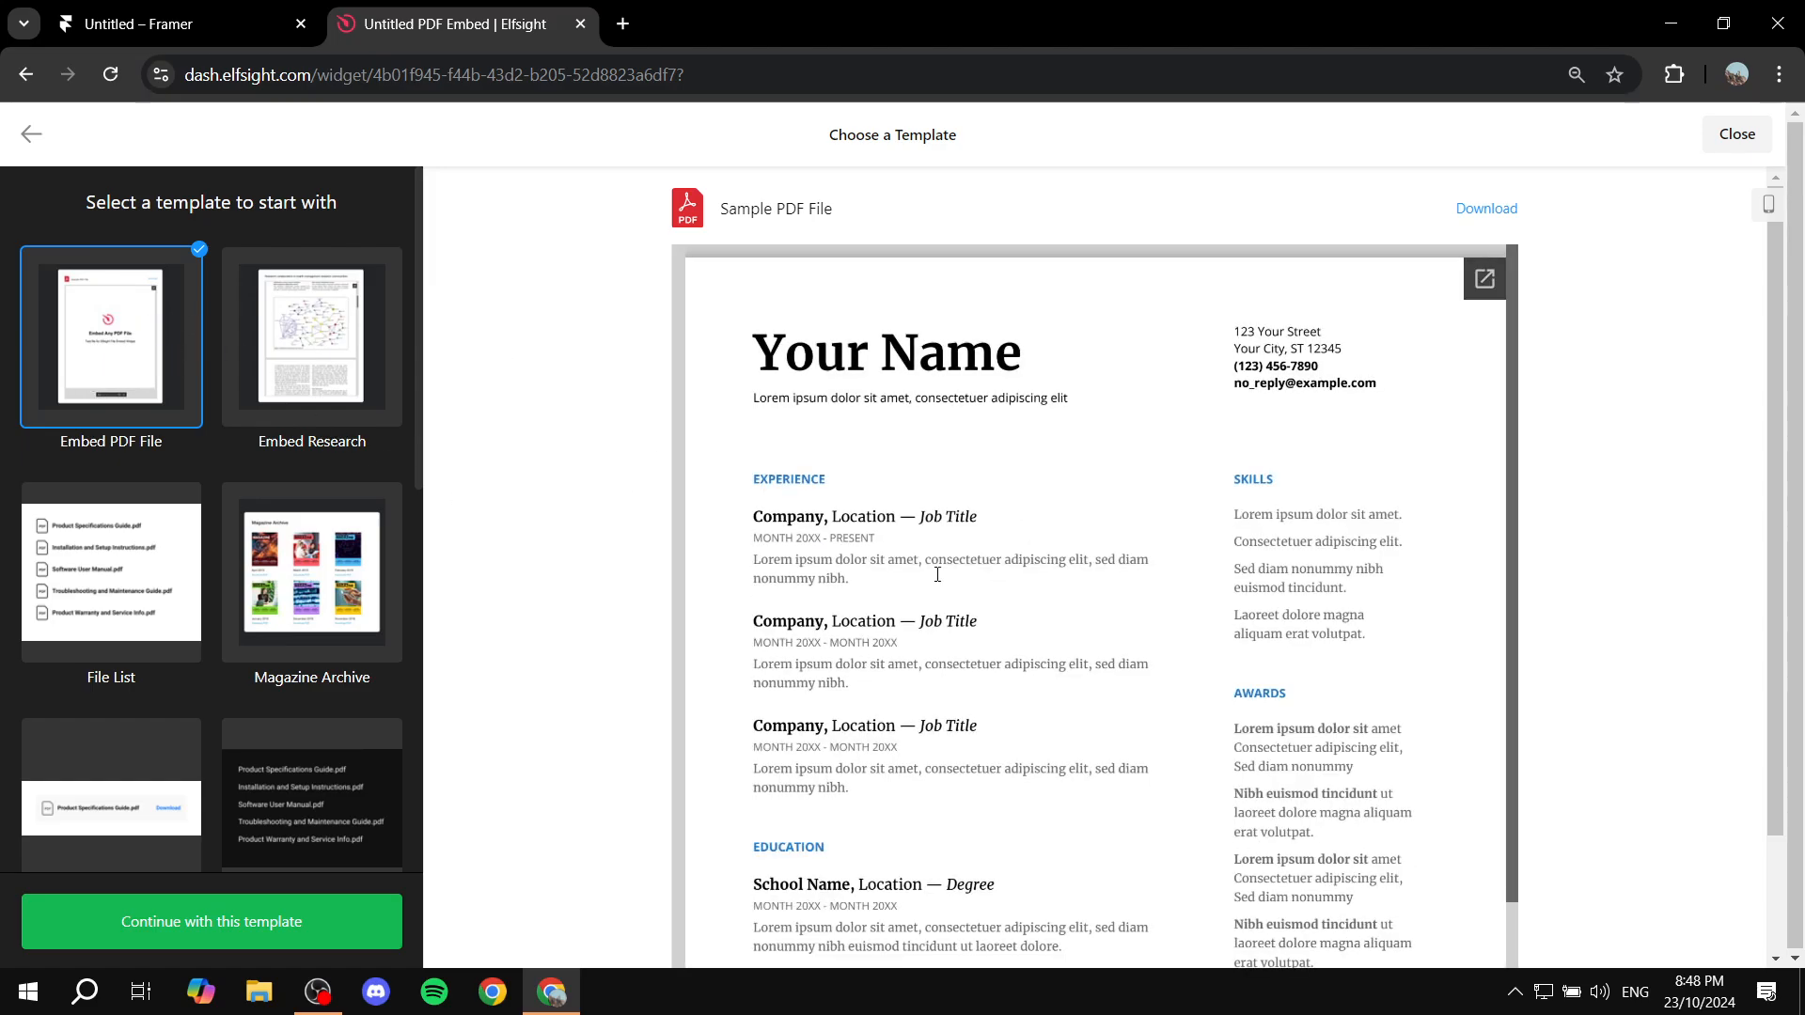
scroll(down, 3)
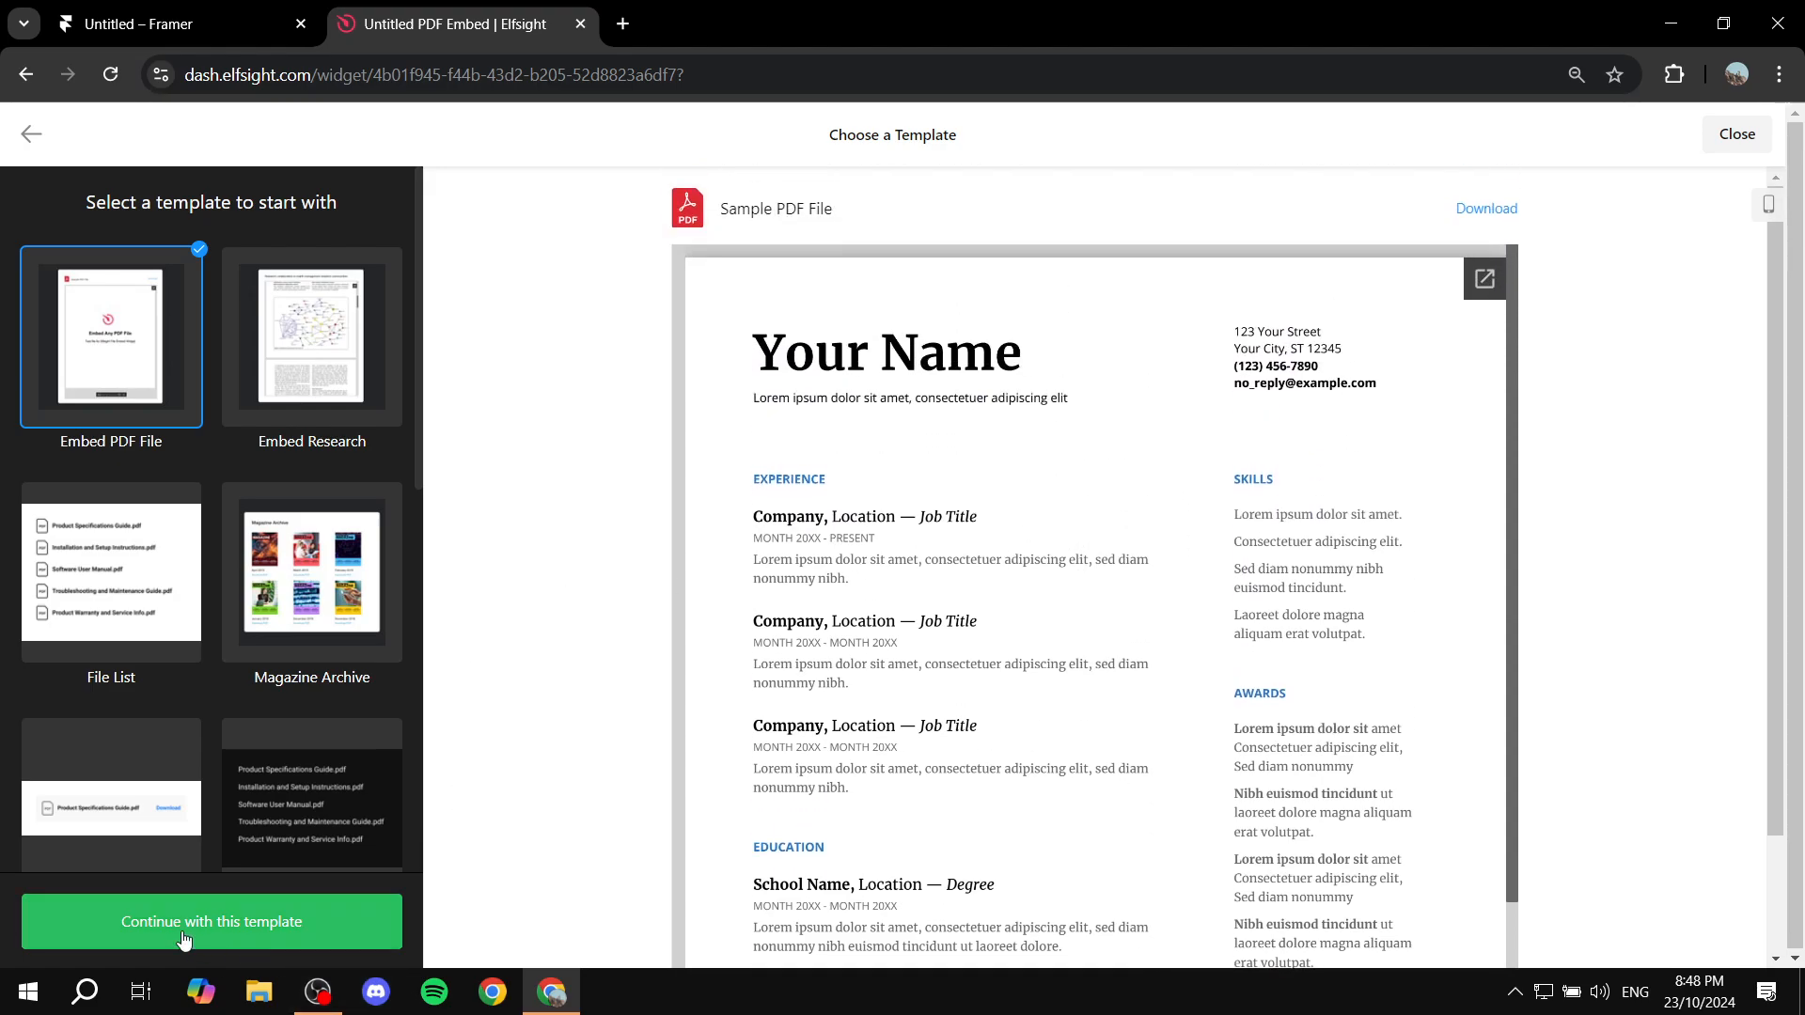
mouse_move(367, 675)
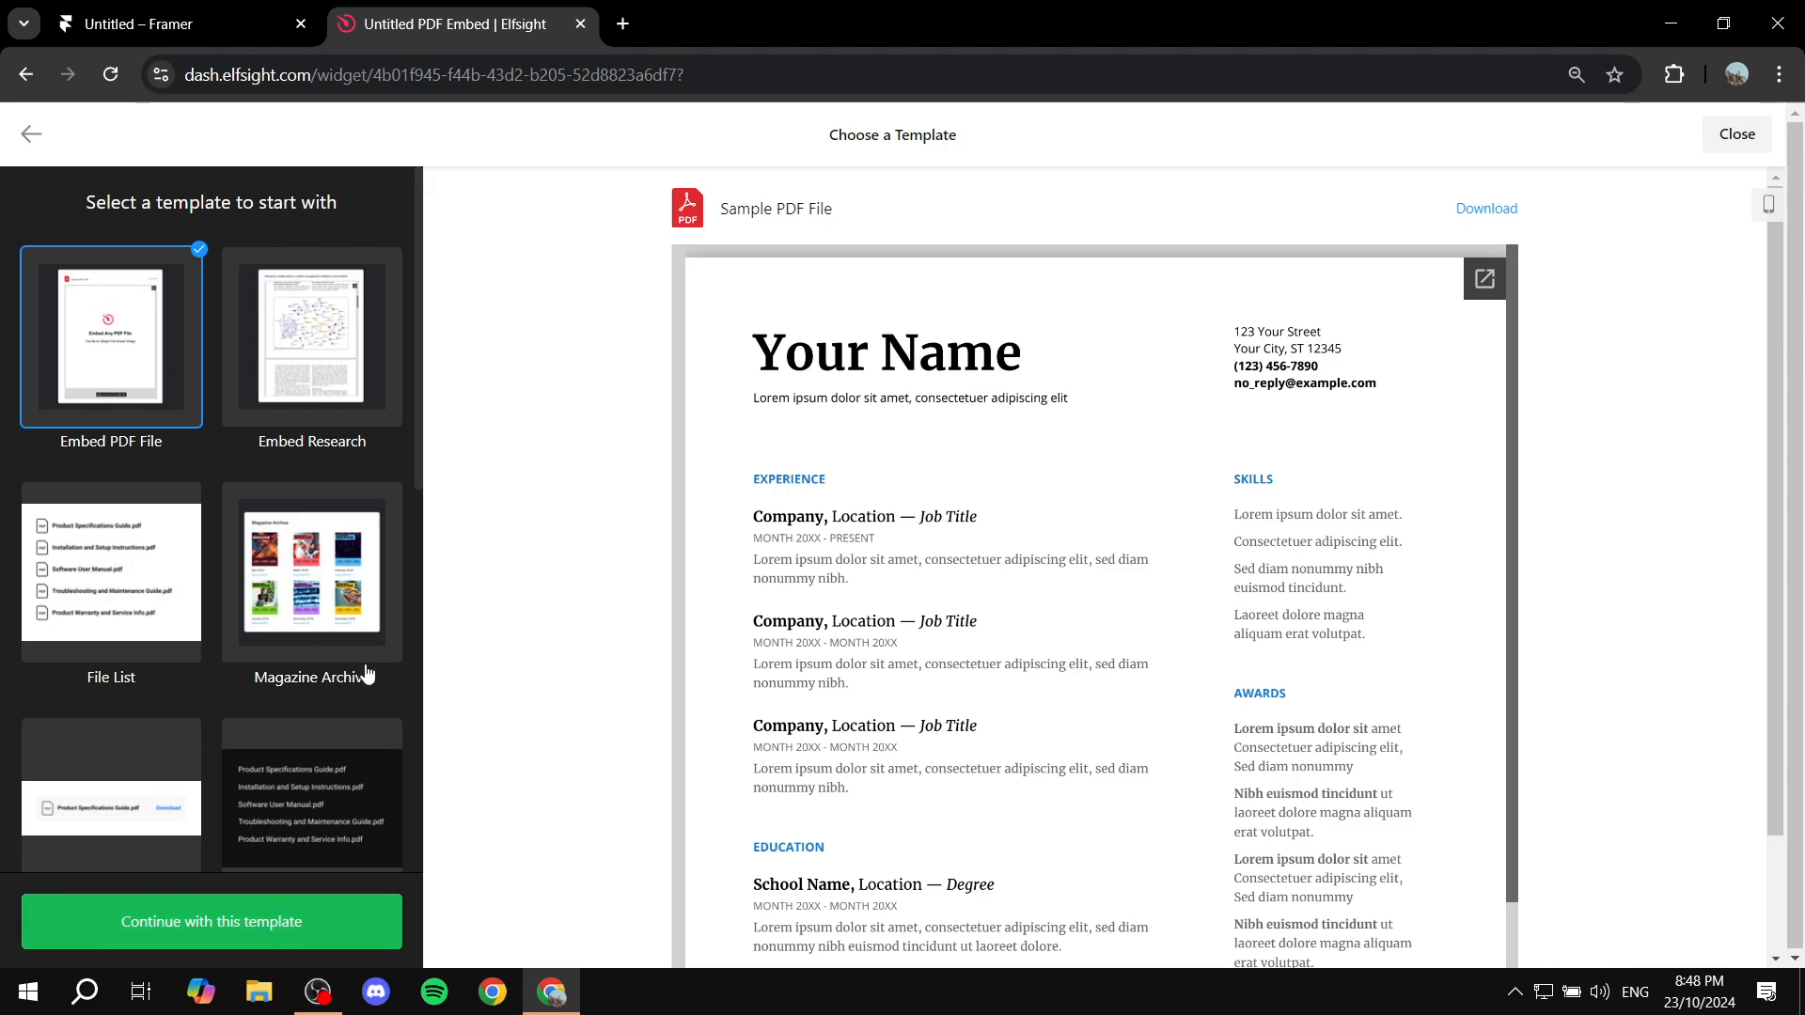
scroll(down, 3)
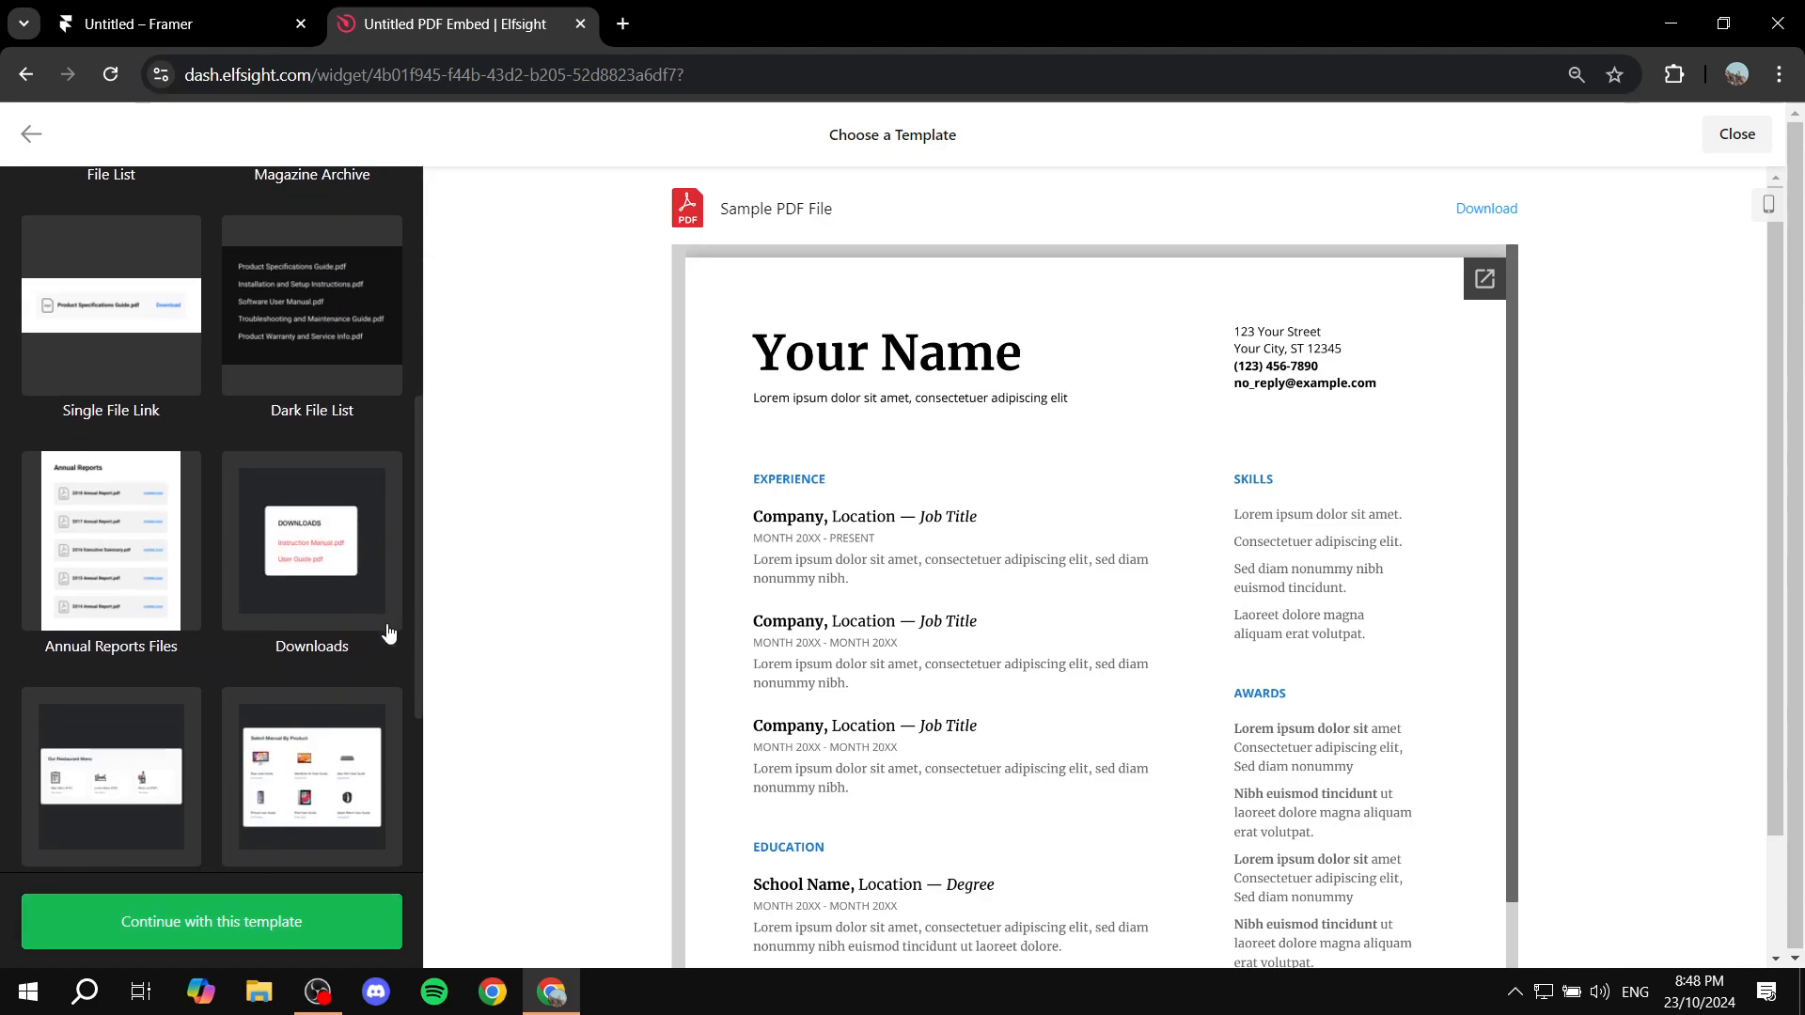
scroll(up, 3)
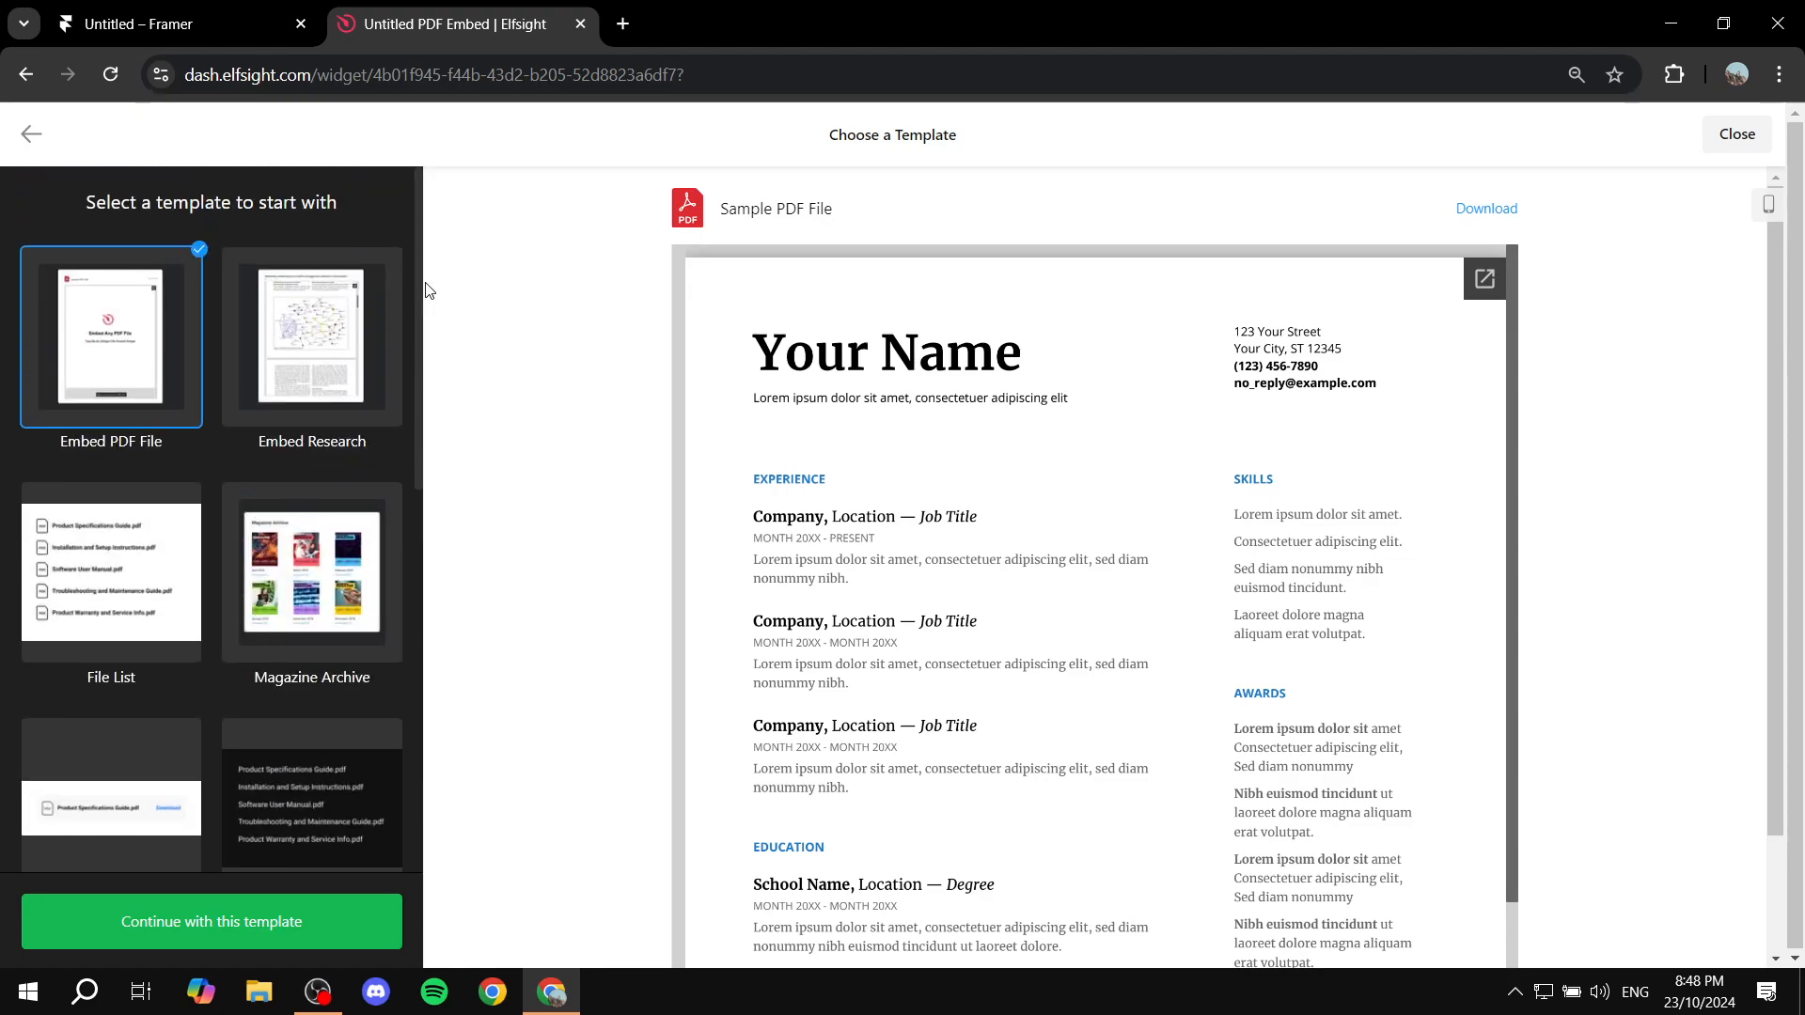
mouse_move(351, 940)
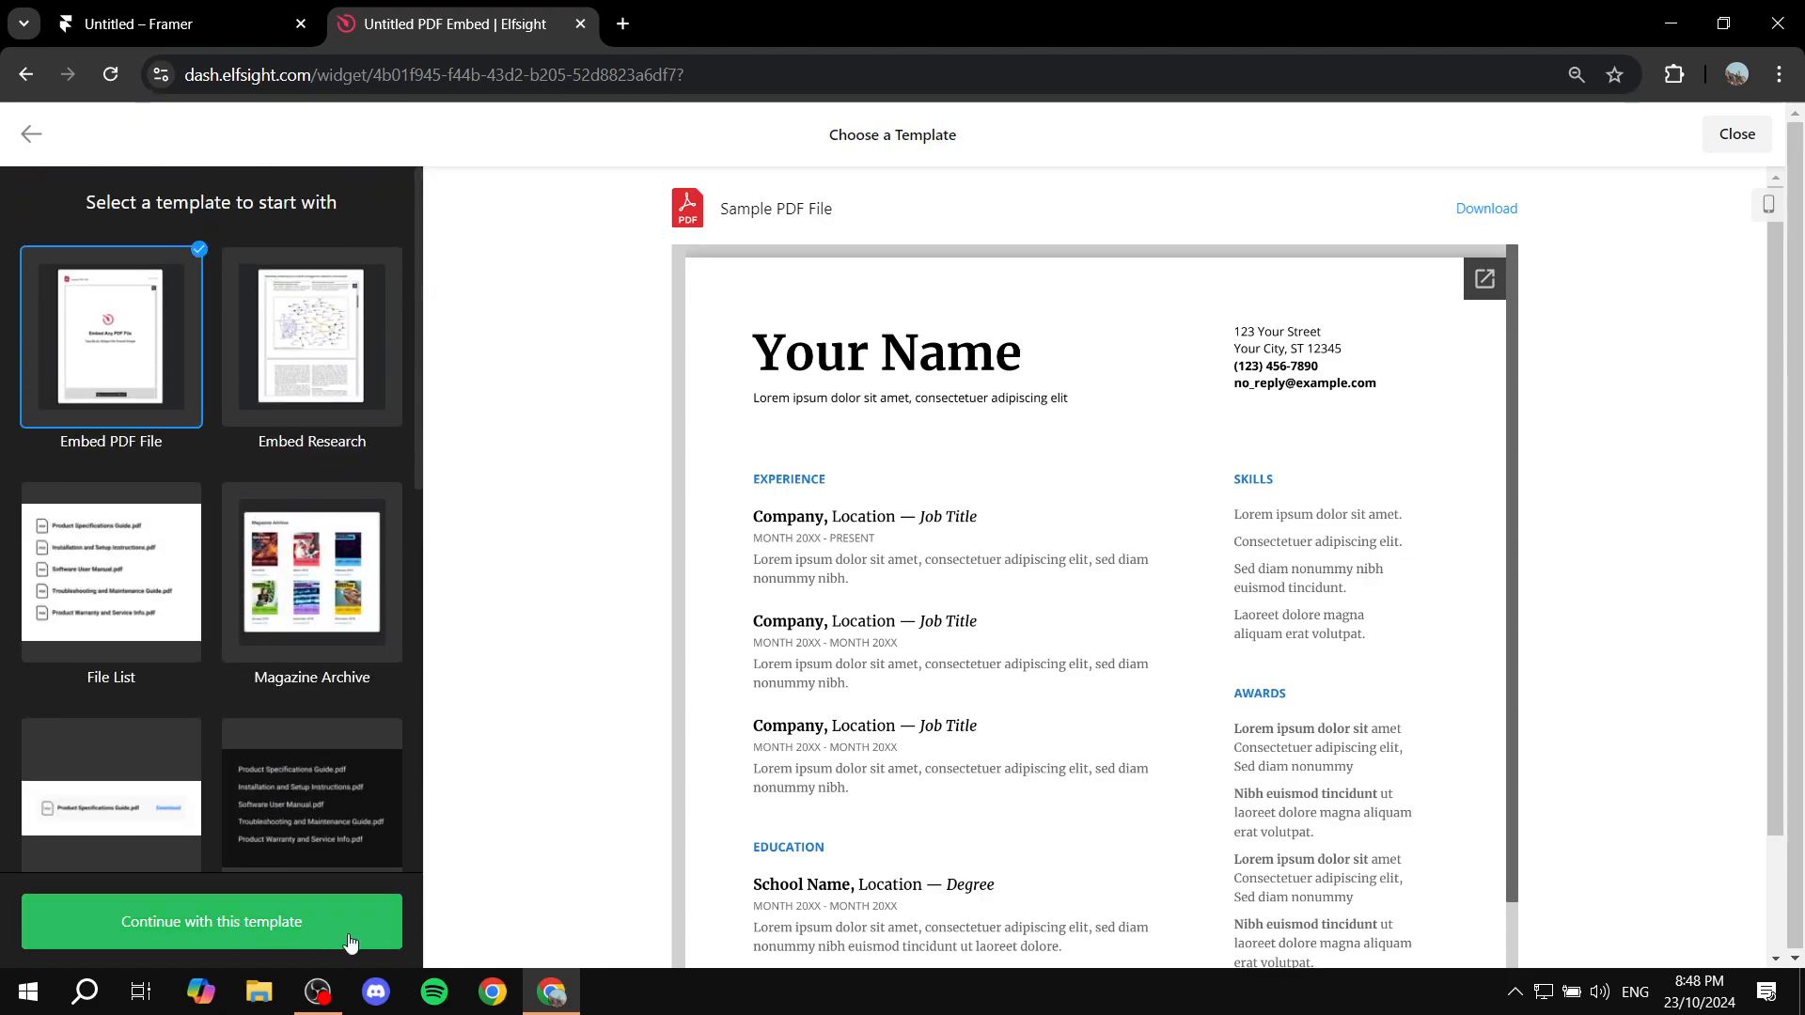
- Create the widget from the Embed PDF File template, title it PDF VIEWER, and start adding a file
click(210, 921)
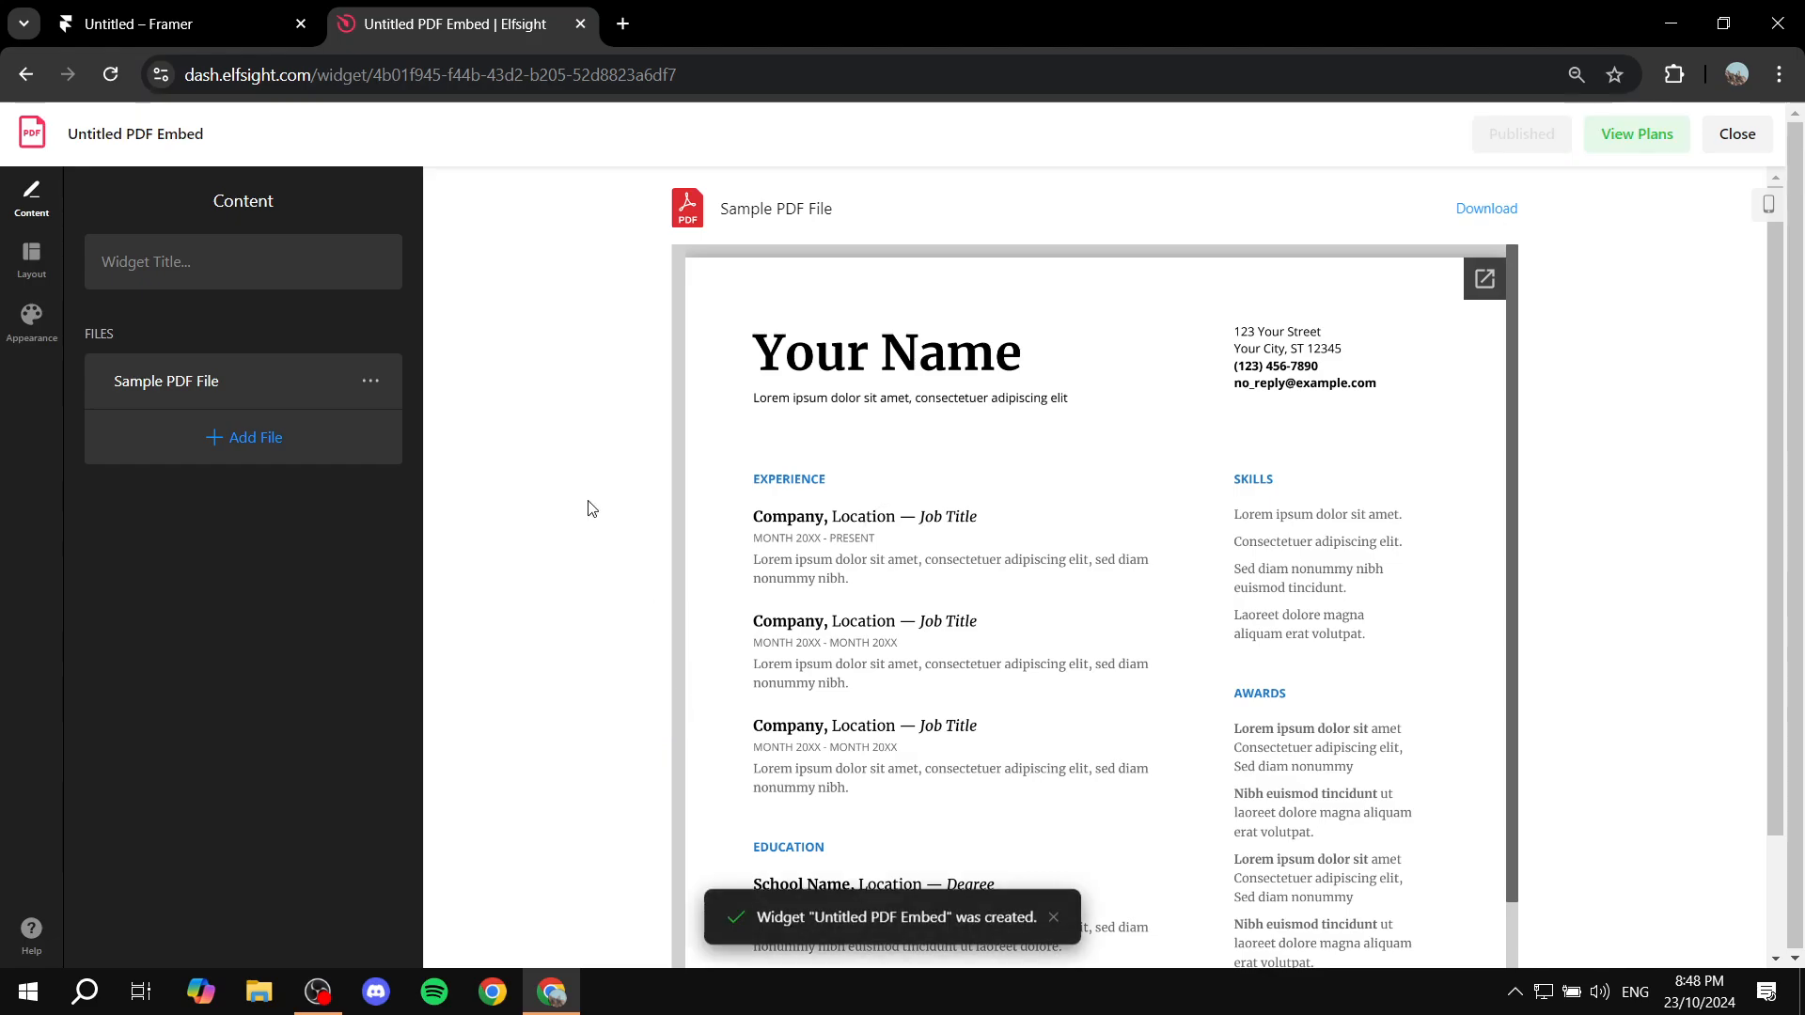
click(243, 261)
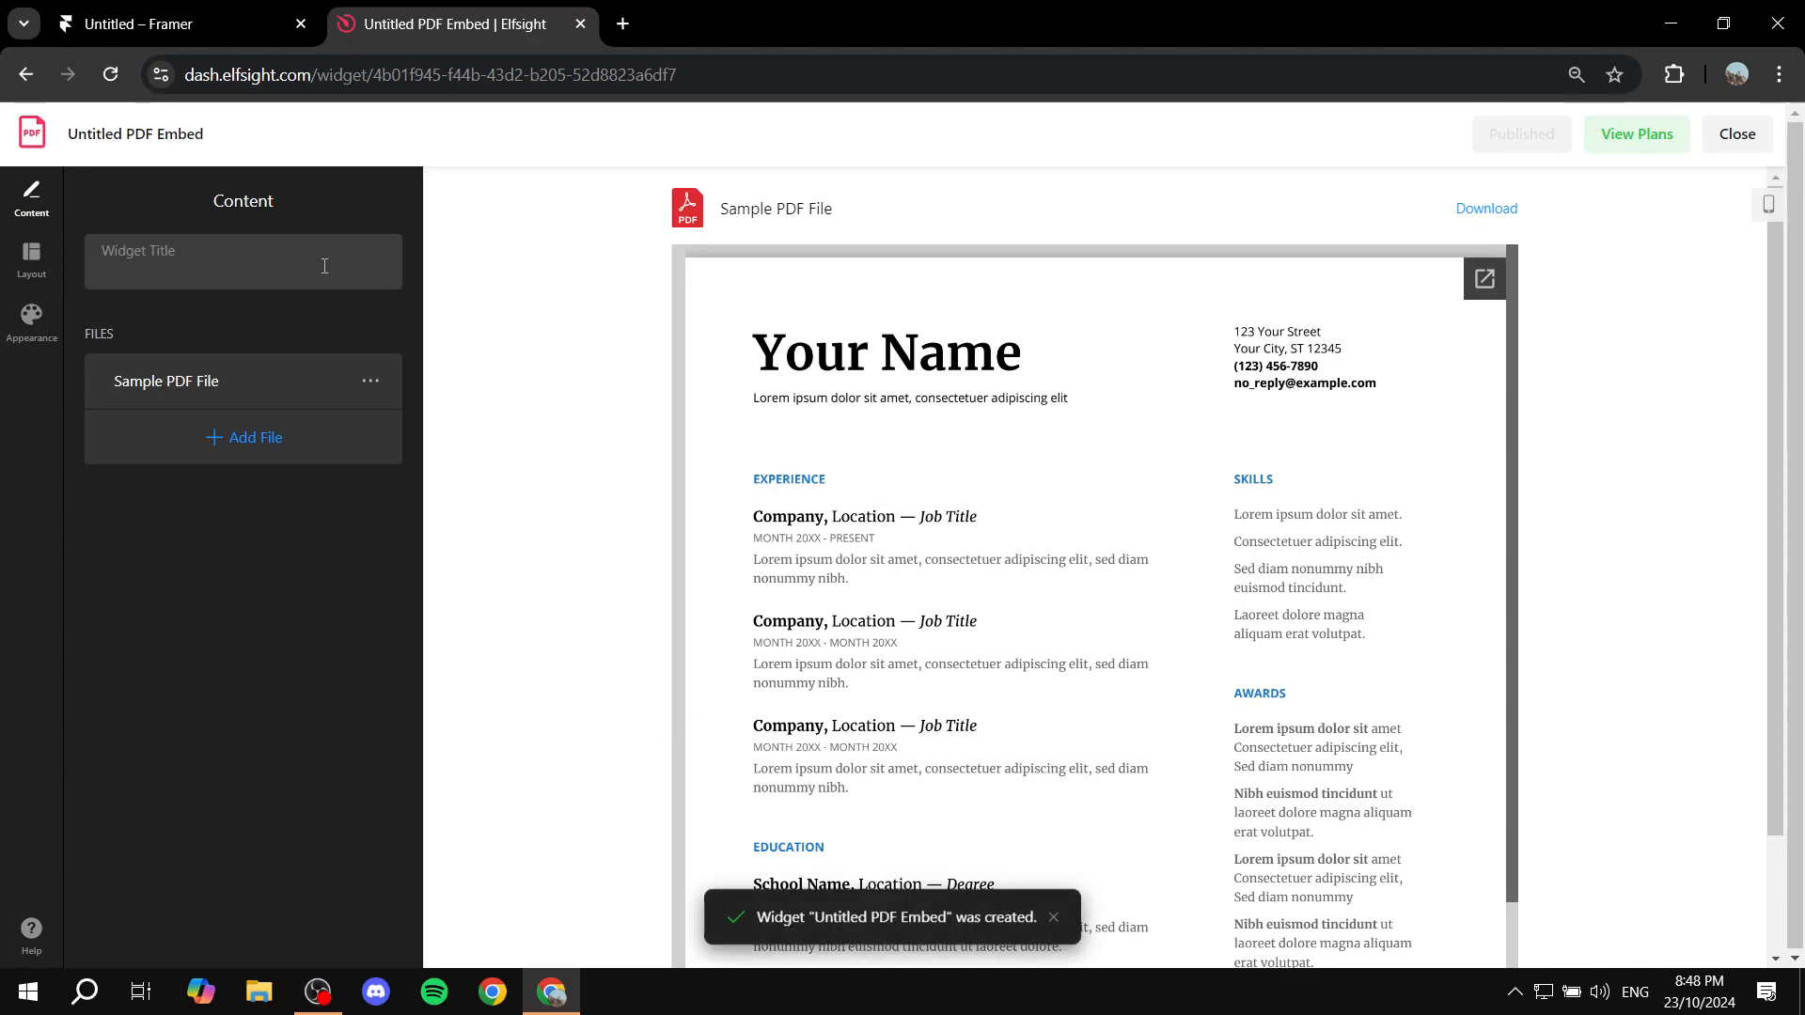
text(PDF VIEWER)
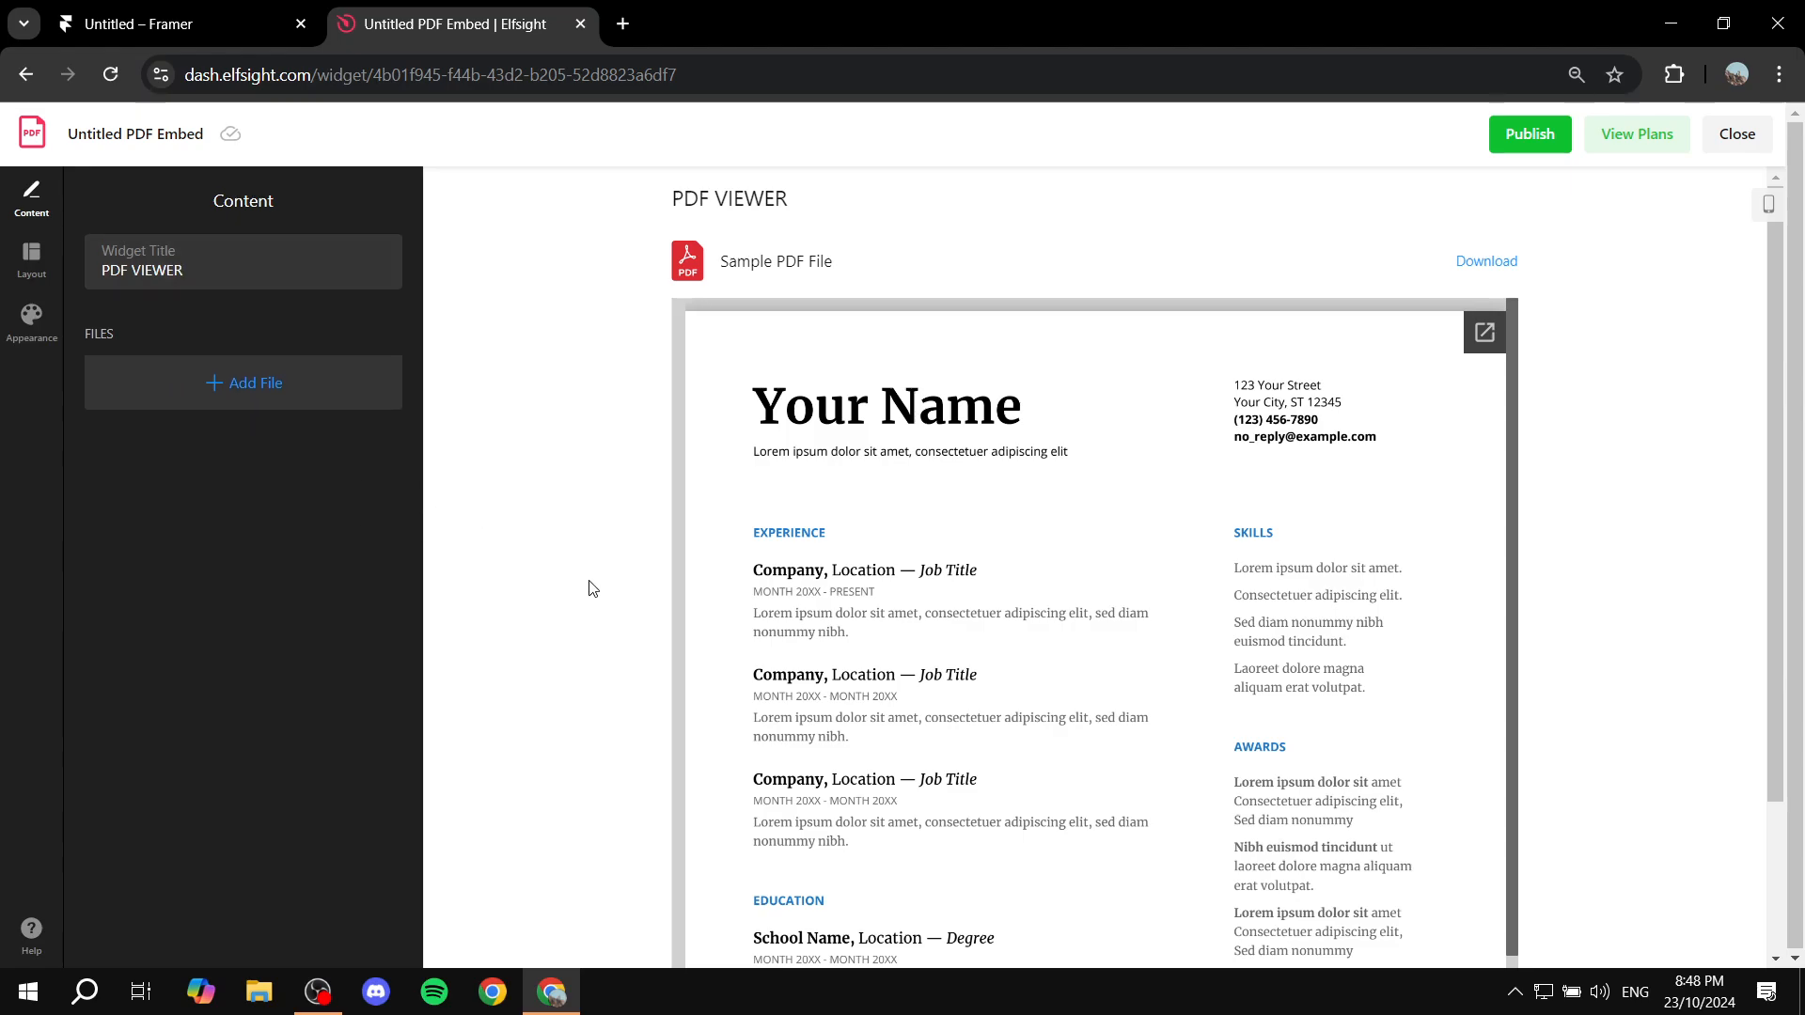
click(243, 382)
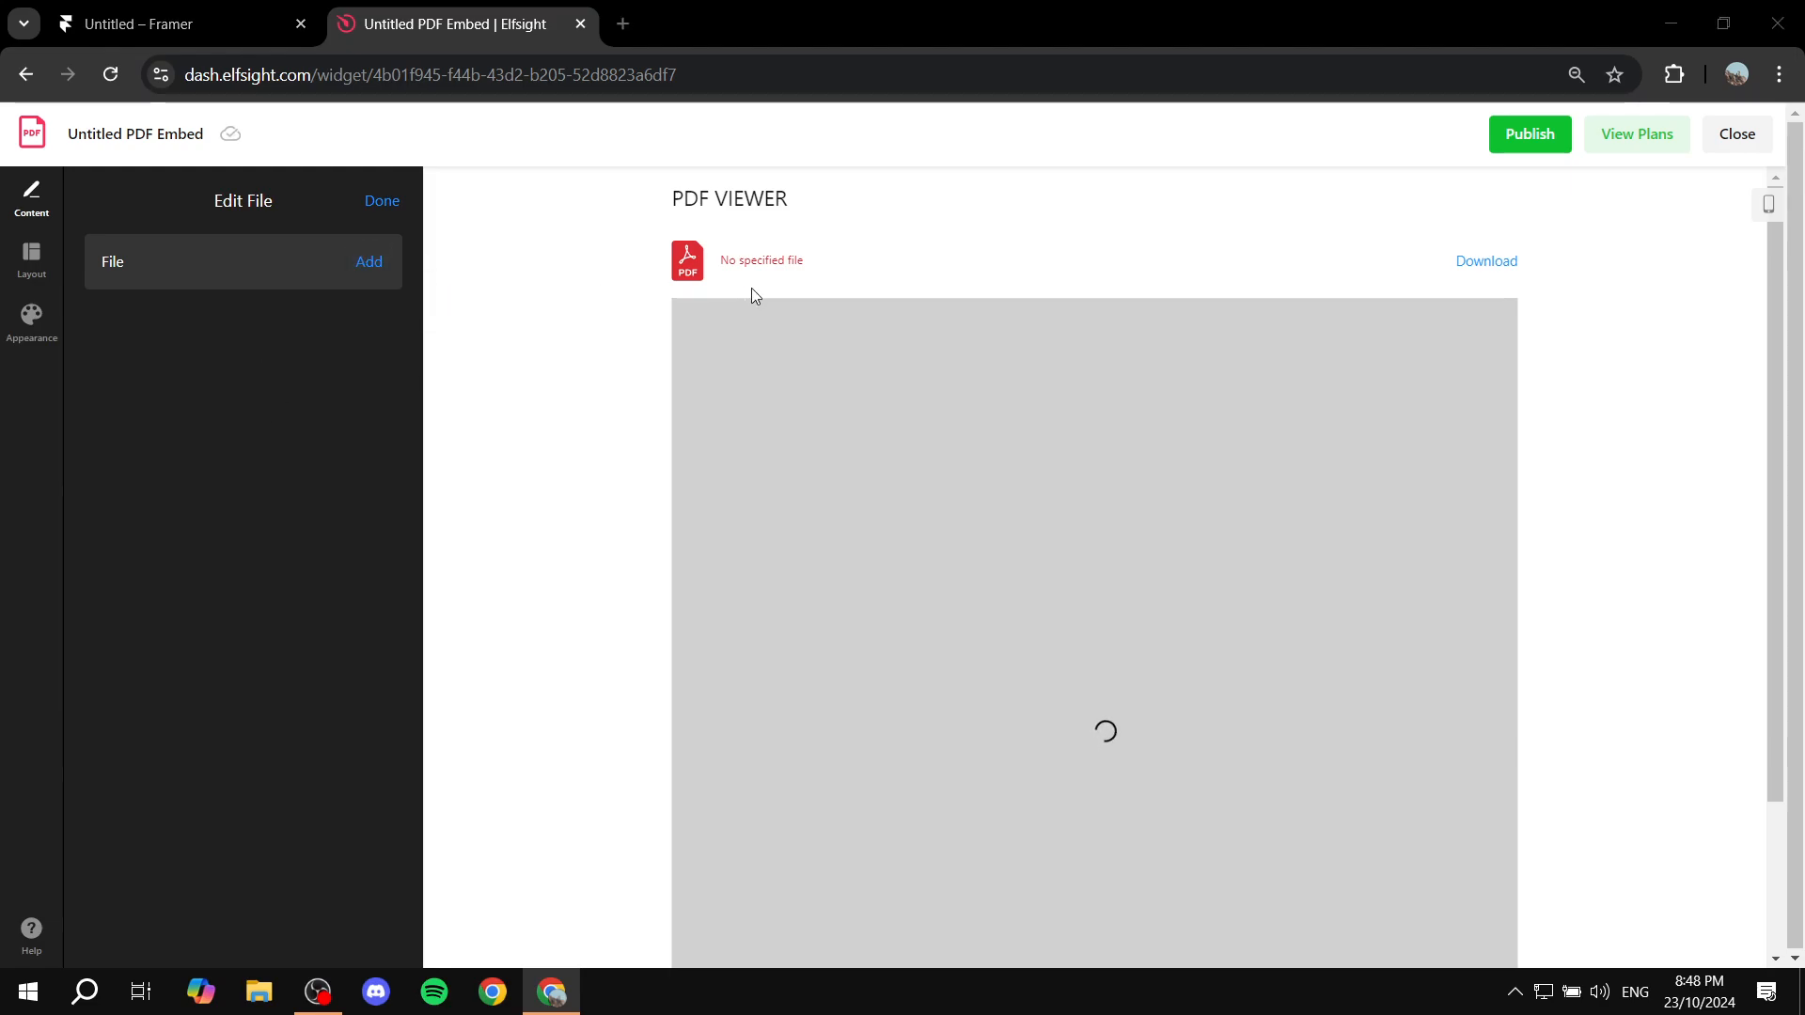
- Upload sample.pdf to the widget, name it Sample, and review the rendered preview
click(368, 262)
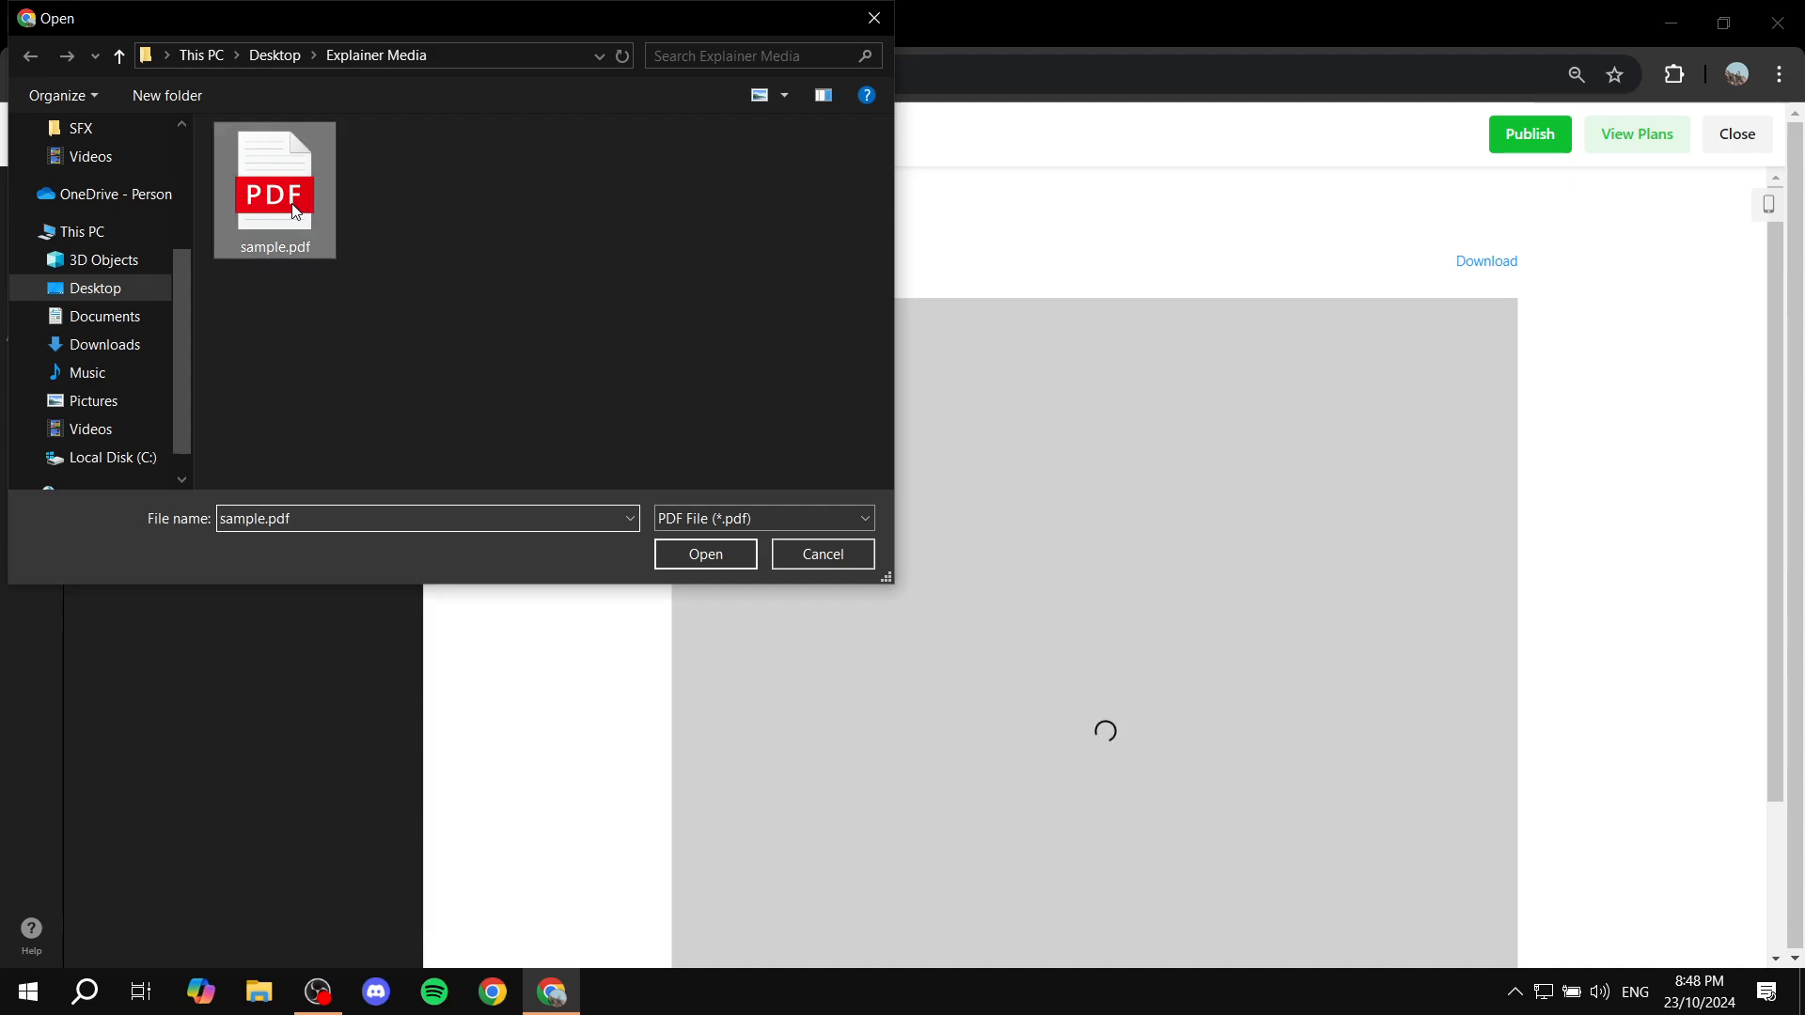
click(705, 553)
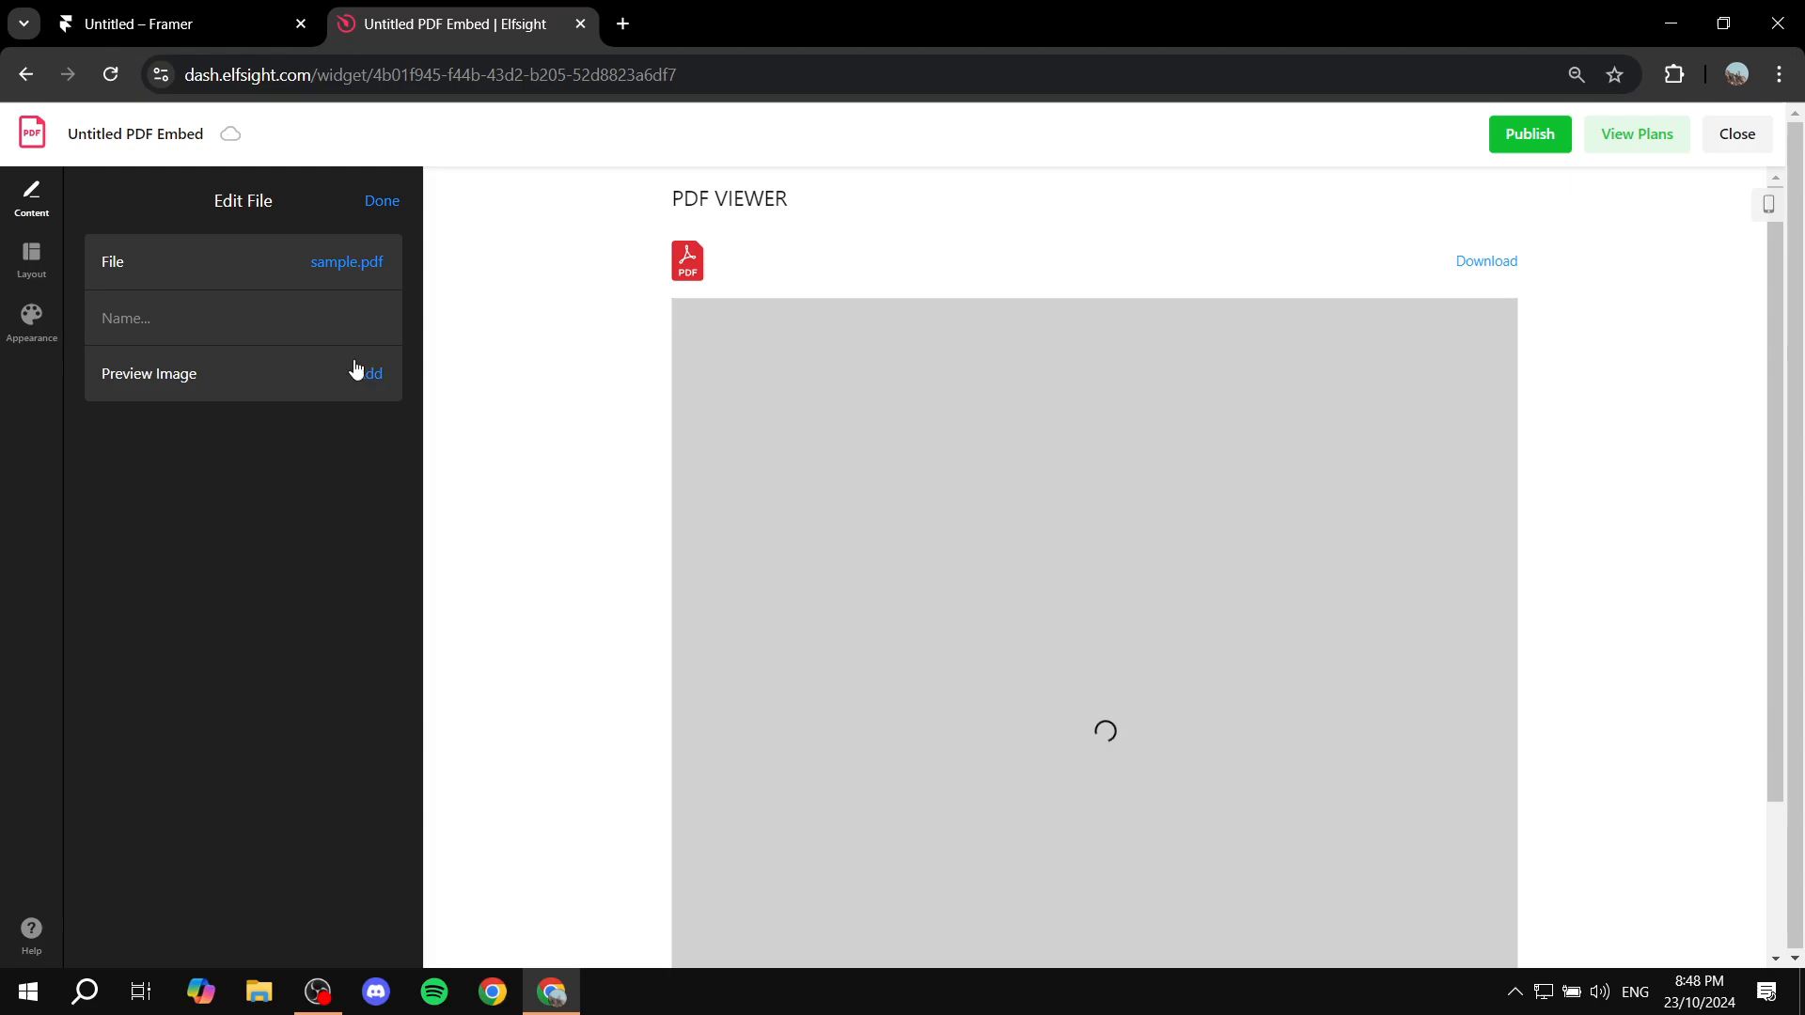
text(Sam)
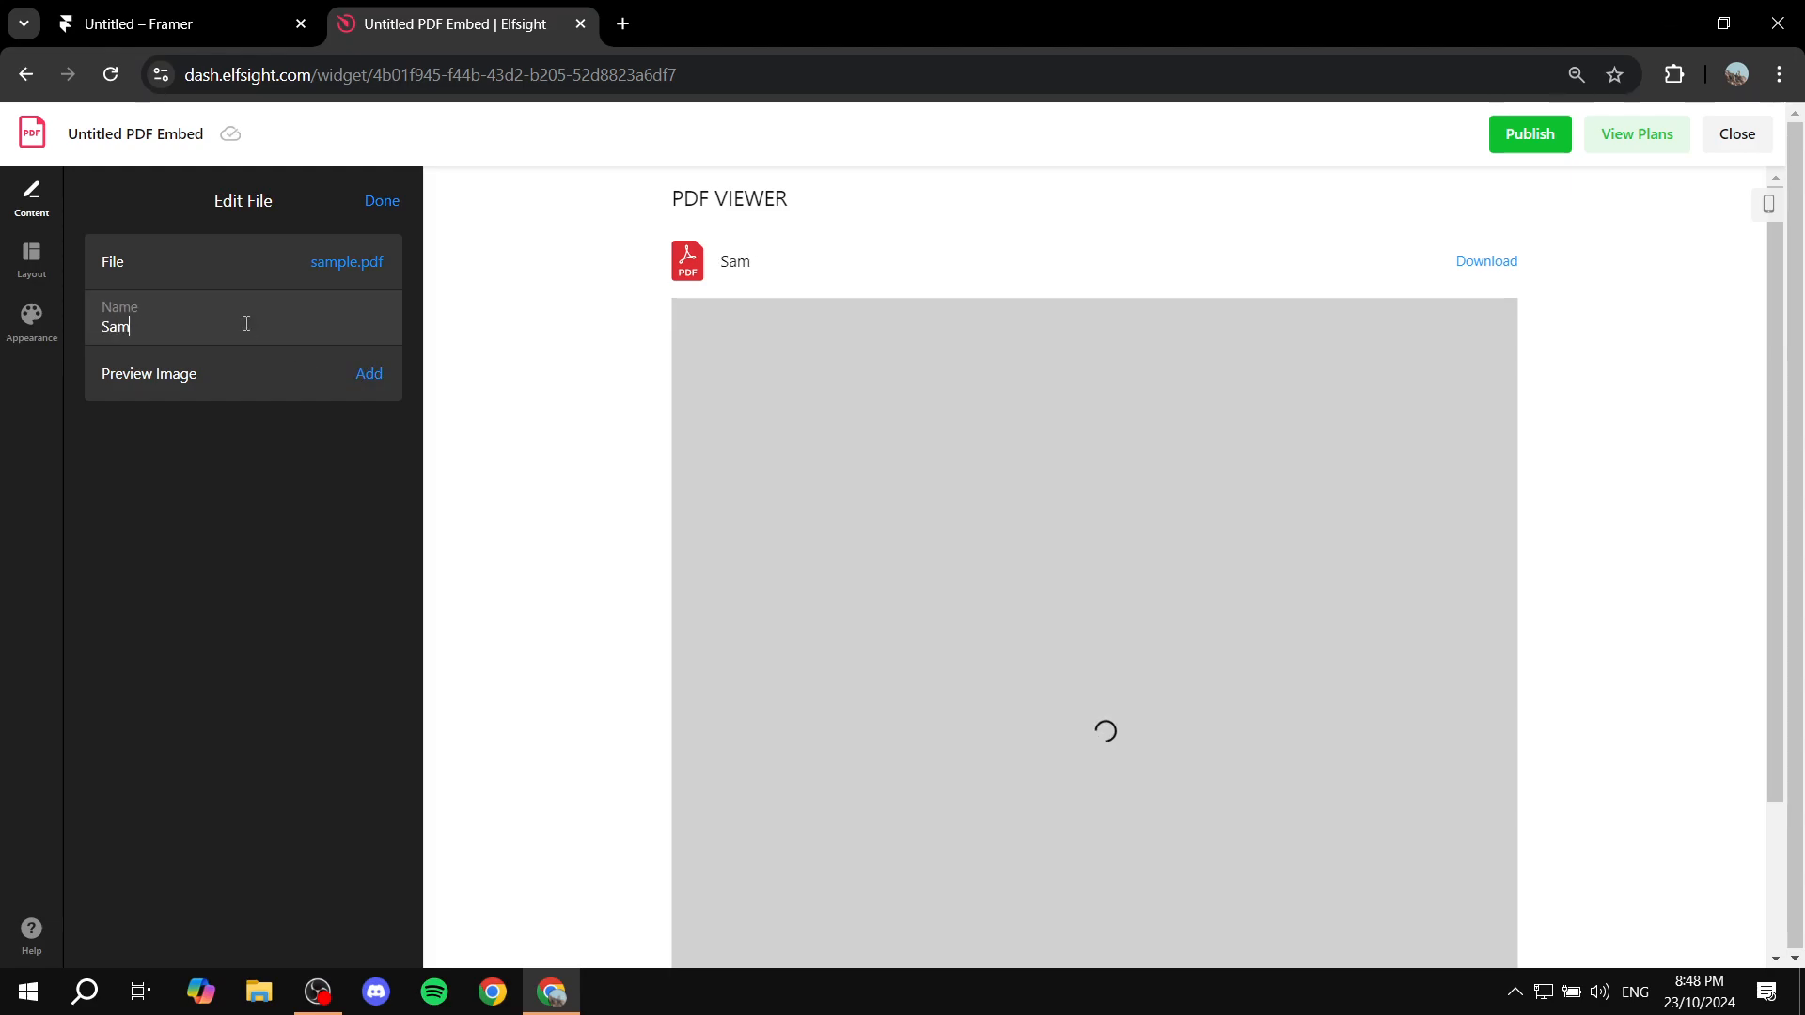
text(ple)
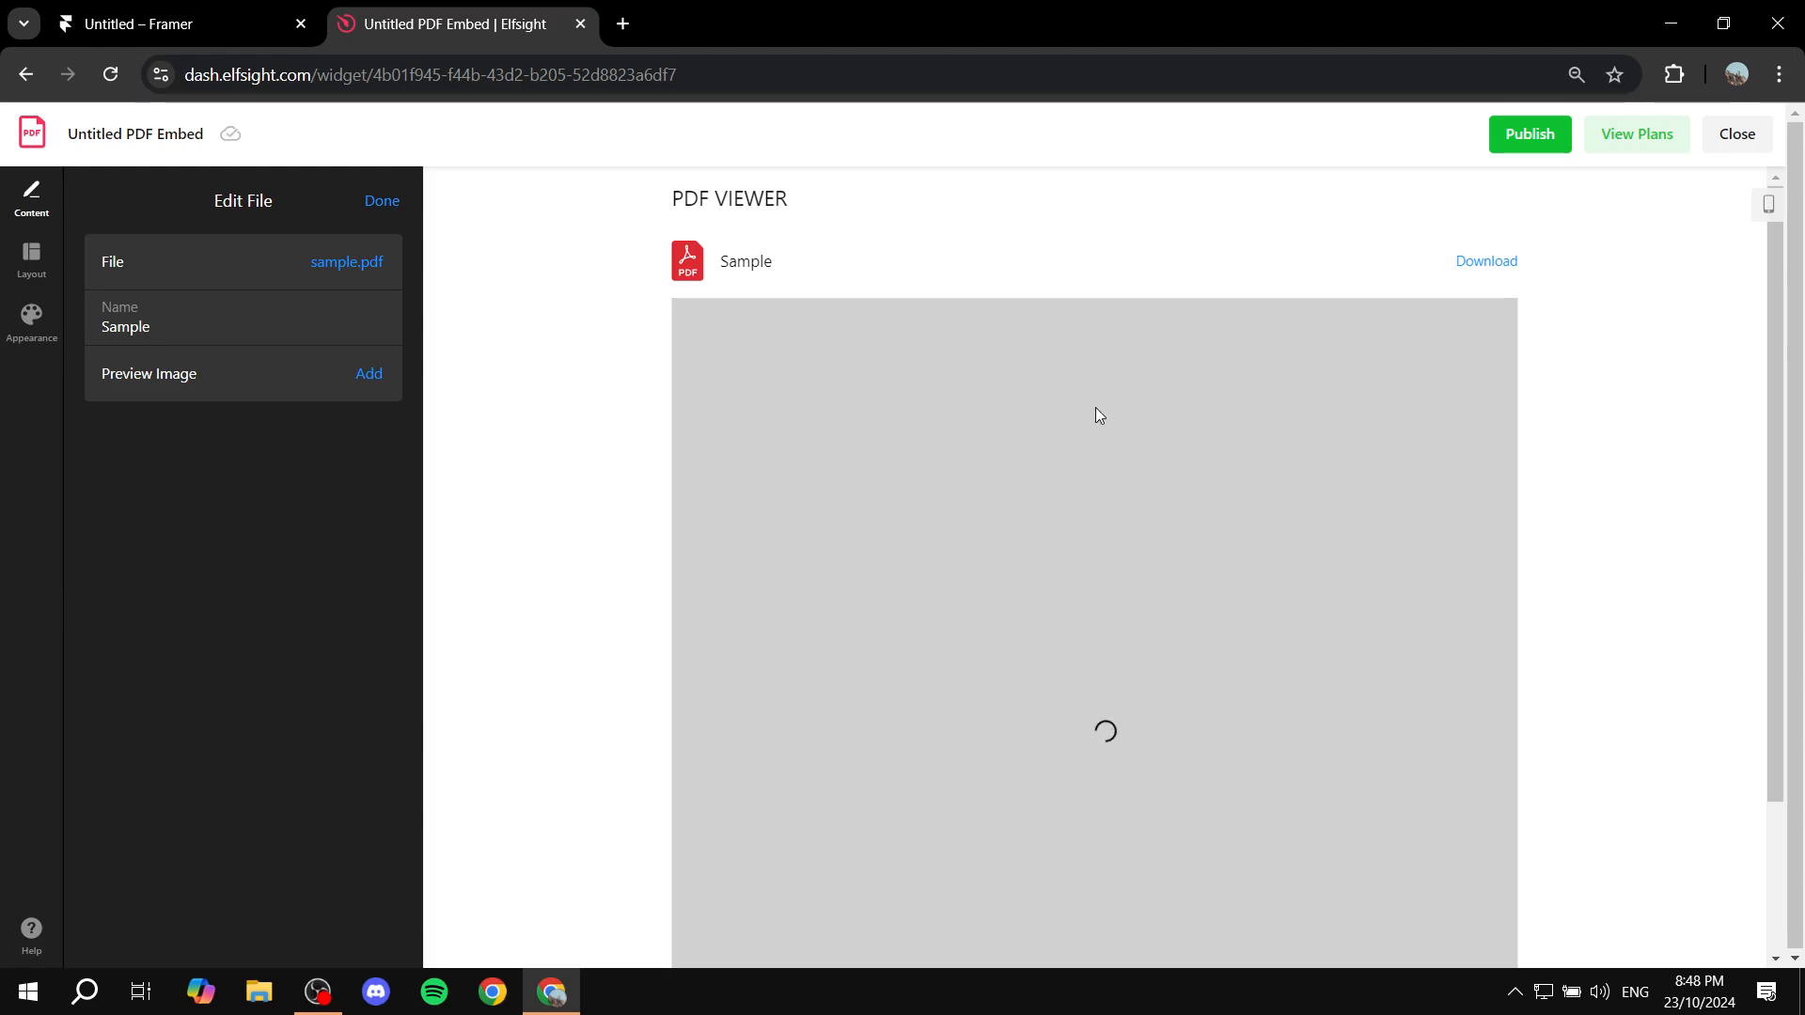
mouse_move(1056, 623)
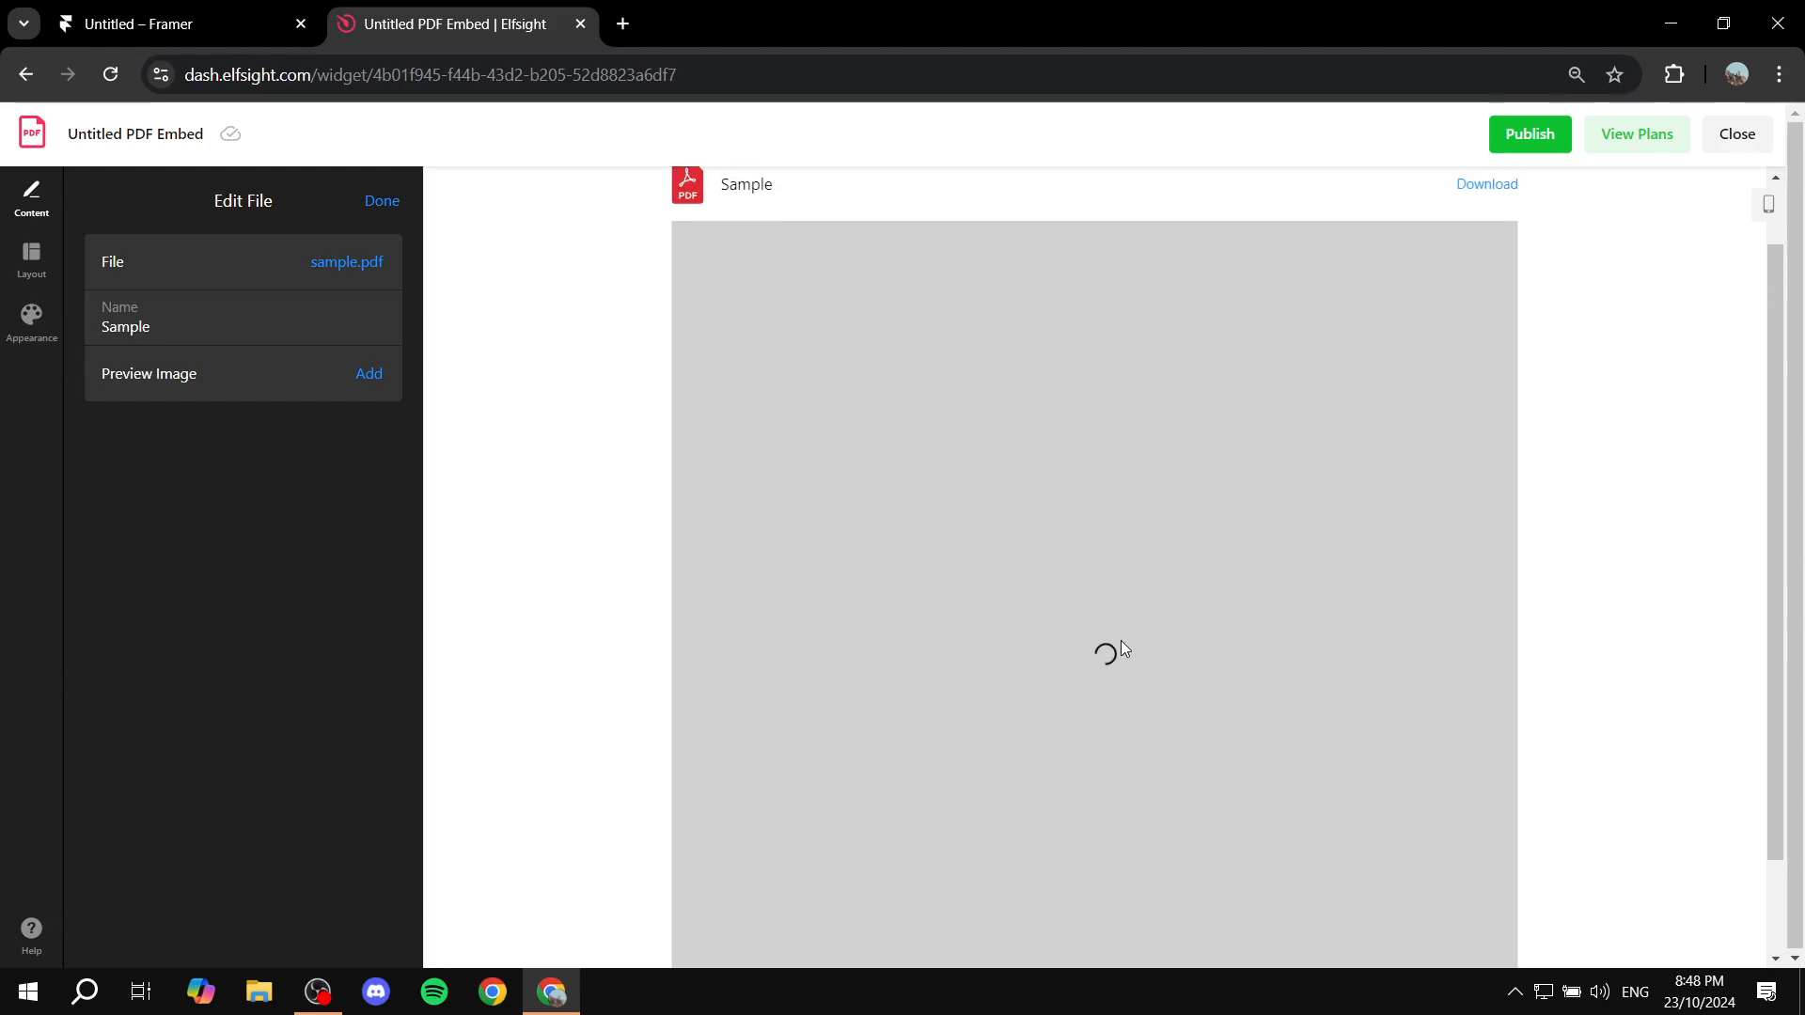
mouse_move(1123, 639)
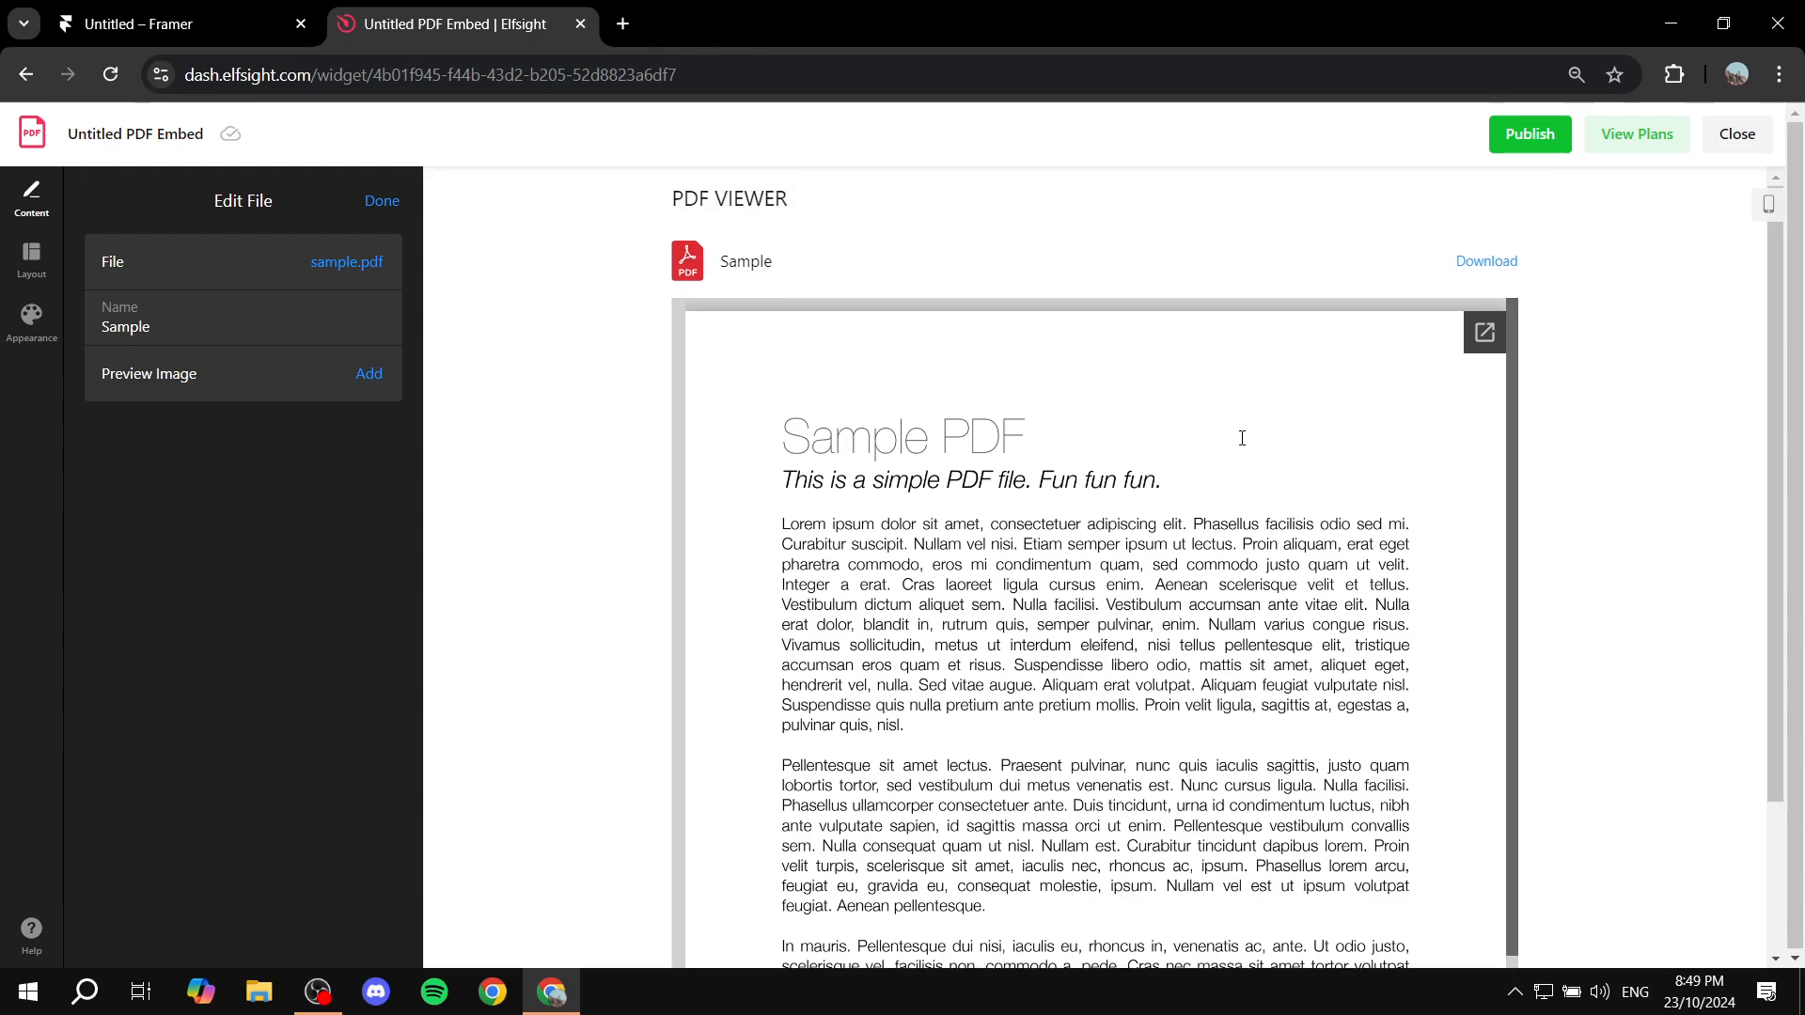
scroll(down, 3)
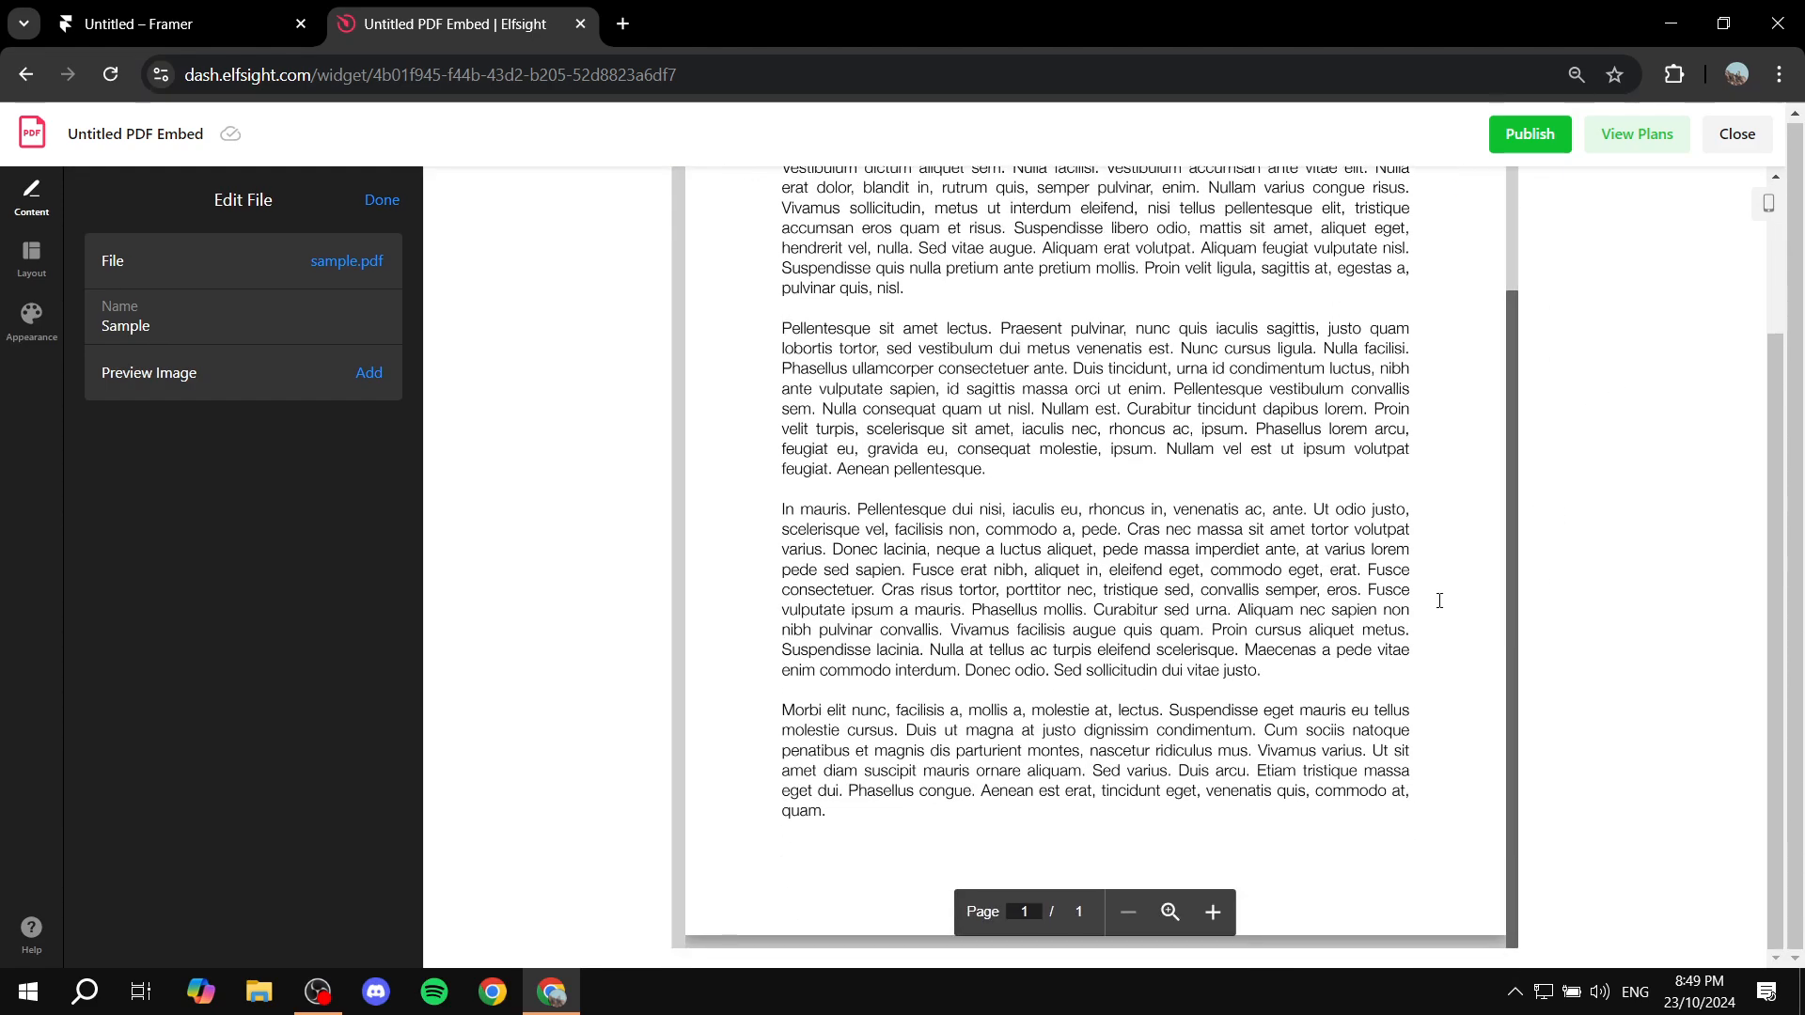
scroll(up, 3)
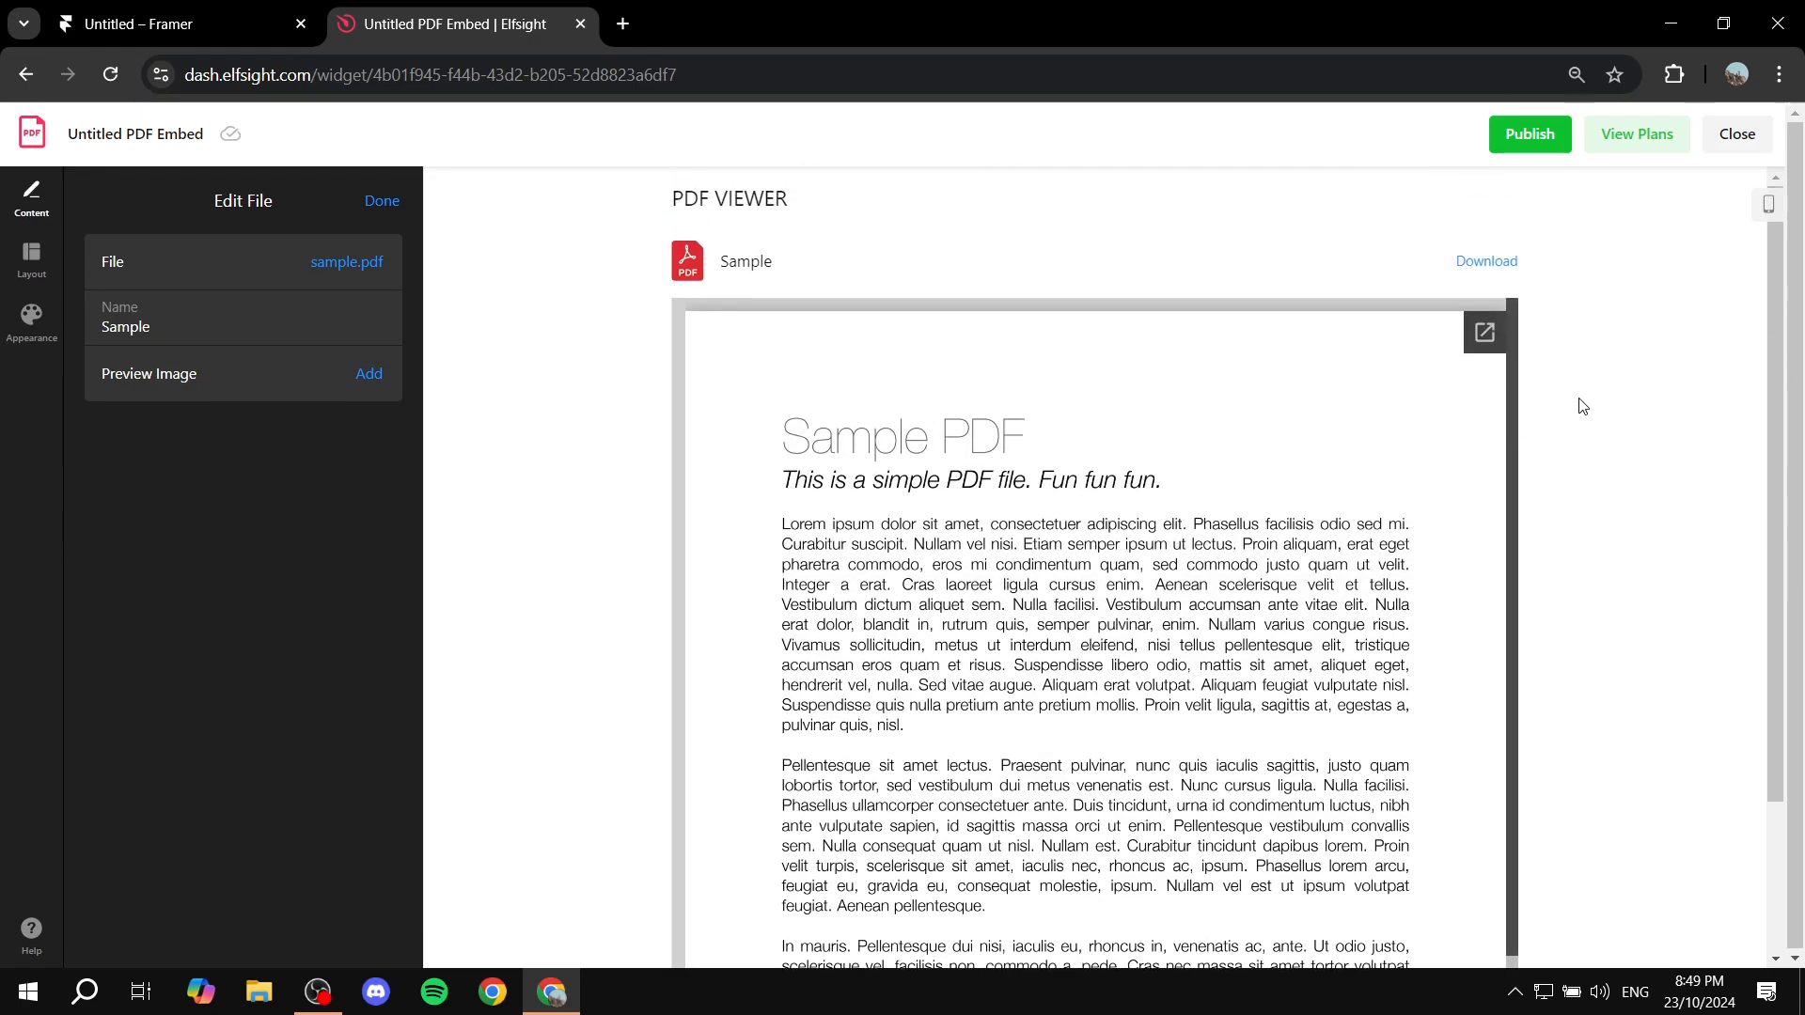
- Publish the widget's changes, review the pricing plans, and go back to the editor
click(1526, 134)
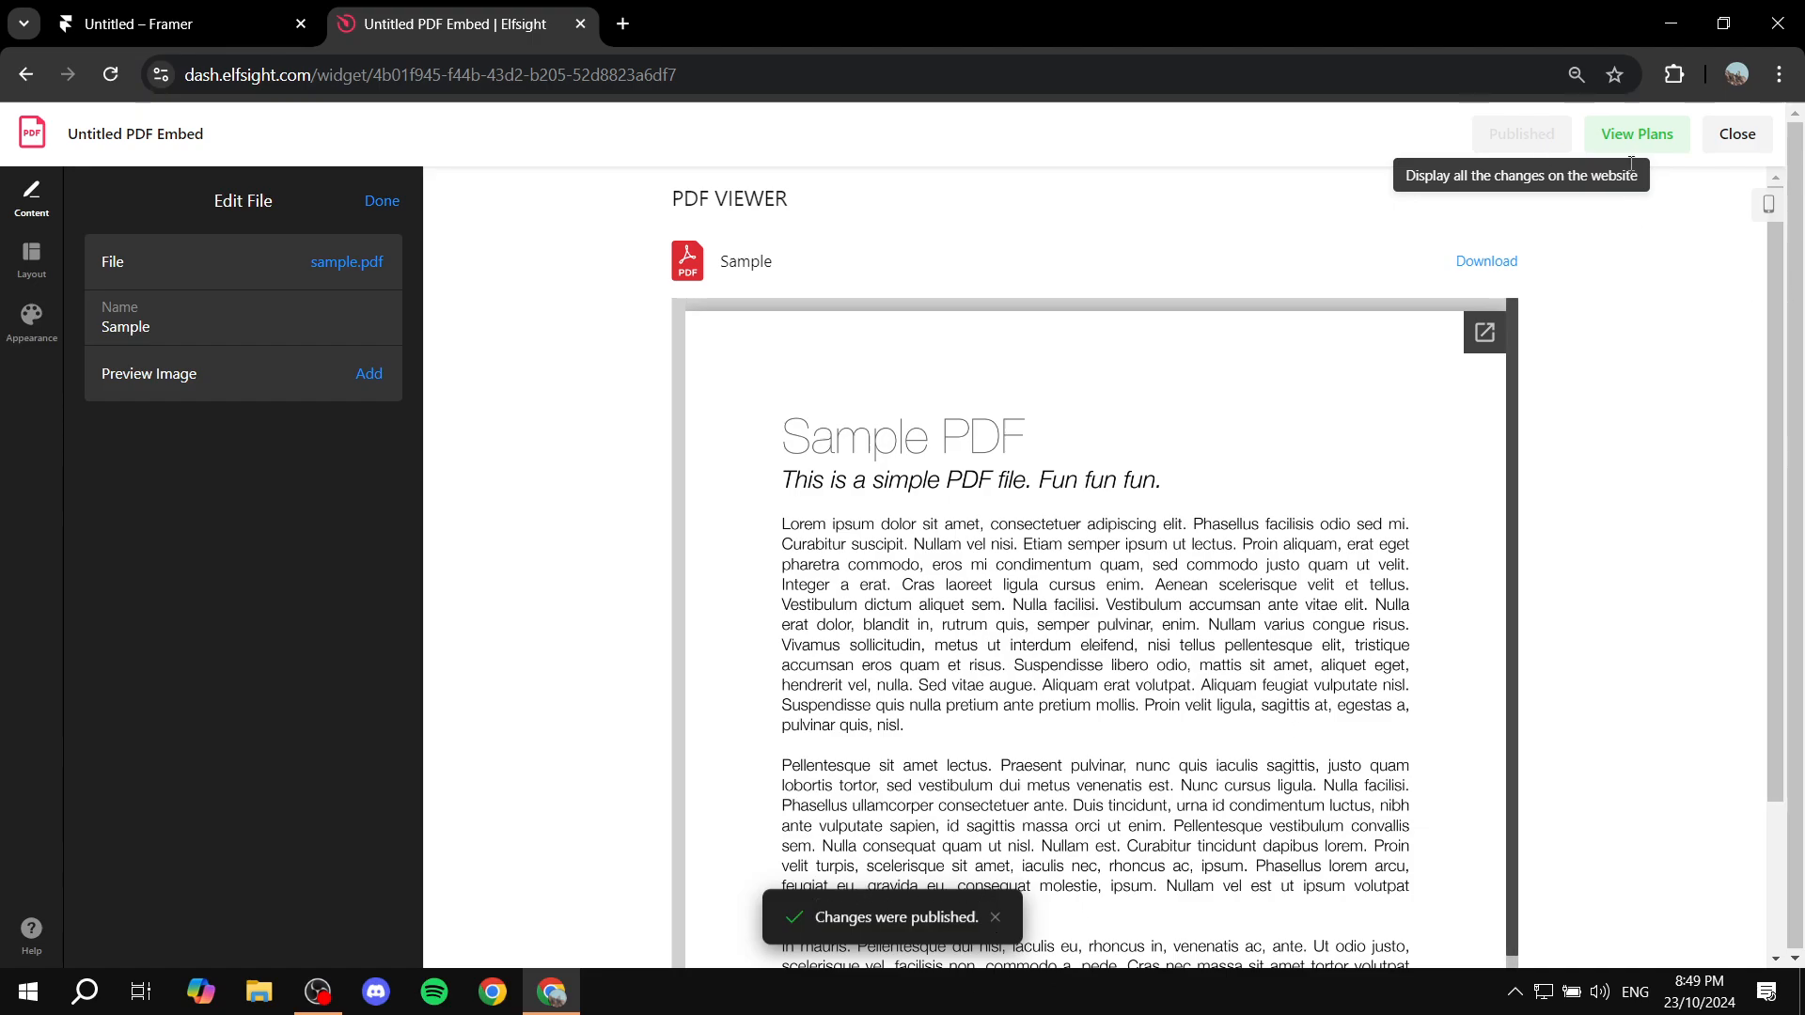
click(1634, 134)
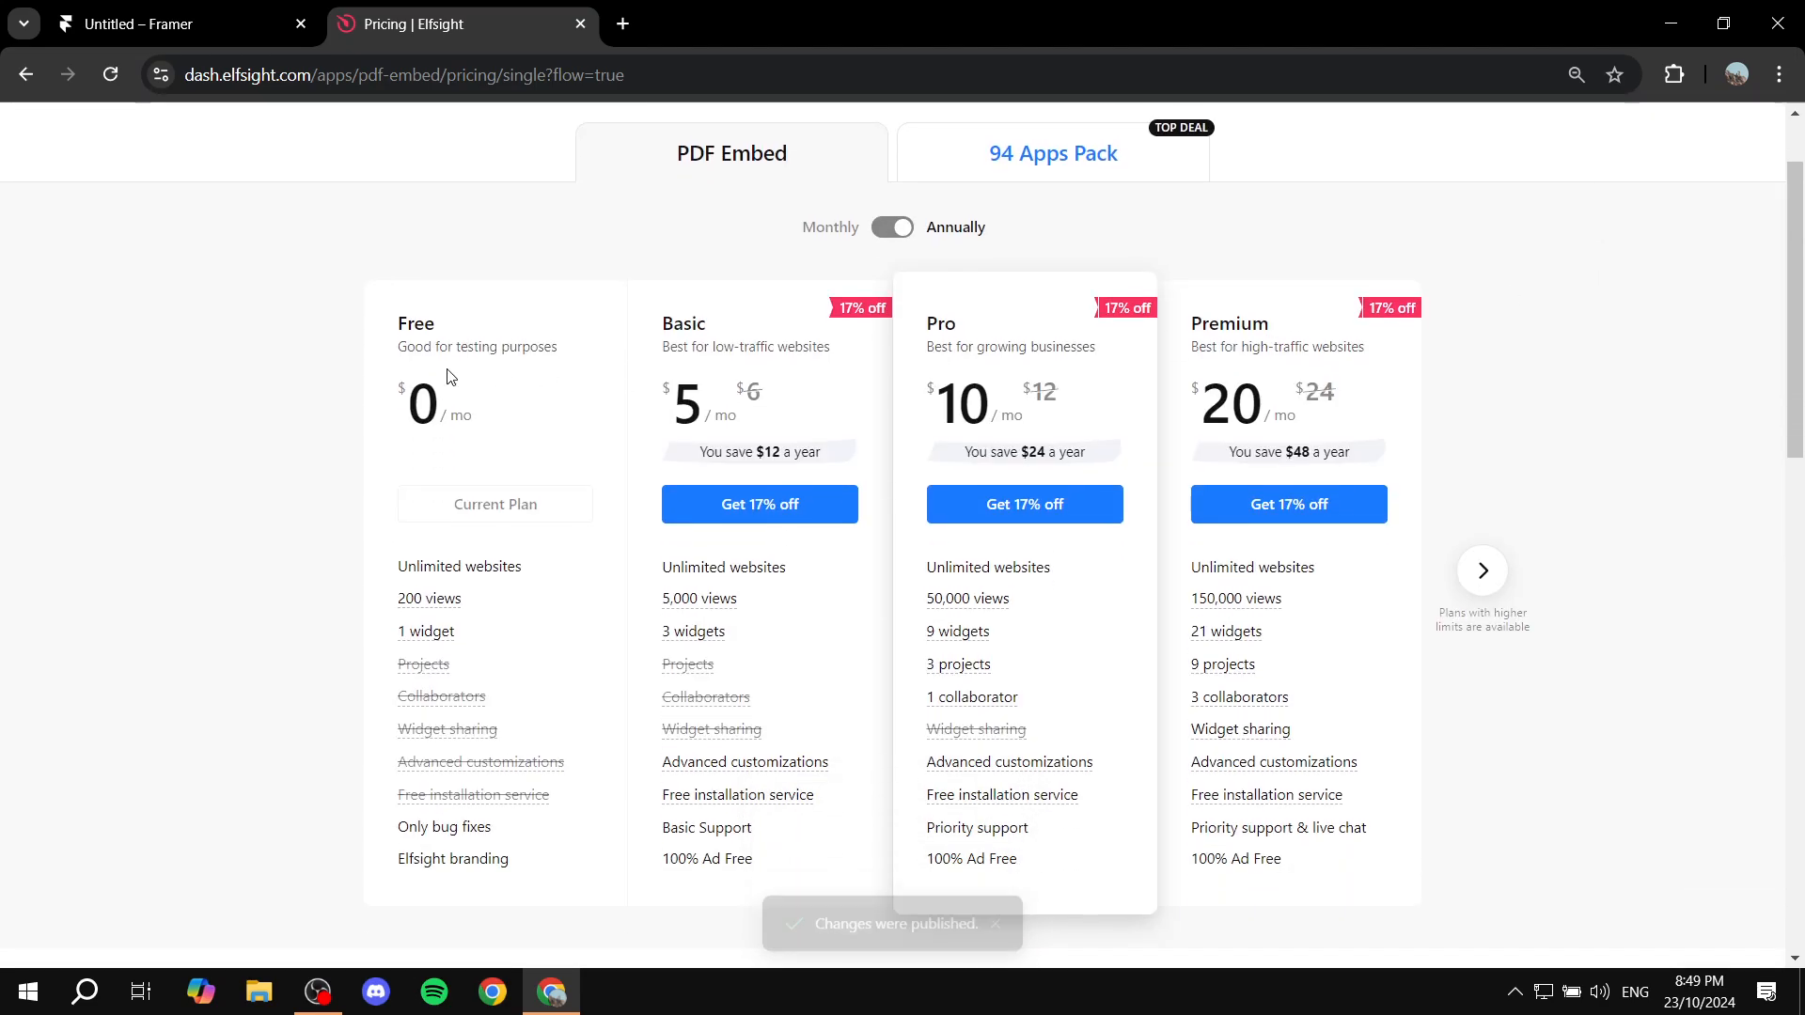
scroll(down, 3)
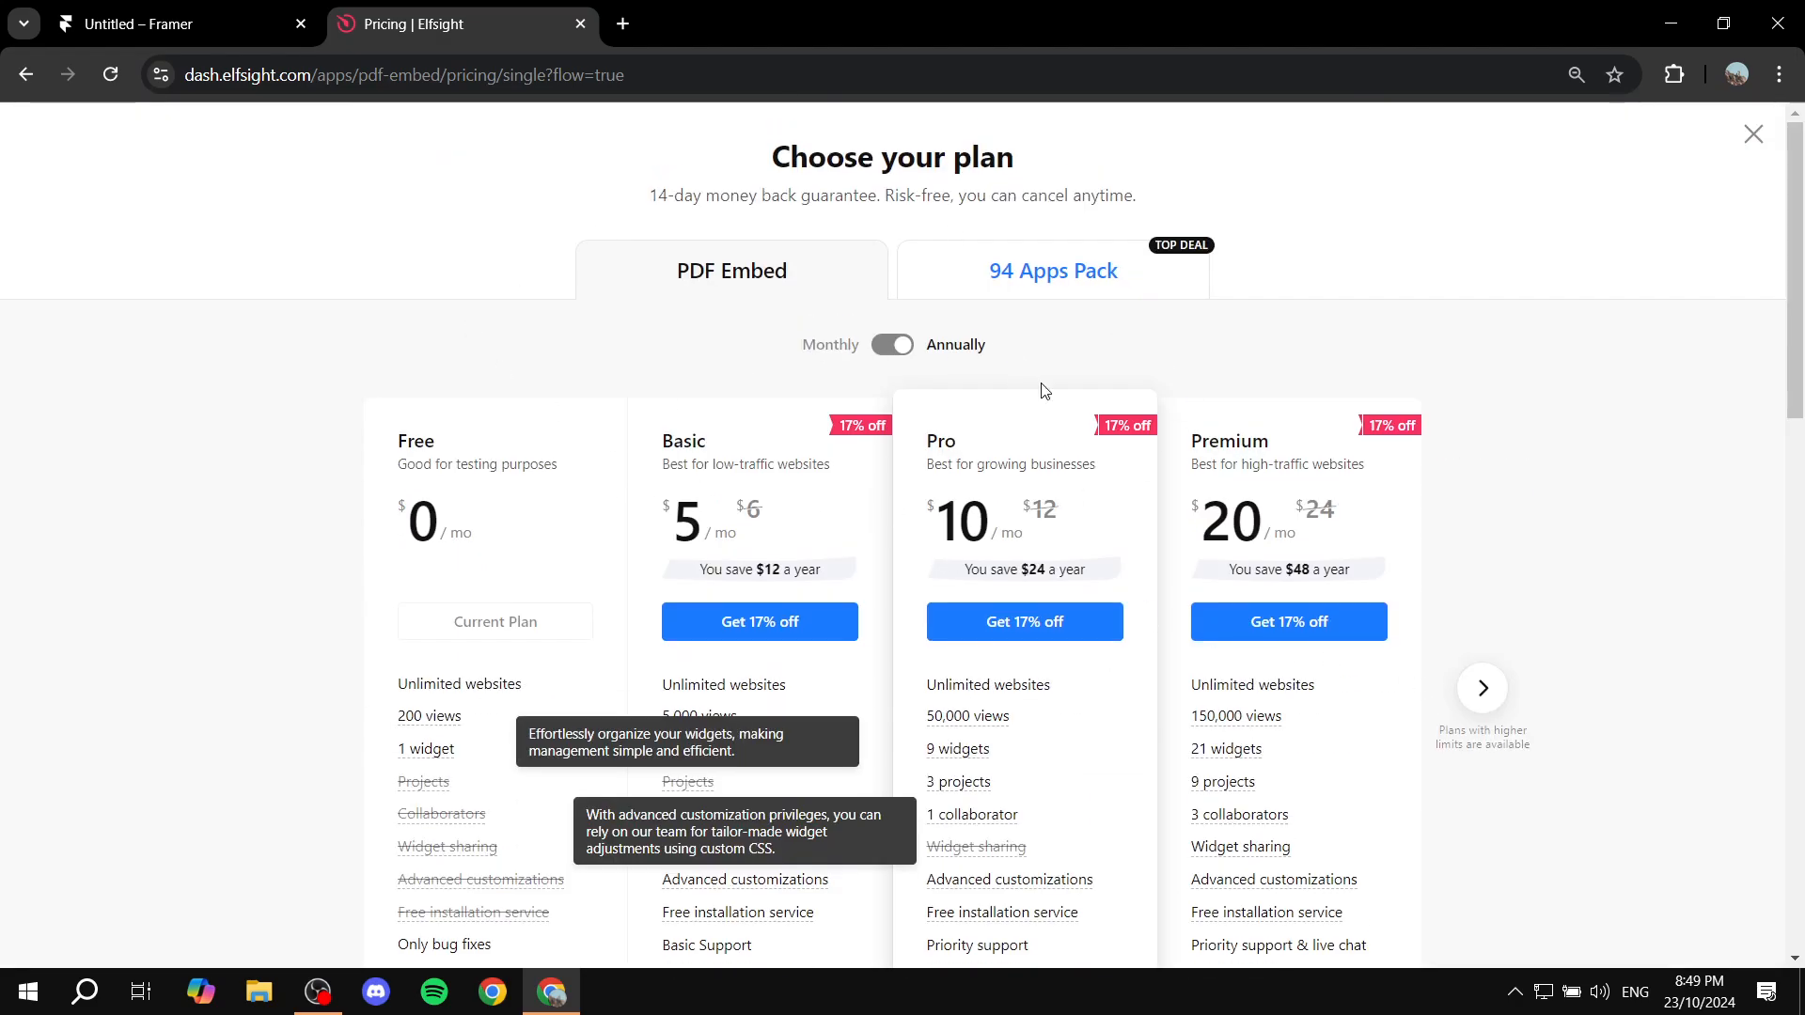
mouse_move(607, 537)
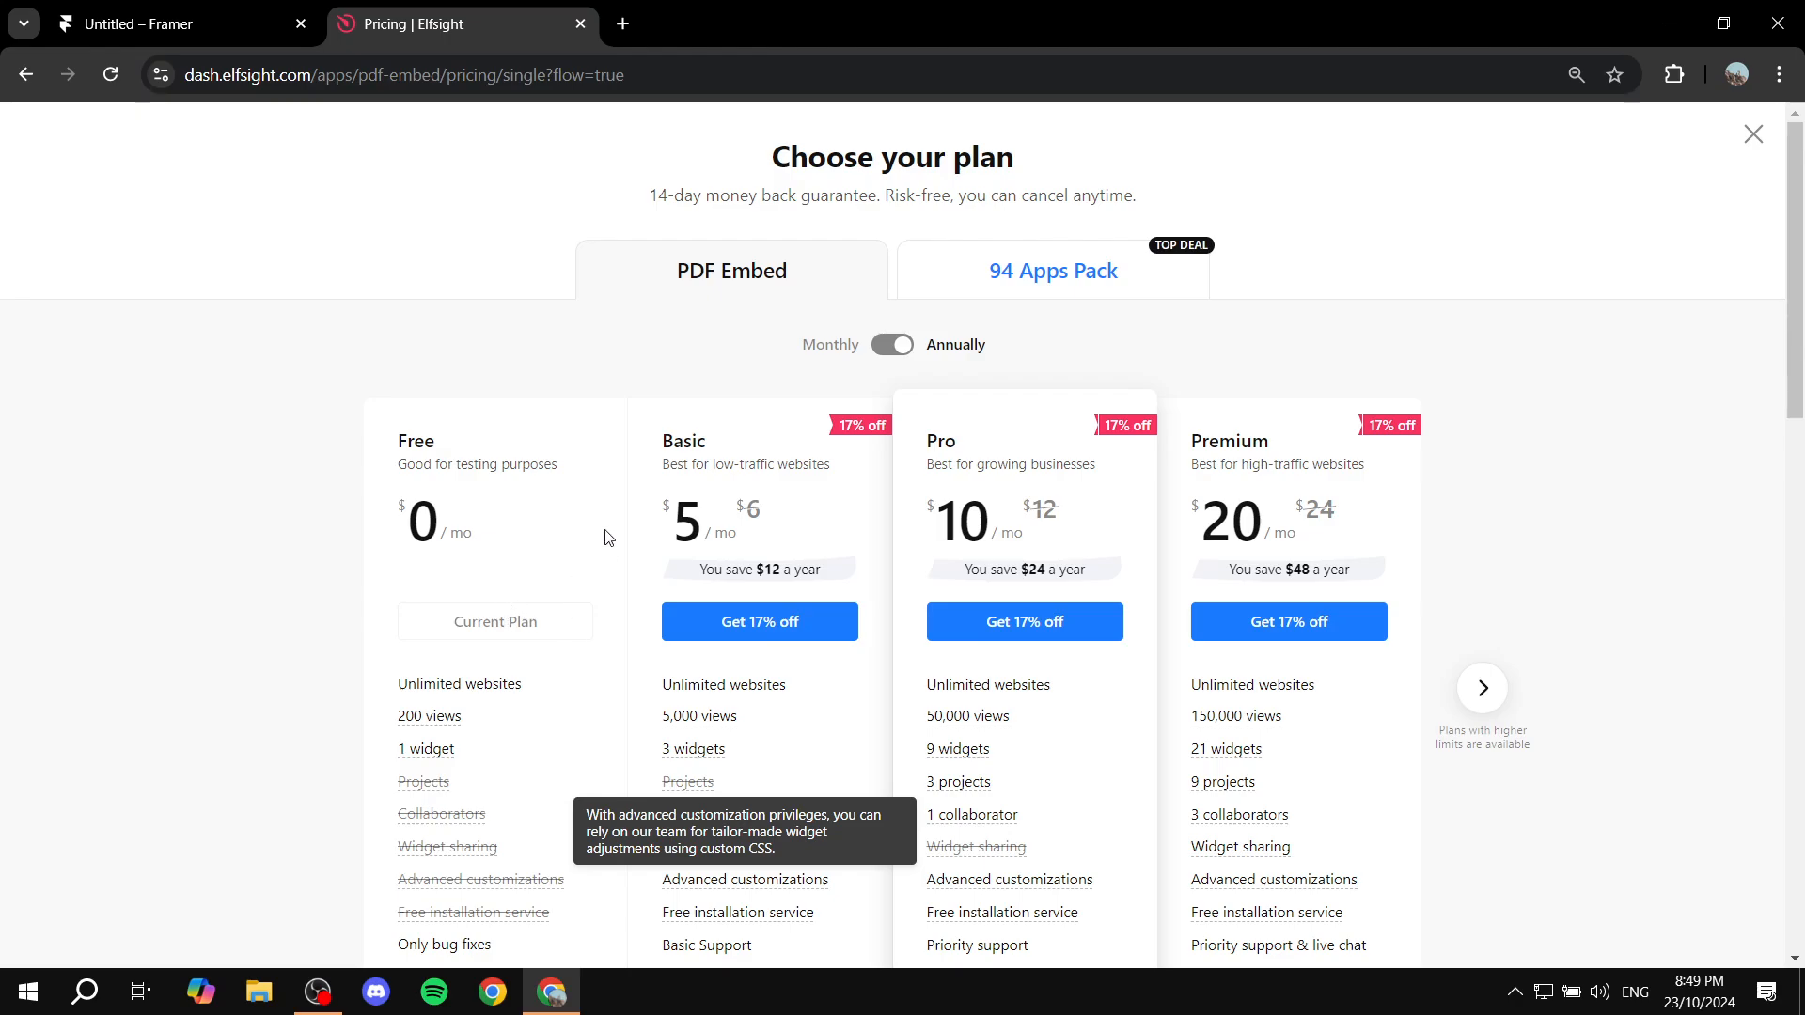
mouse_move(7, 70)
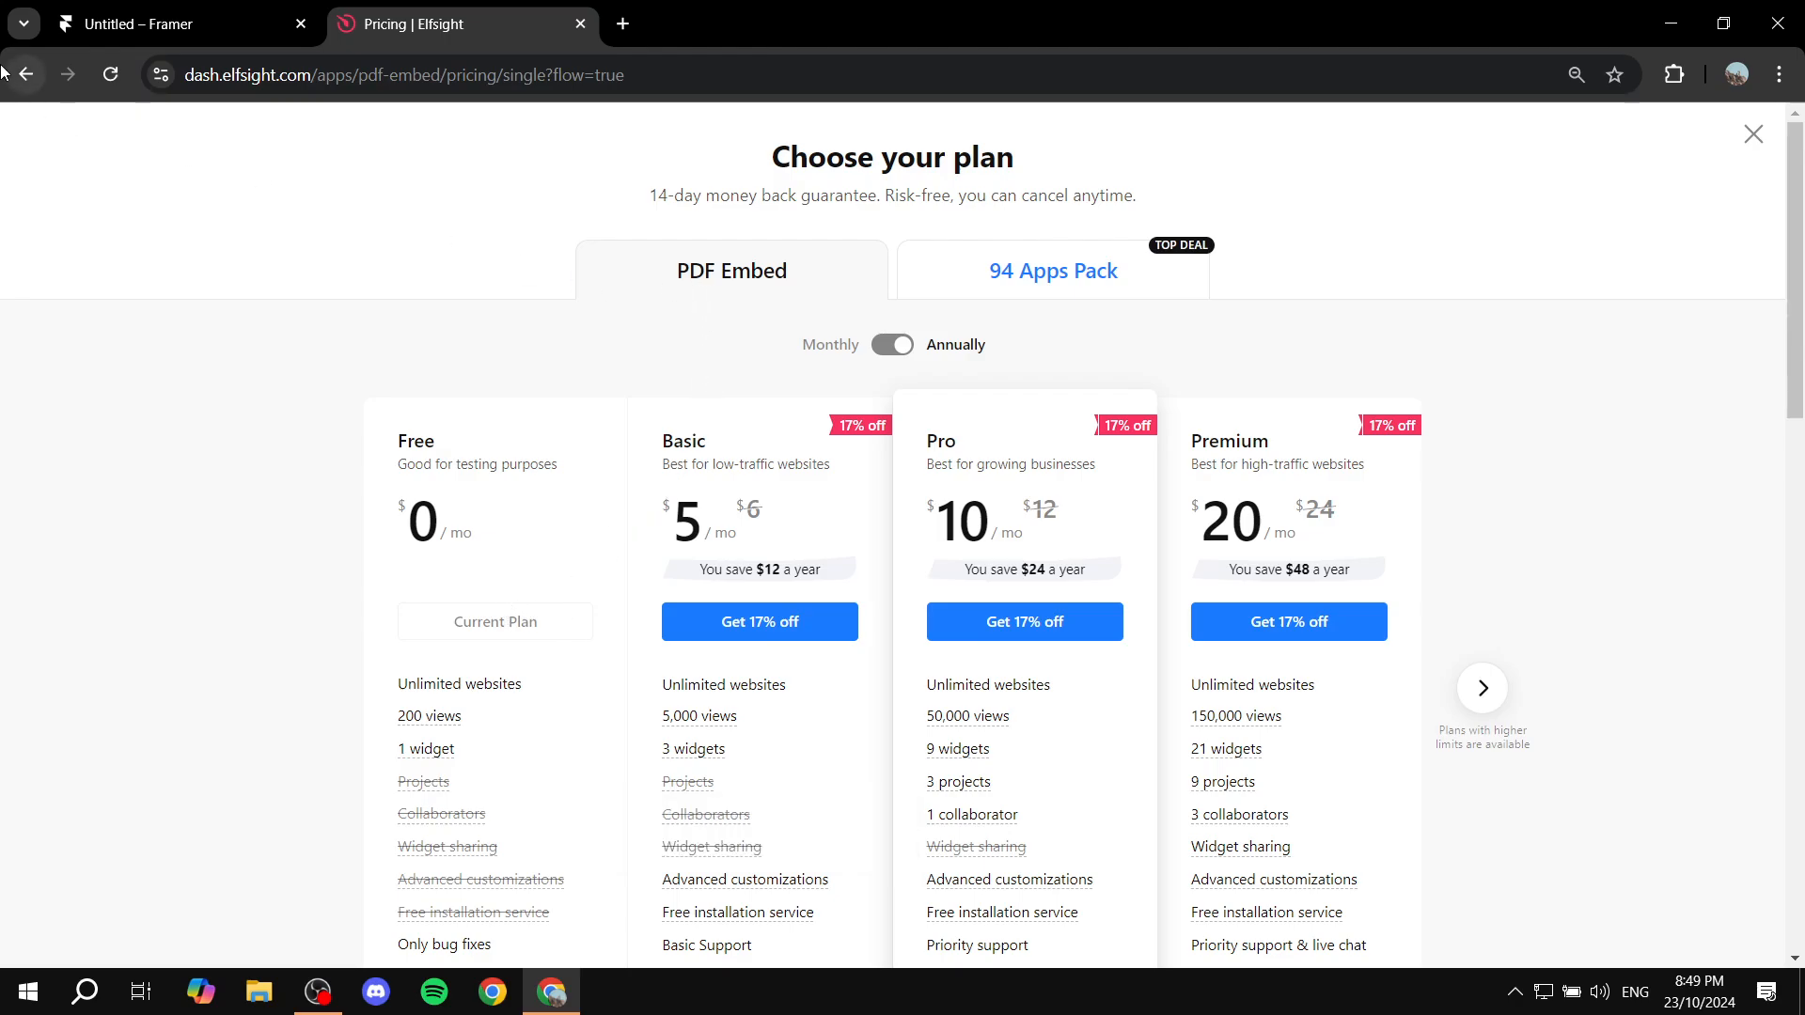
click(1750, 133)
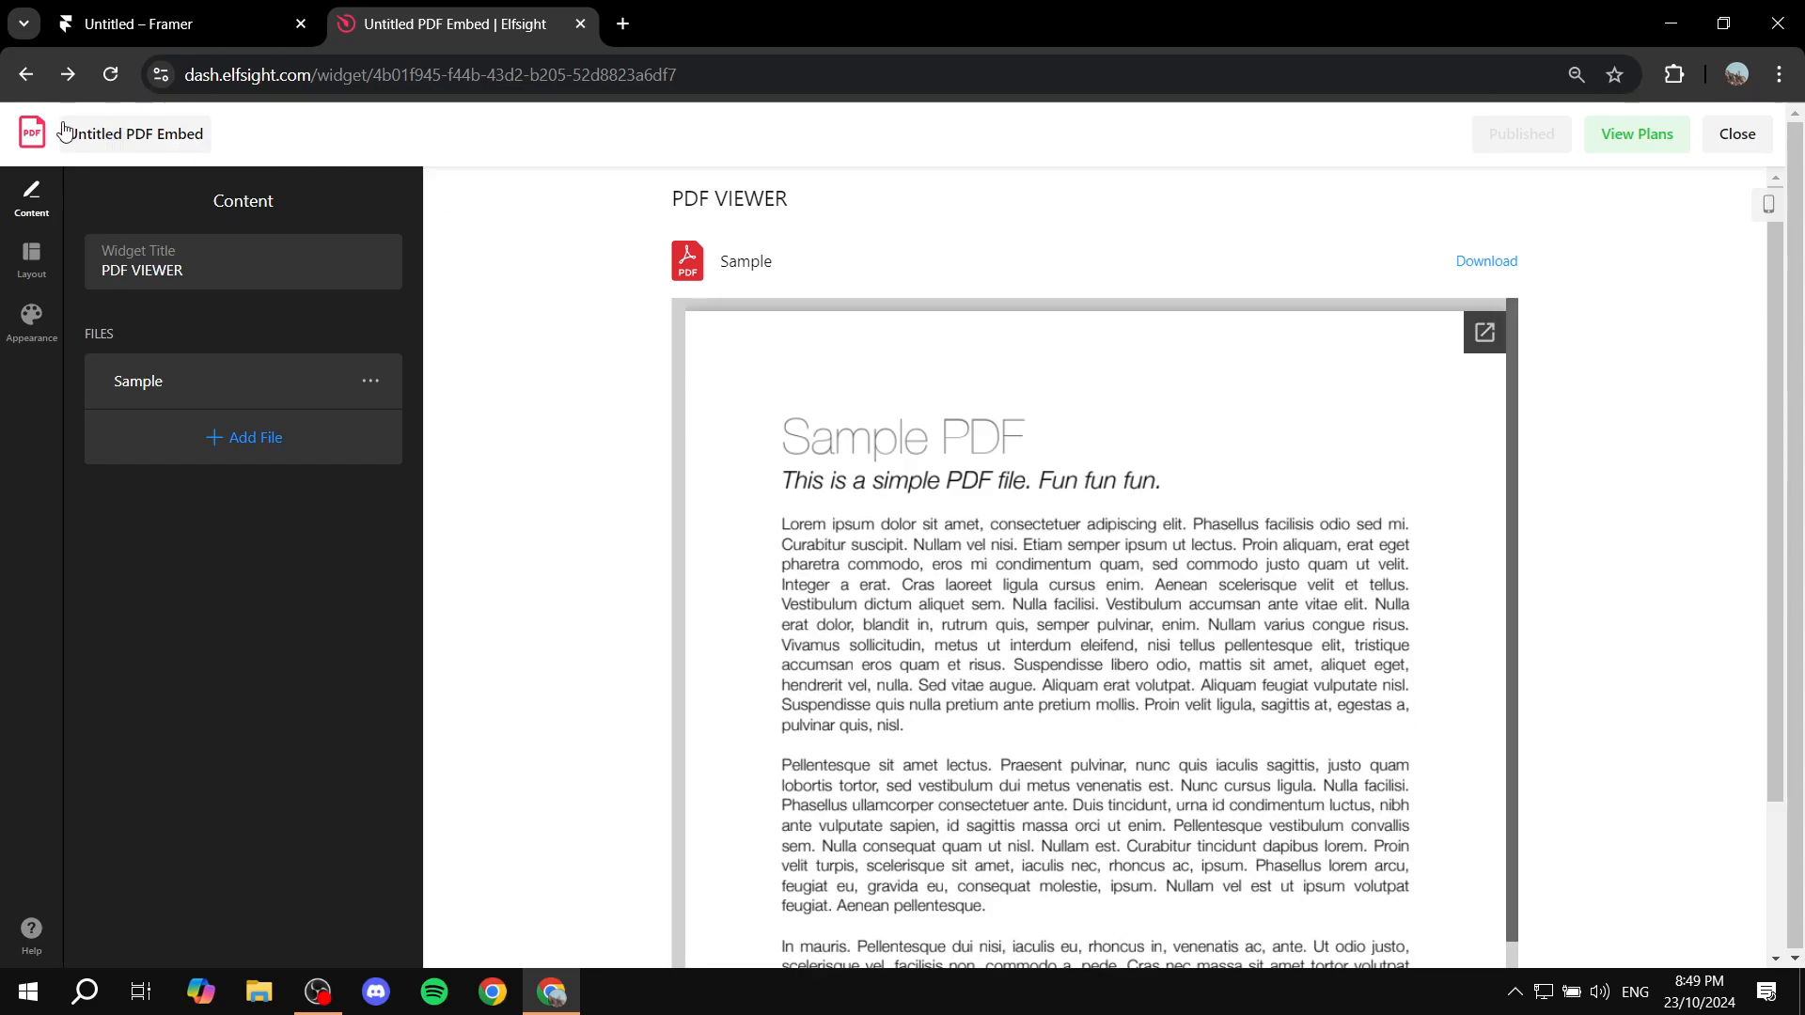
- From the PDF Embed dashboard, open the widget's Install options and copy its embed code
click(1735, 133)
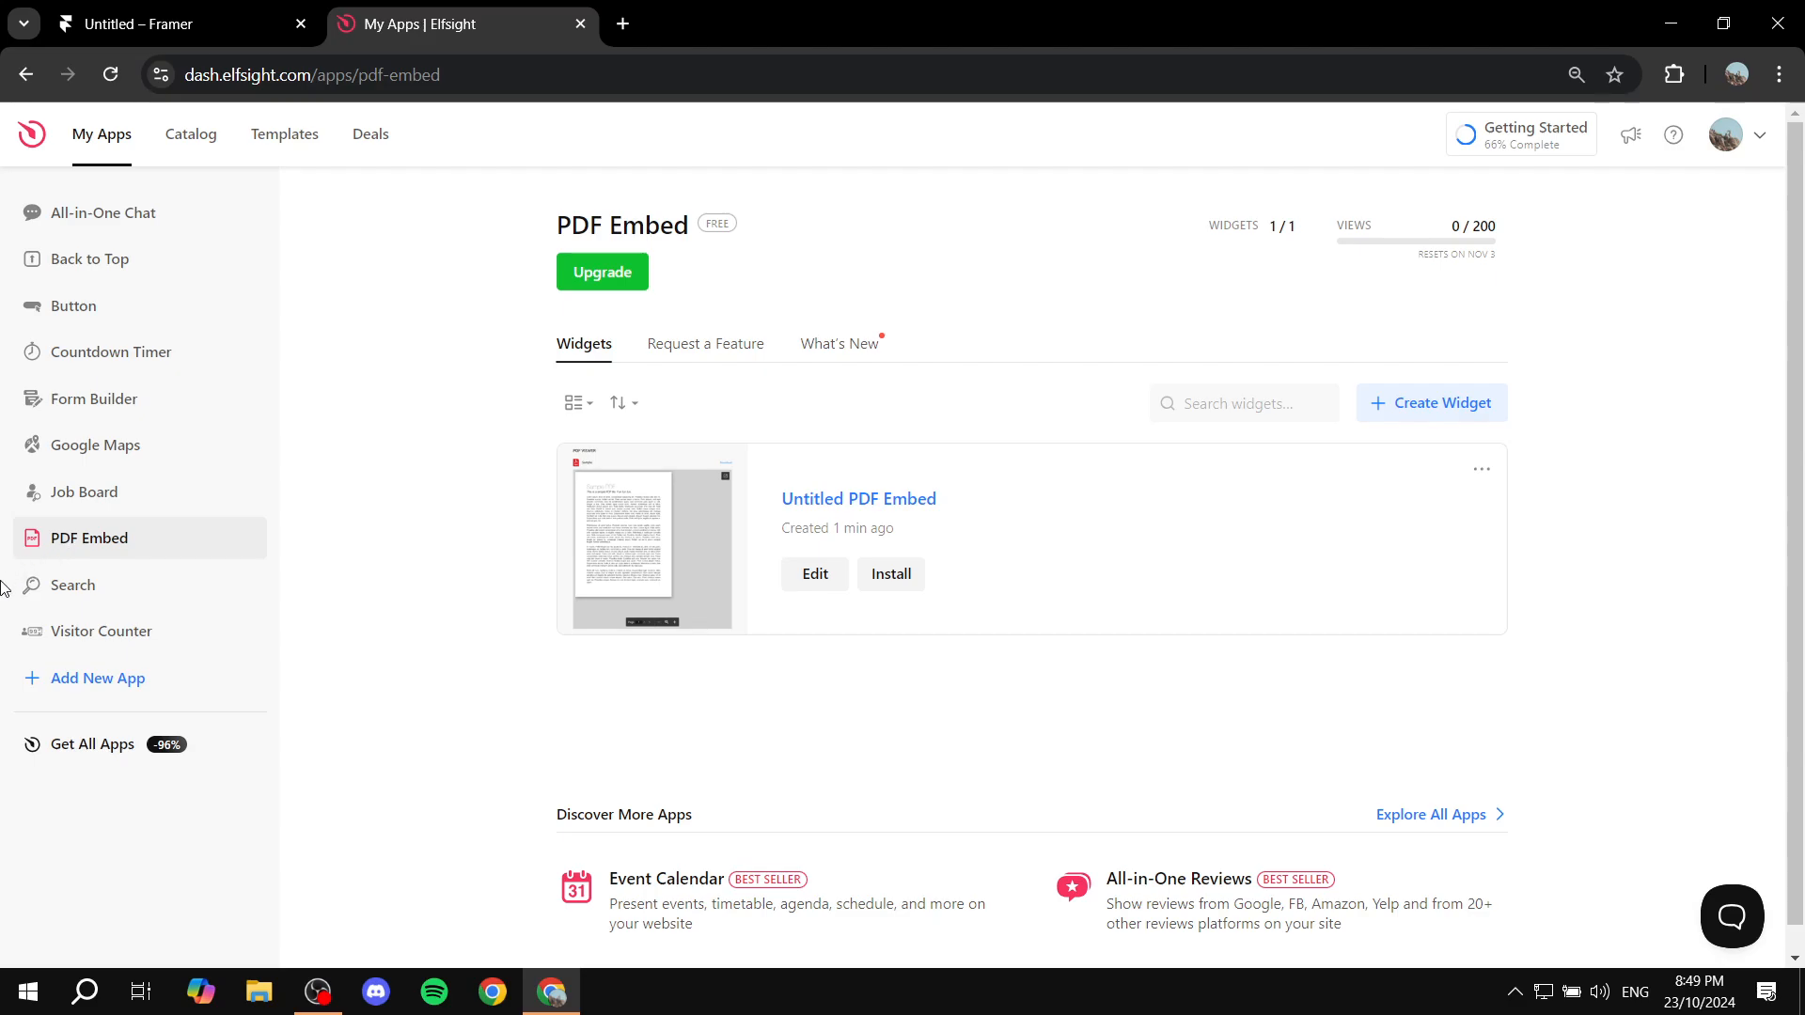
mouse_move(889, 574)
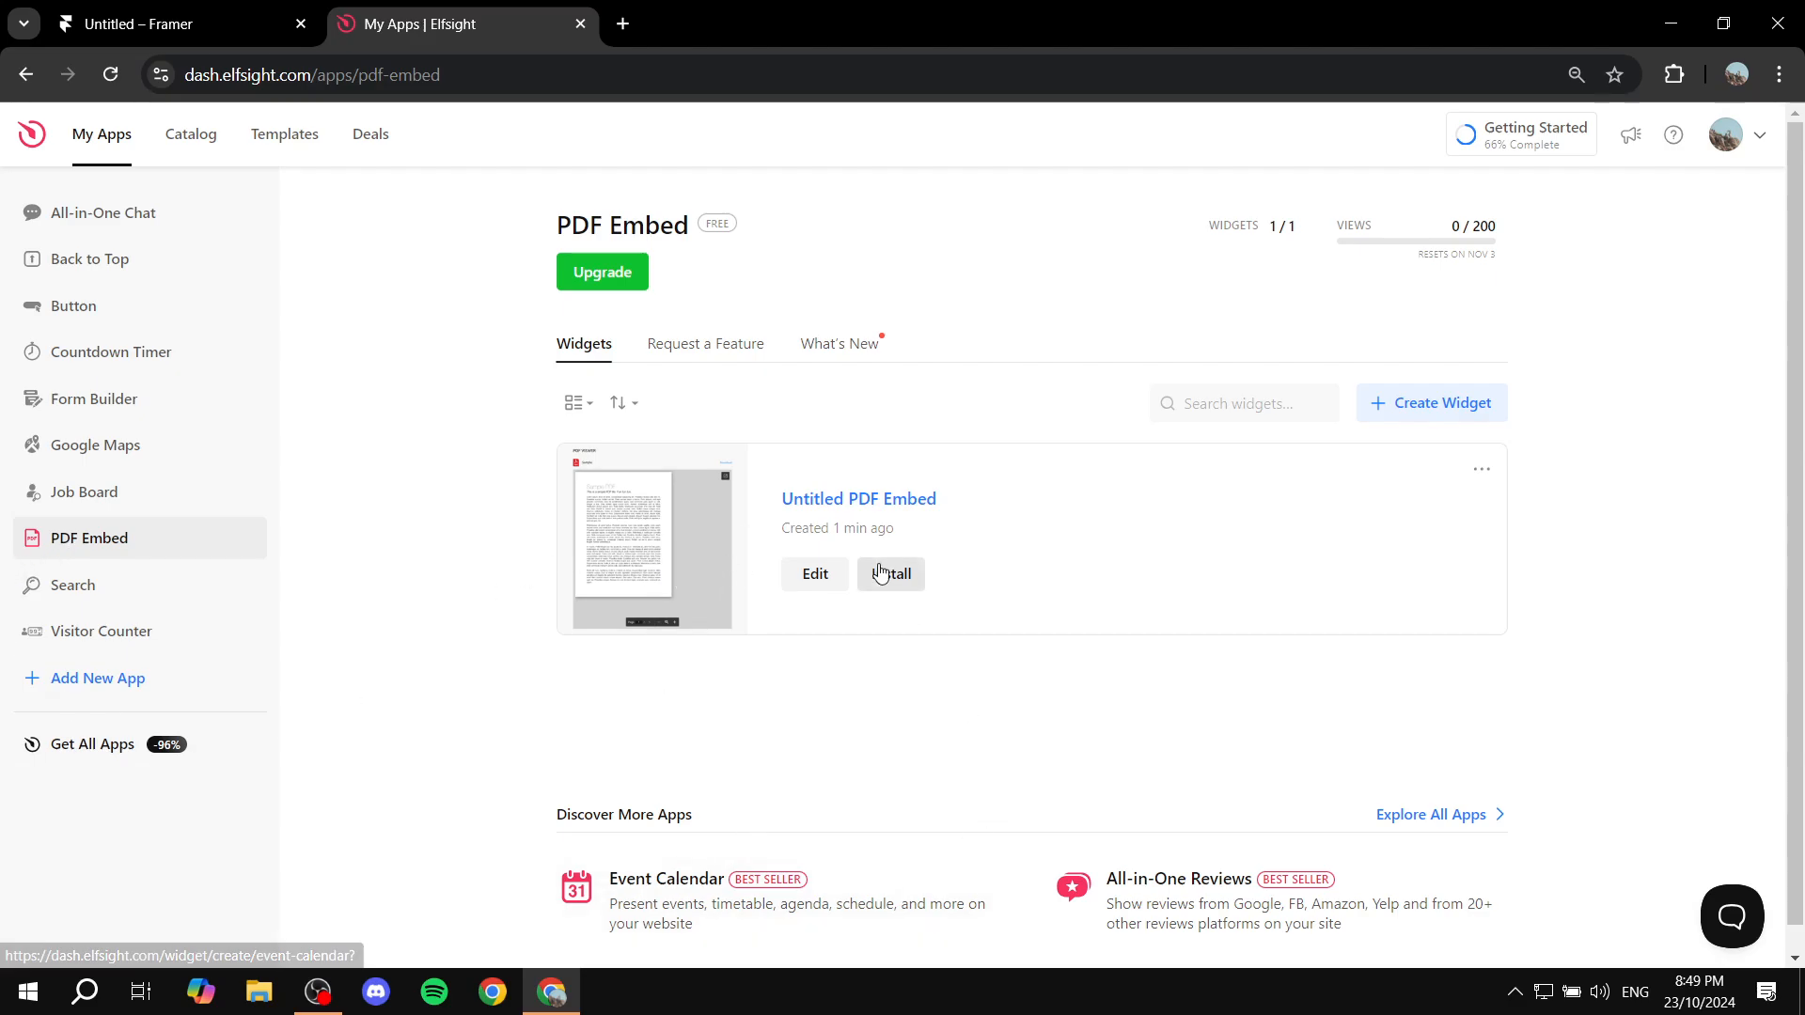
click(889, 573)
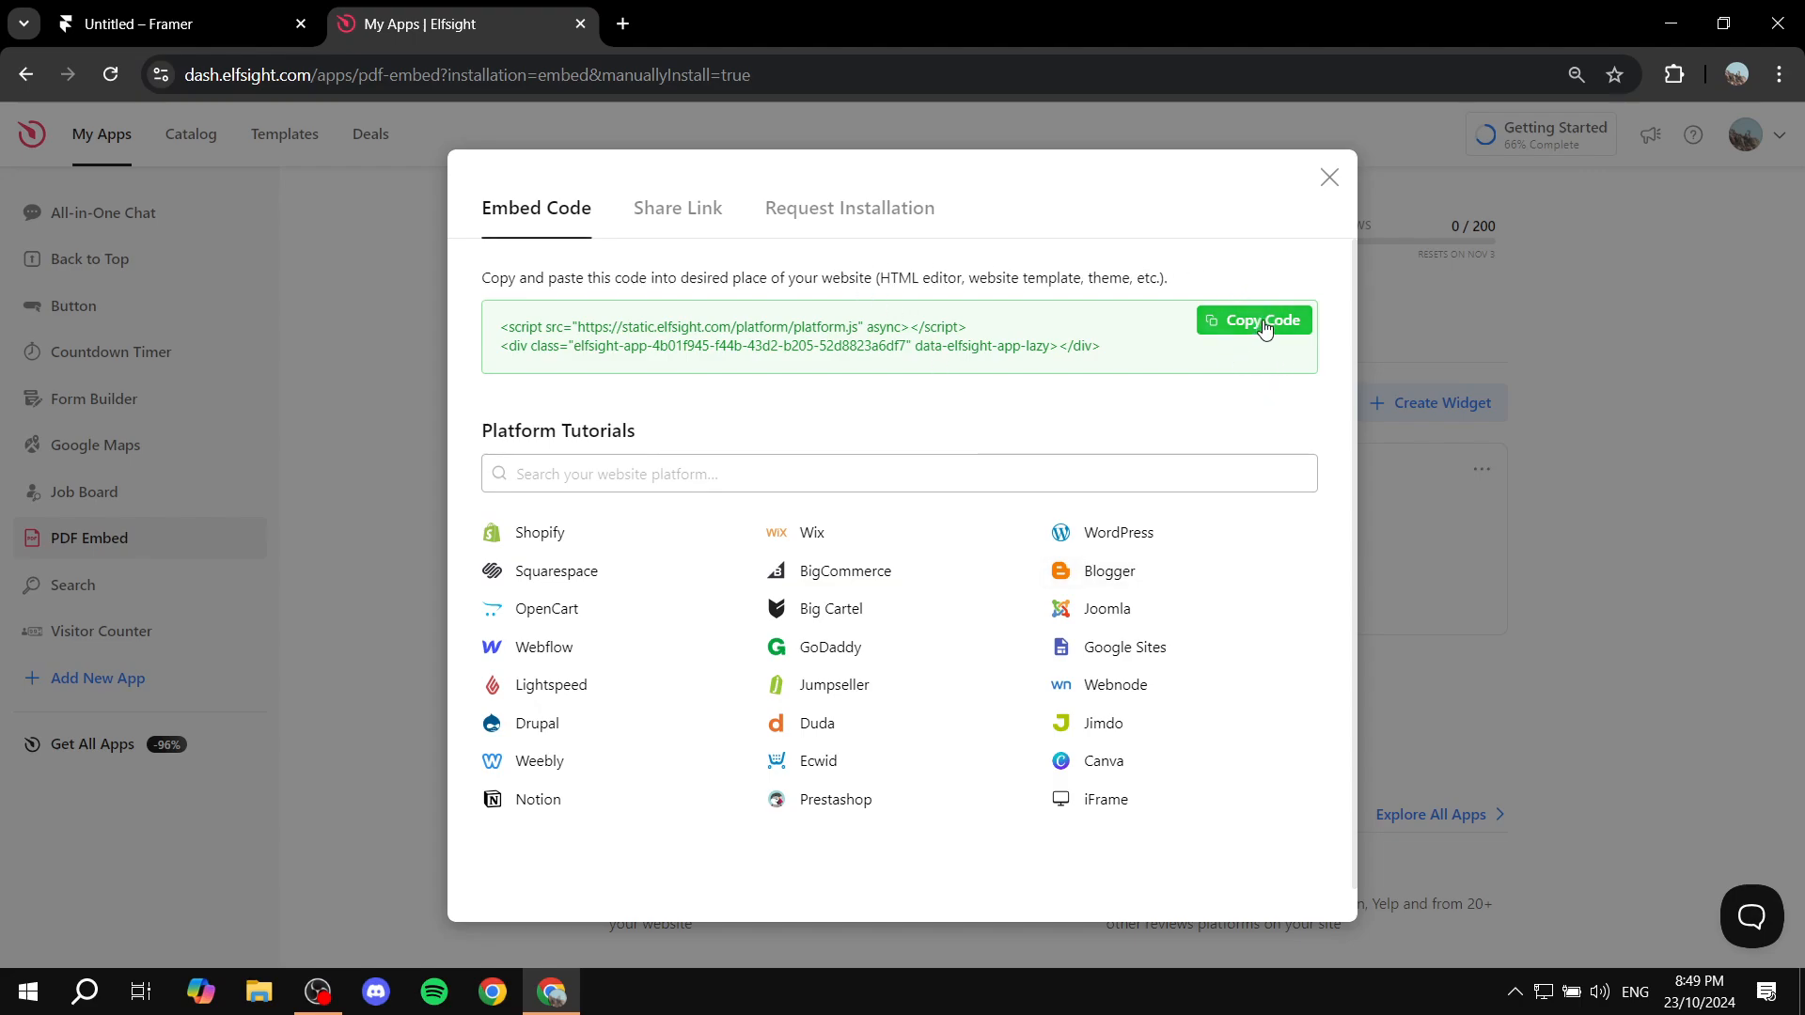
click(1254, 320)
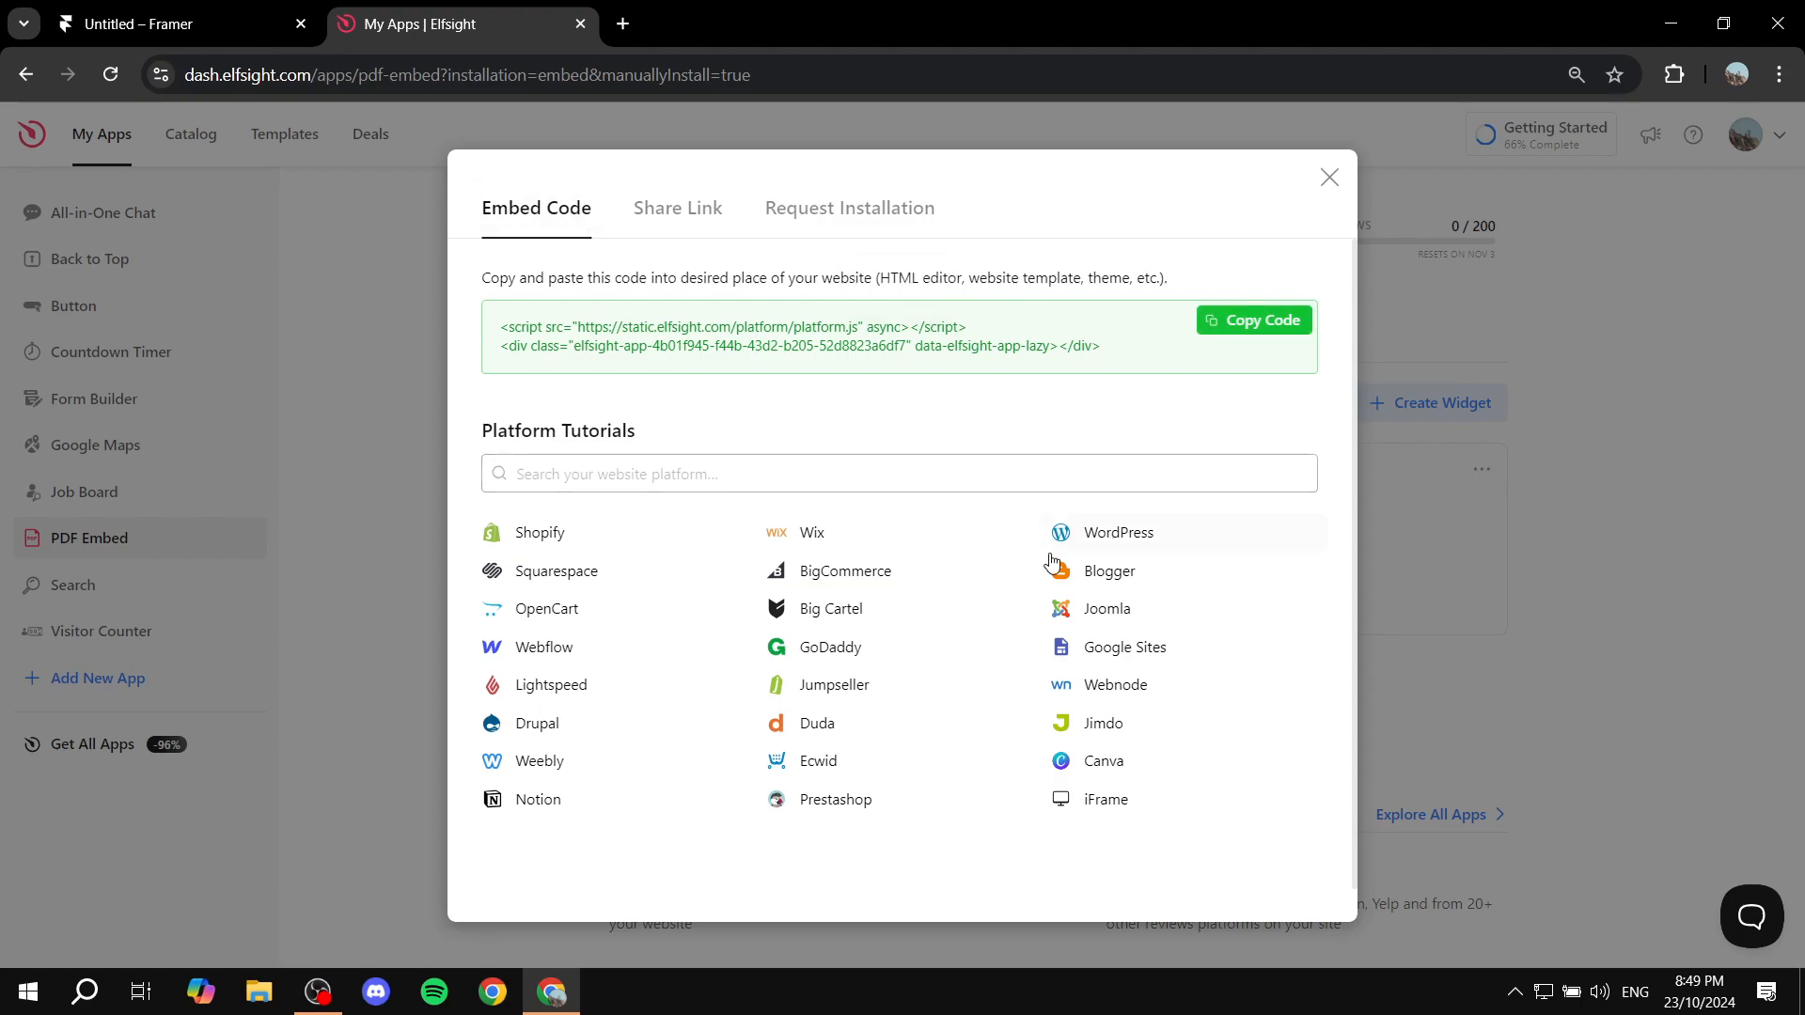
mouse_move(352, 300)
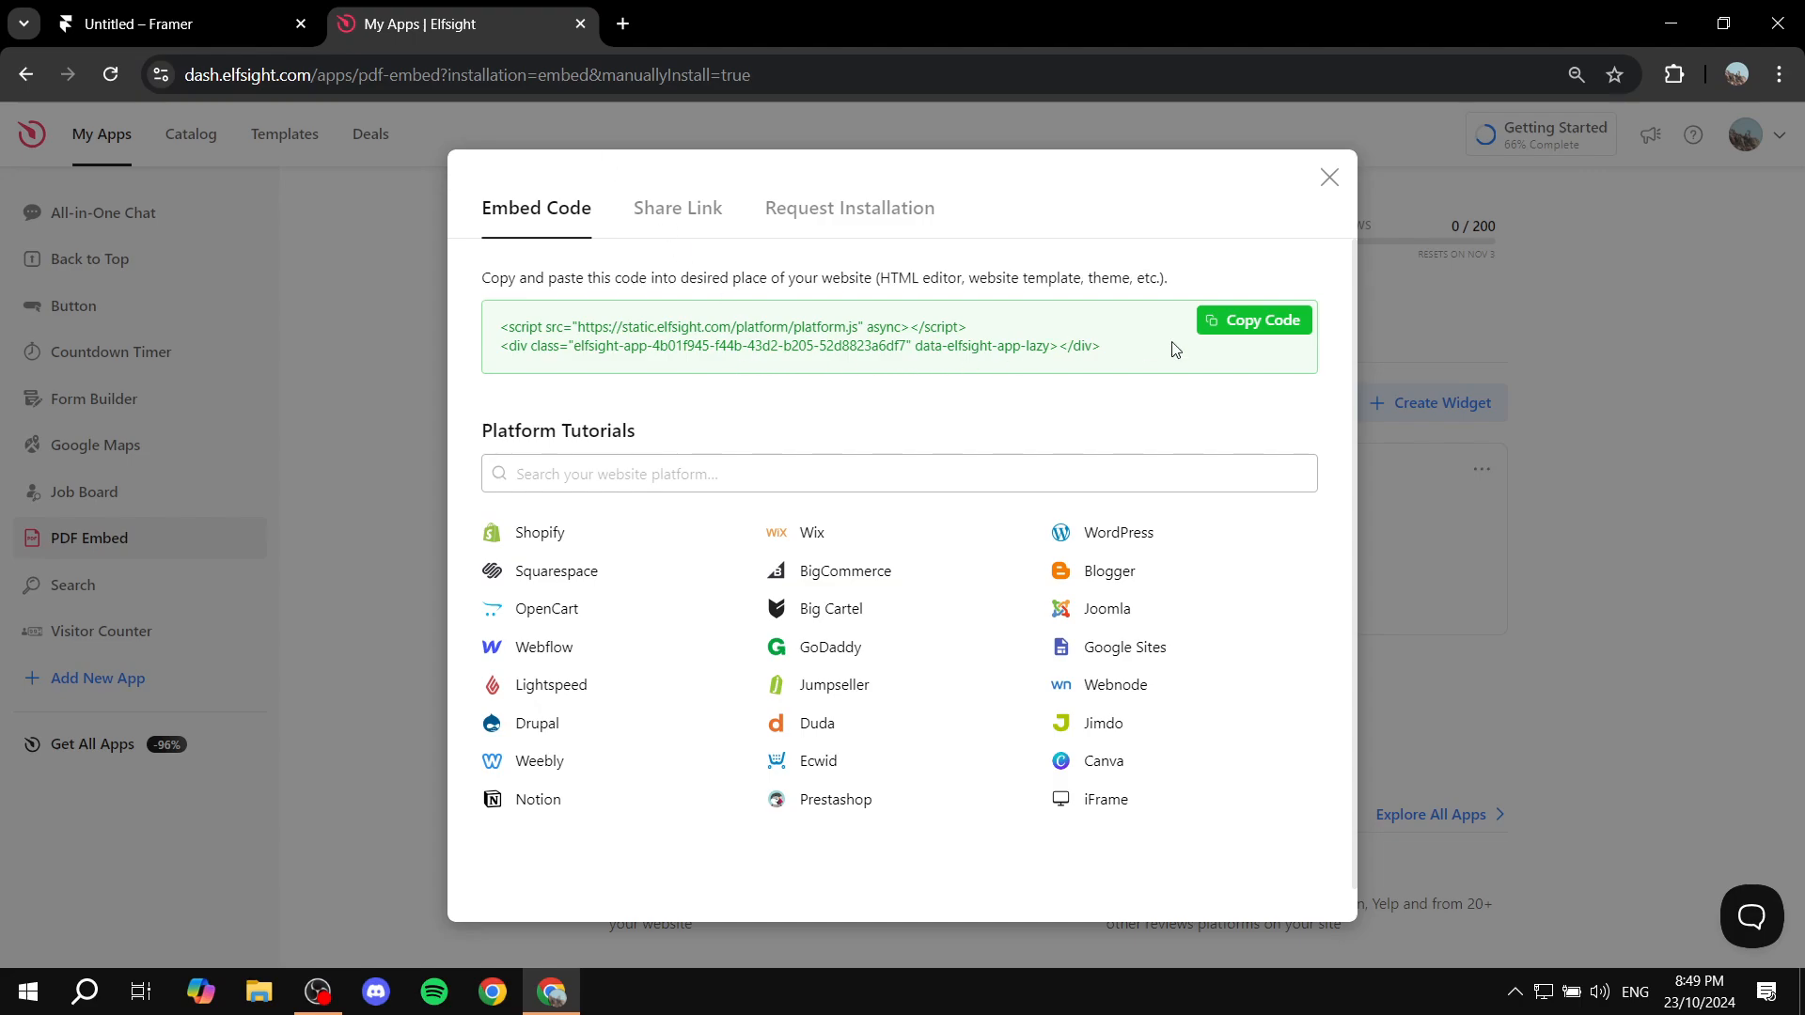
mouse_move(212, 8)
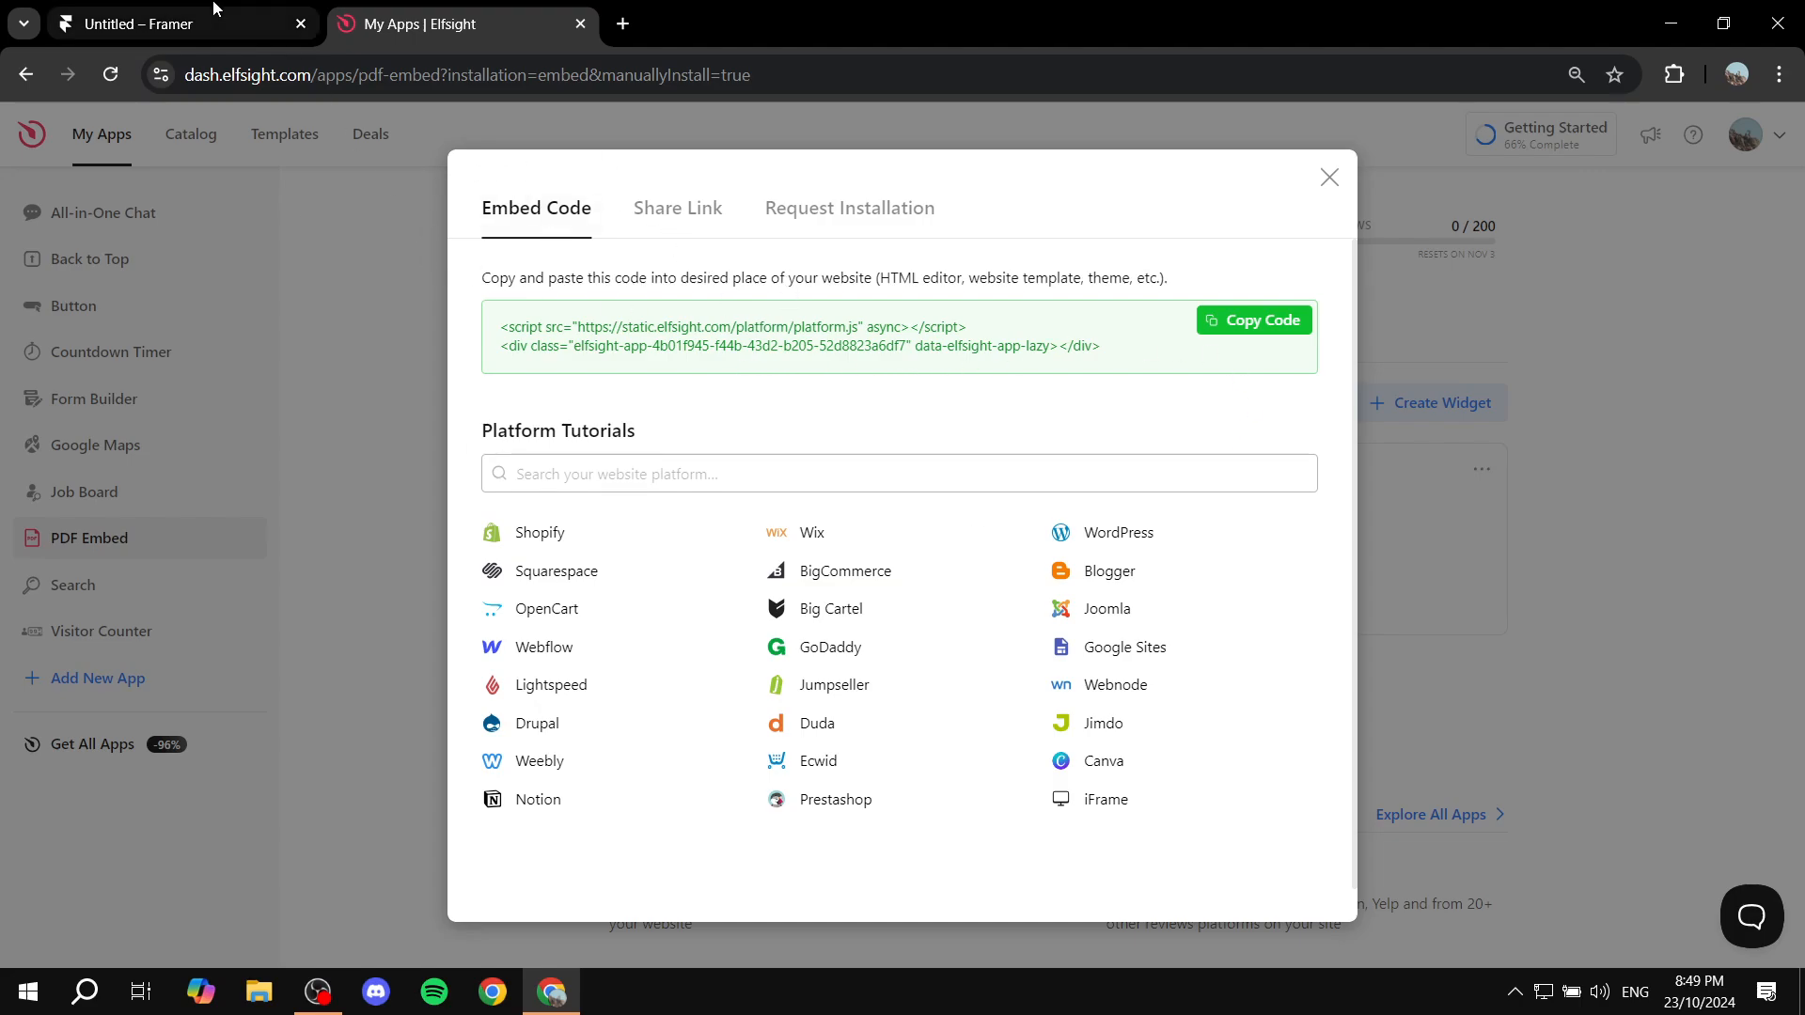
- Back in Framer, insert a Utility Embed element onto the /pdf desktop frame
click(179, 23)
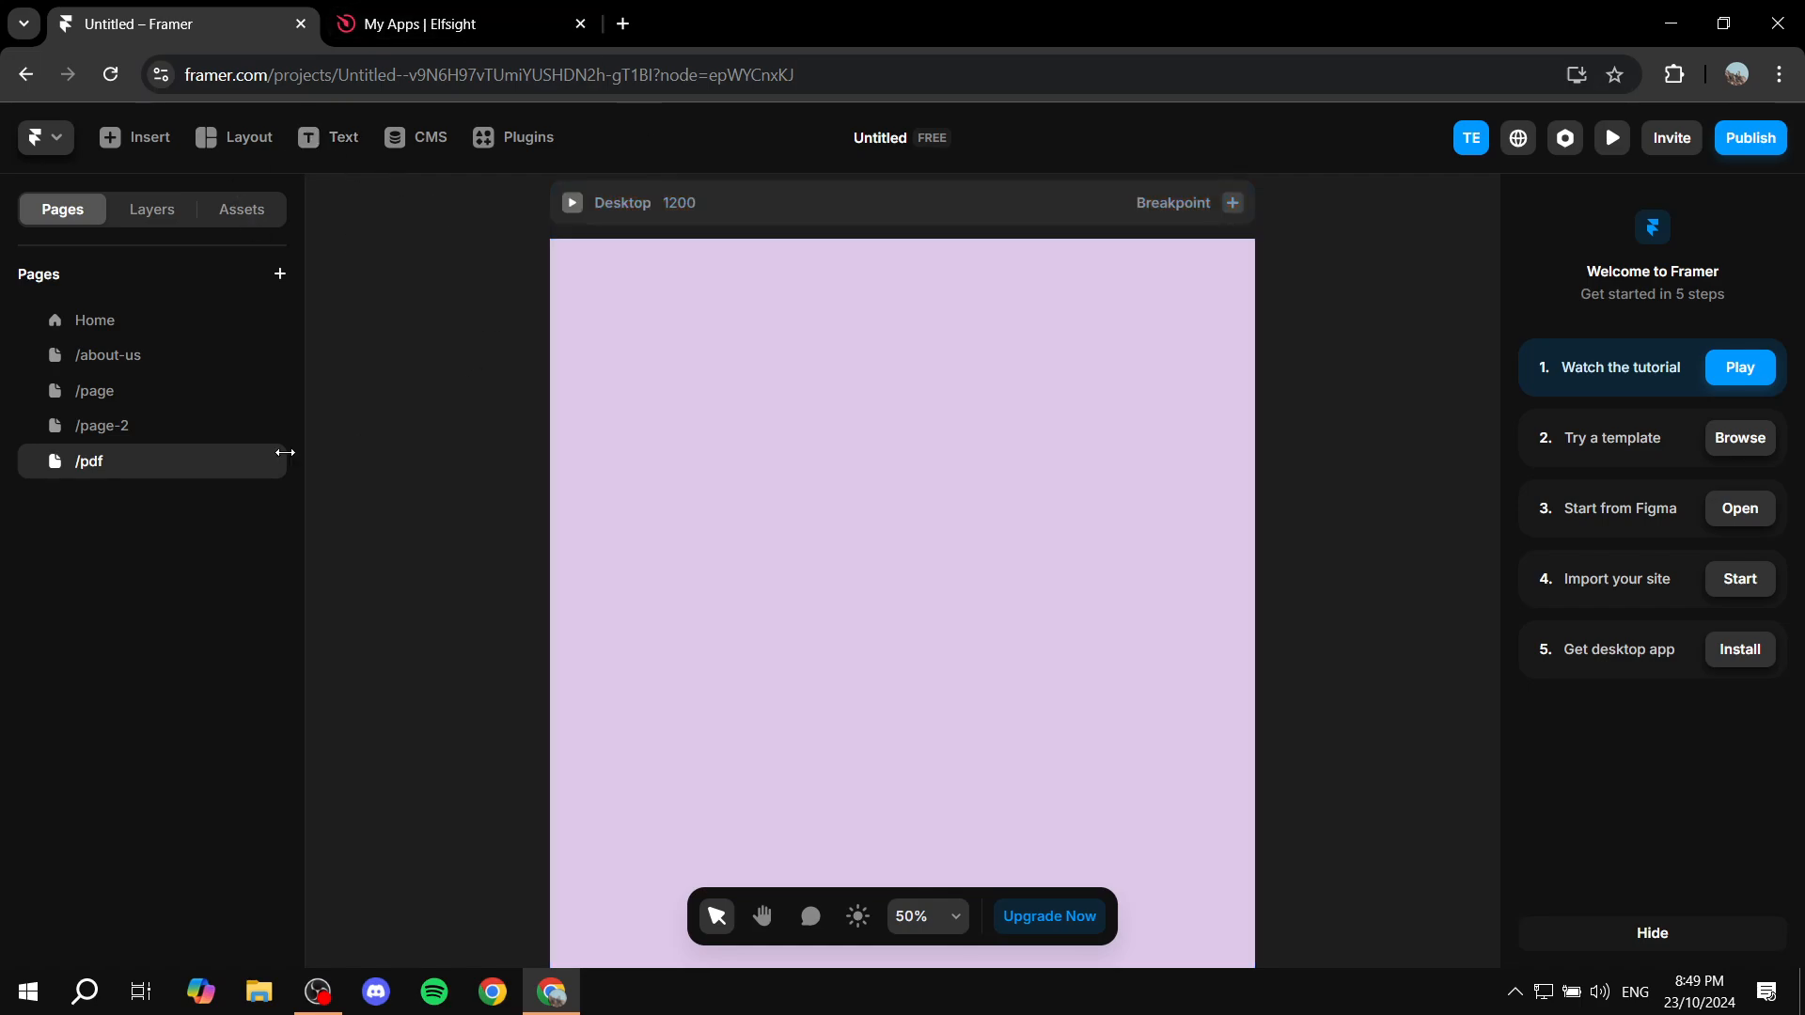
click(901, 575)
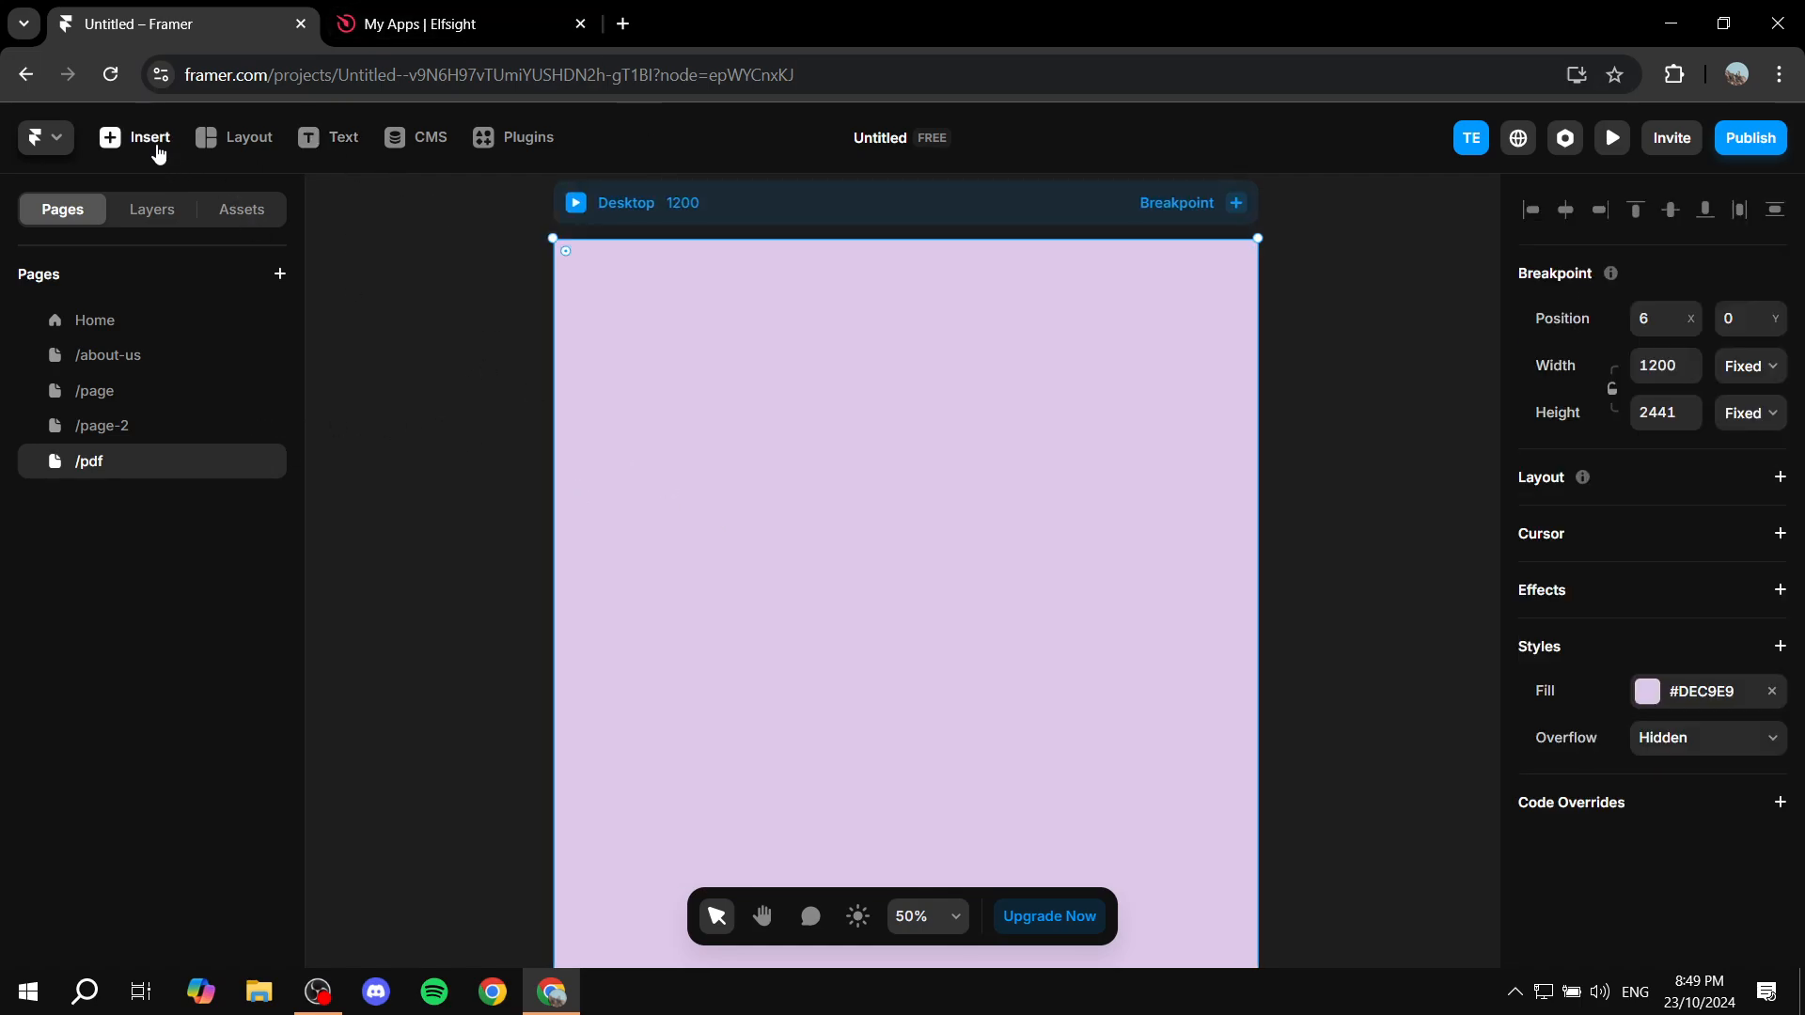
click(136, 137)
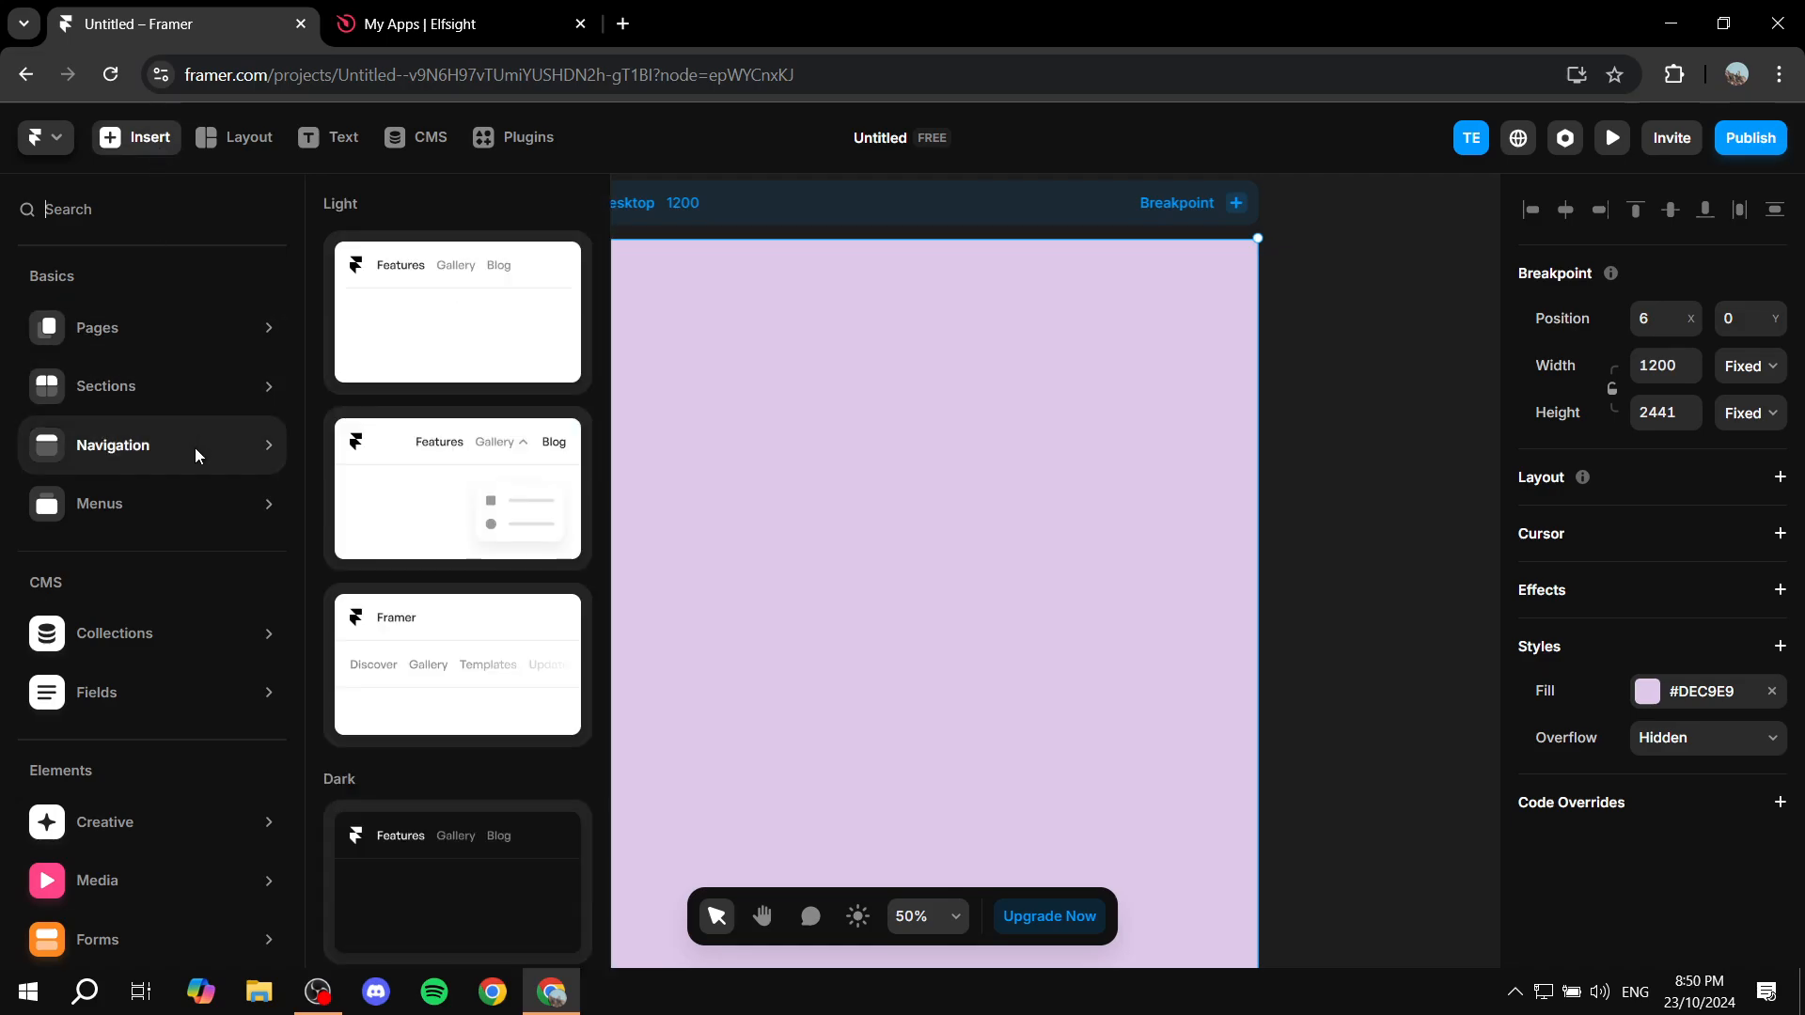
scroll(down, 3)
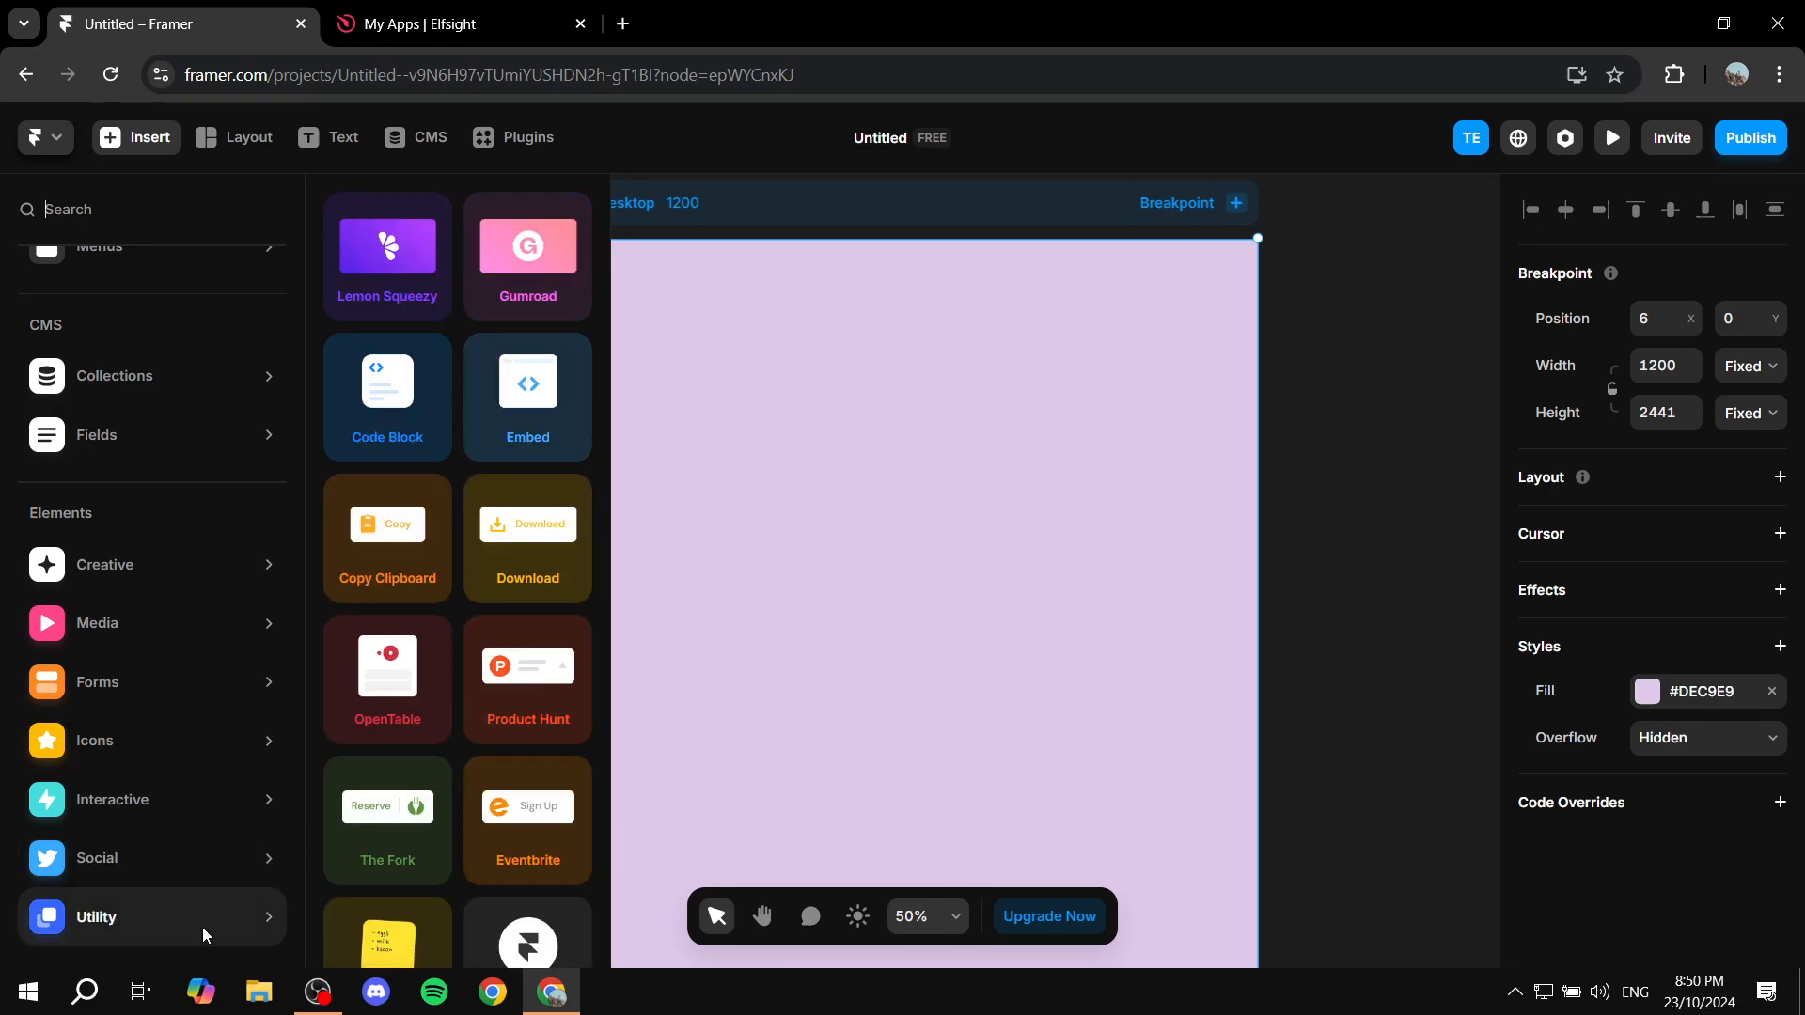
mouse_move(547, 432)
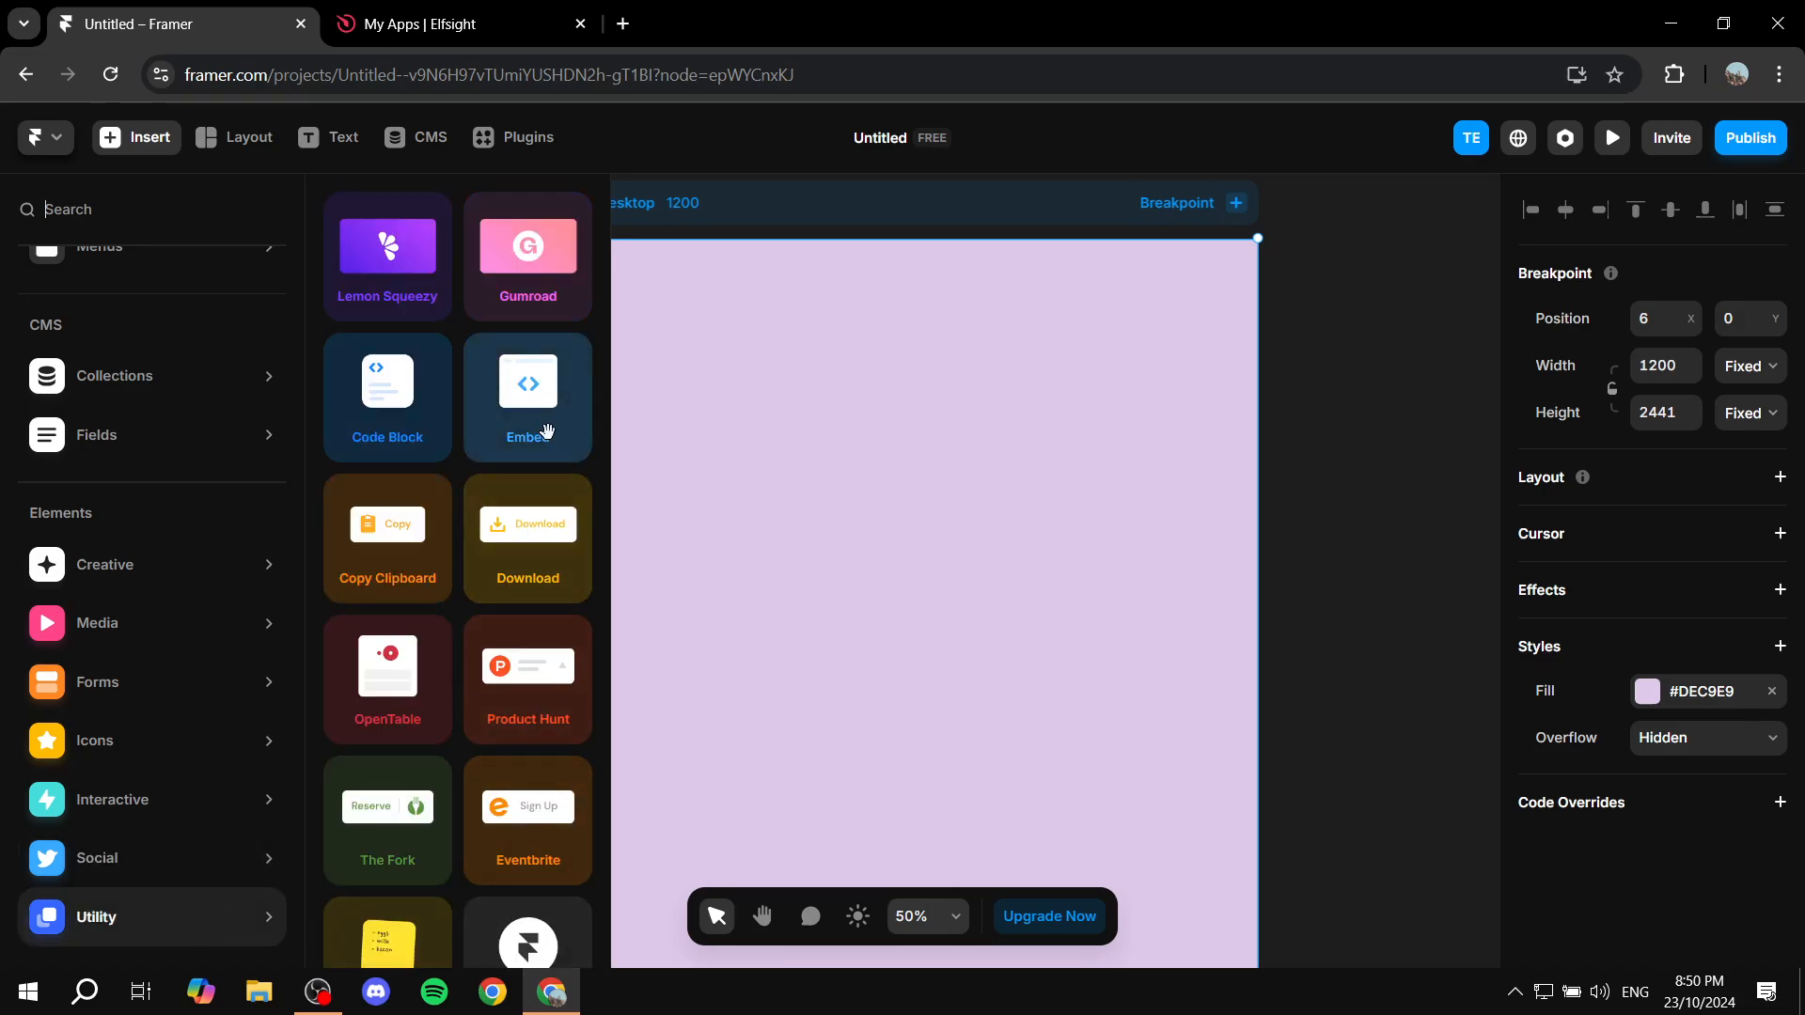
click(527, 382)
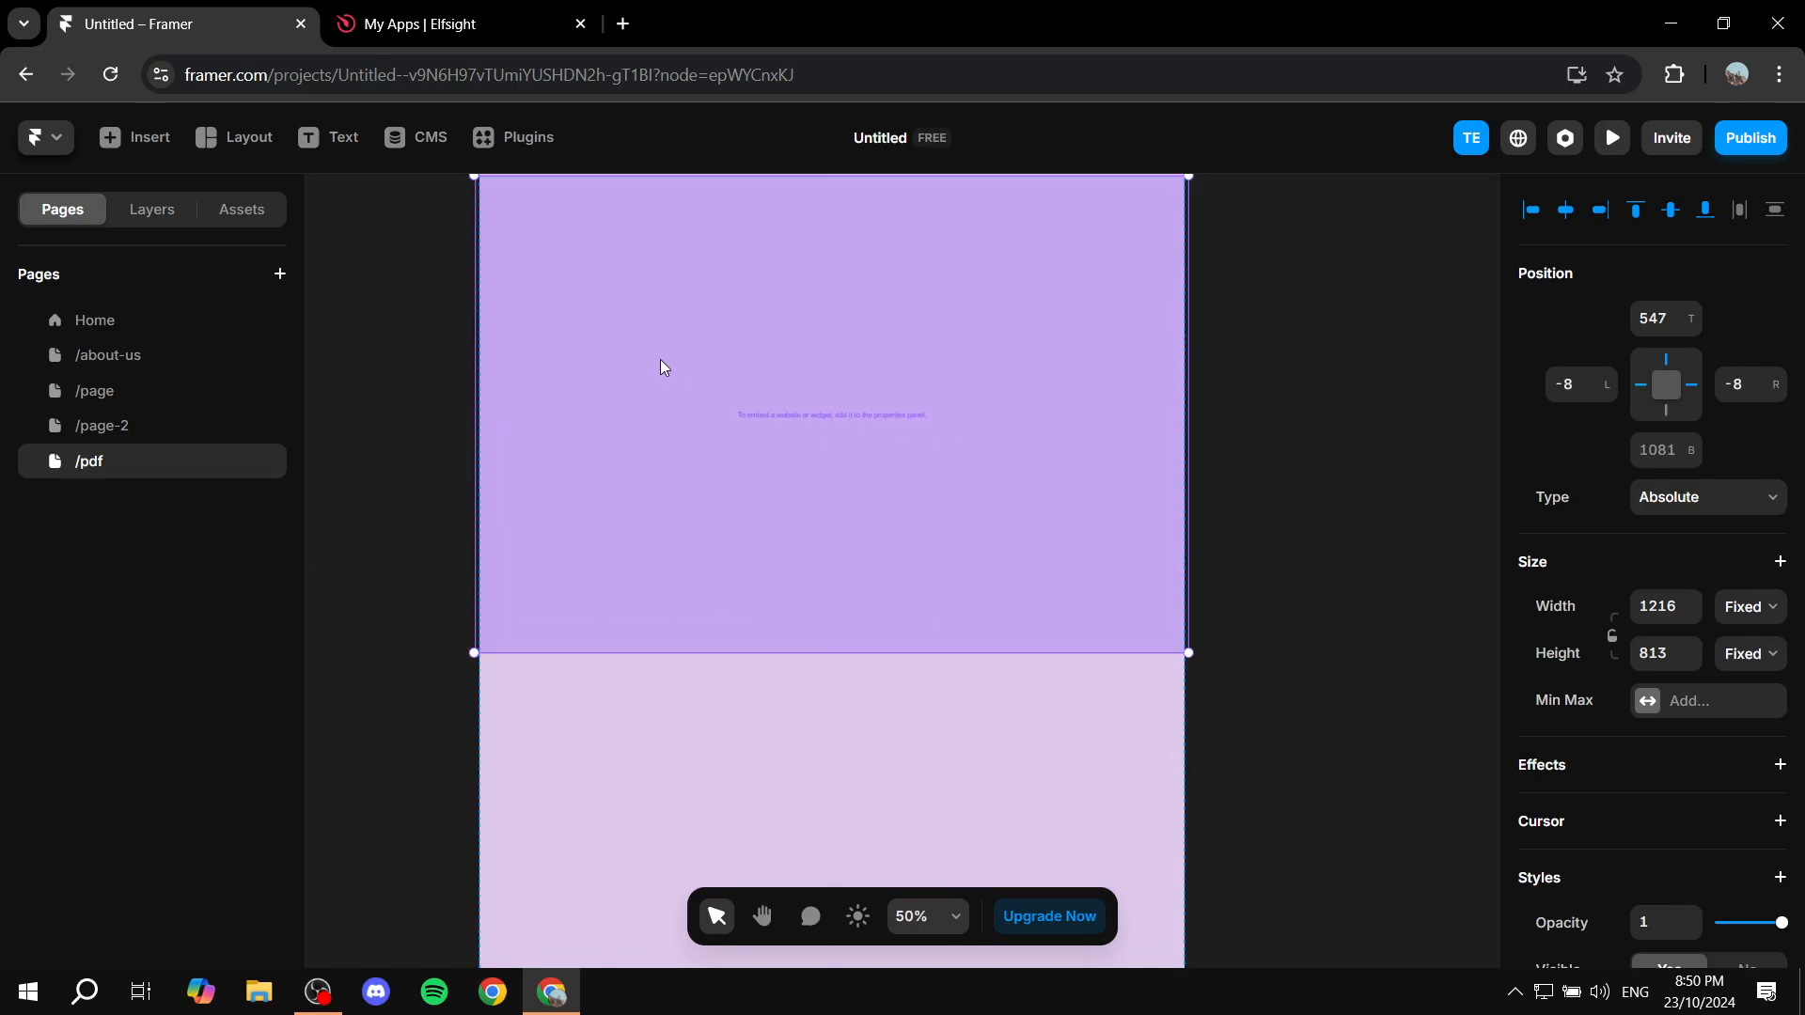
mouse_move(1782, 520)
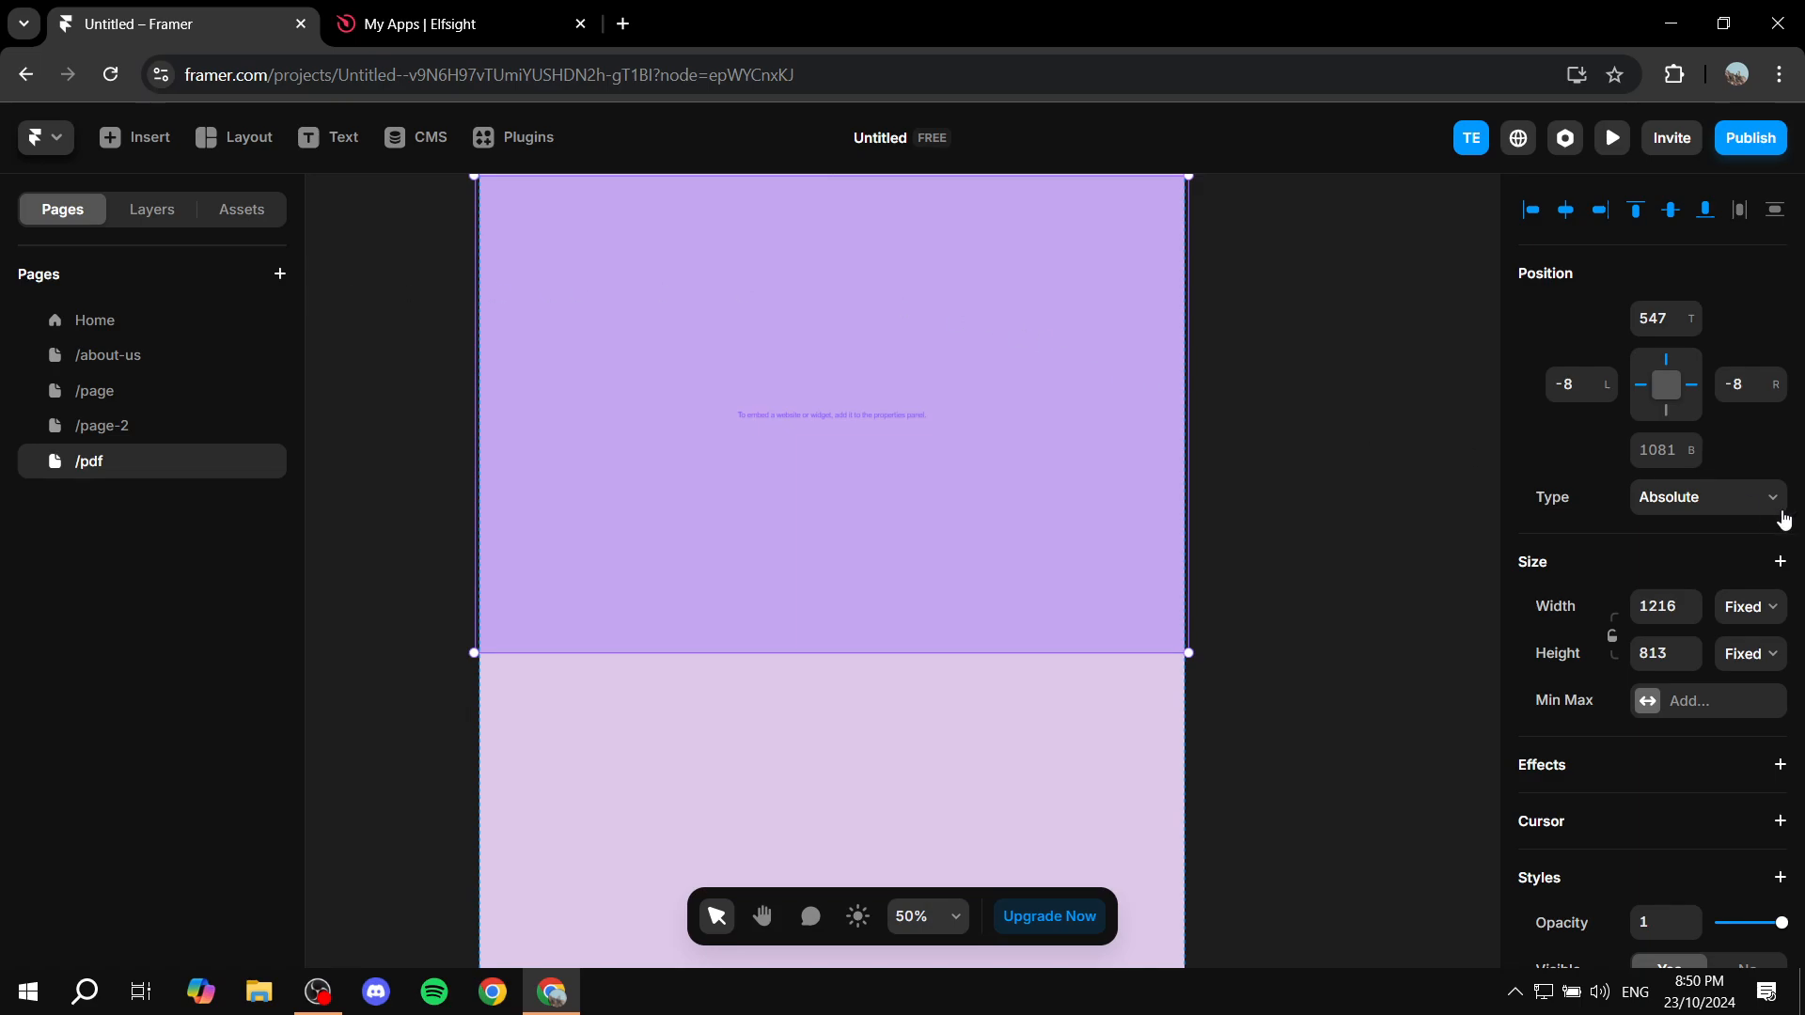
- Set the Embed Type to HTML and ready the HTML field for the Elfsight code
scroll(down, 3)
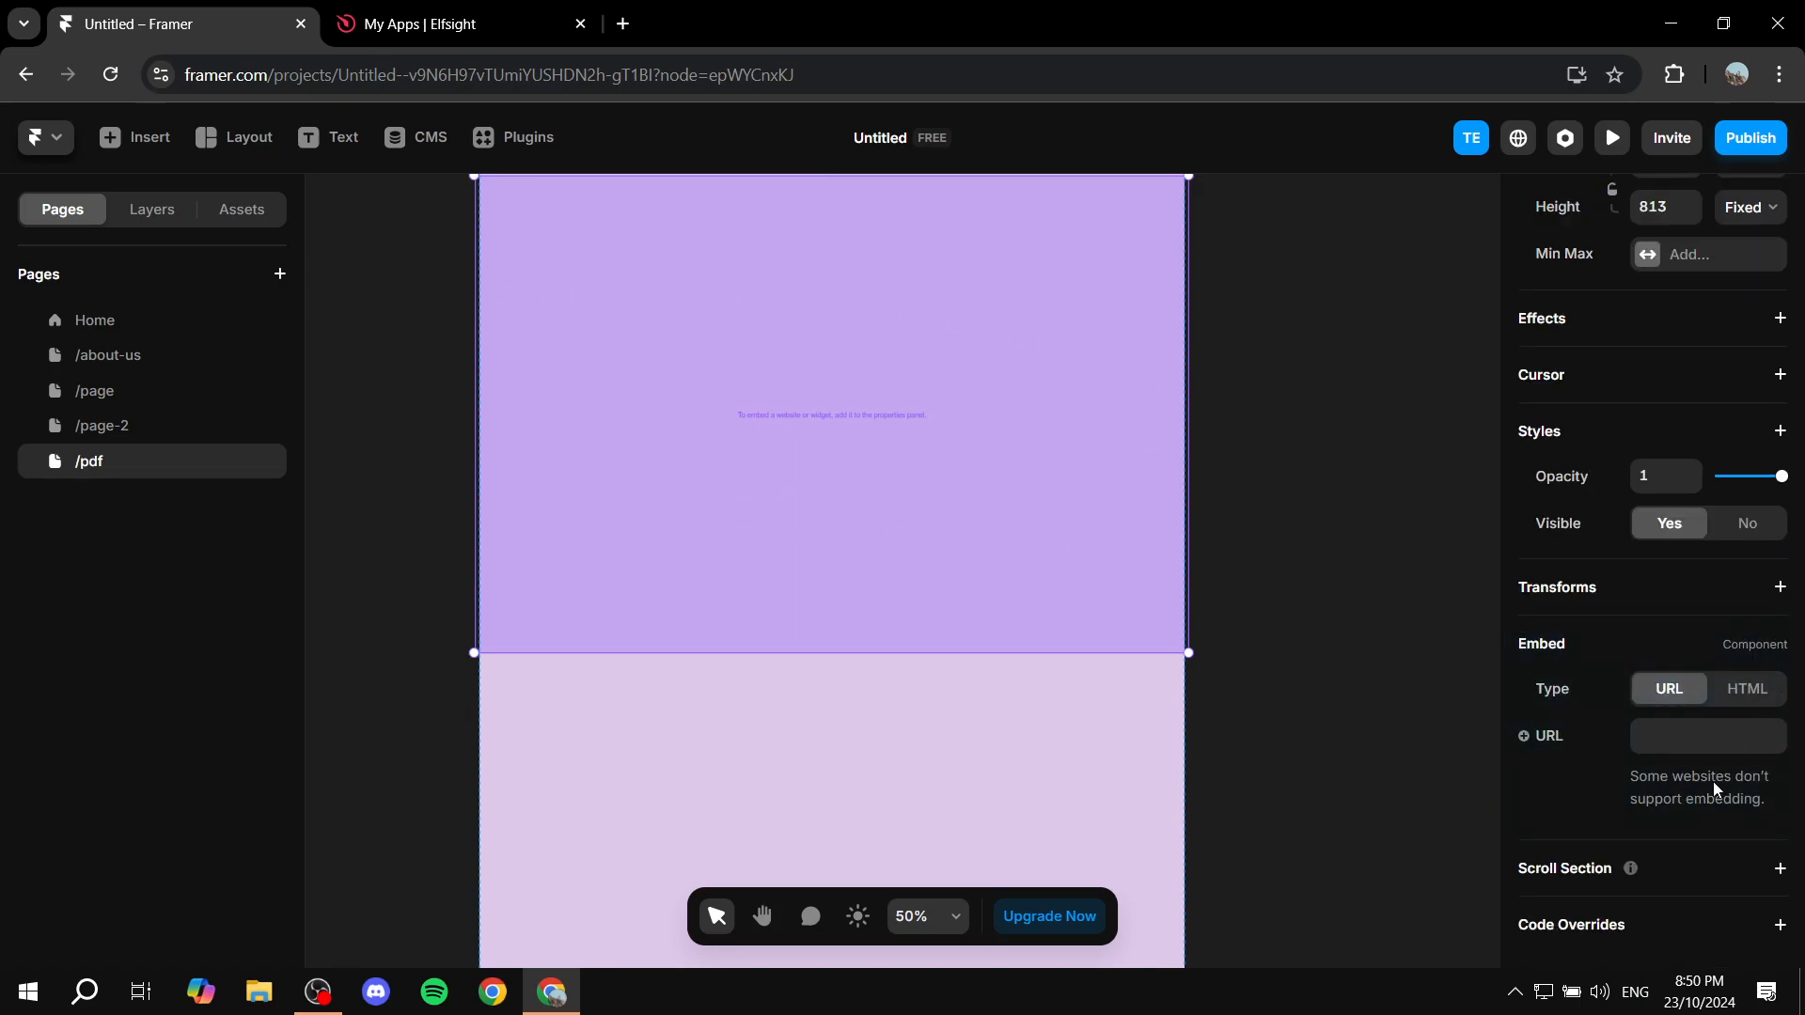
click(1744, 688)
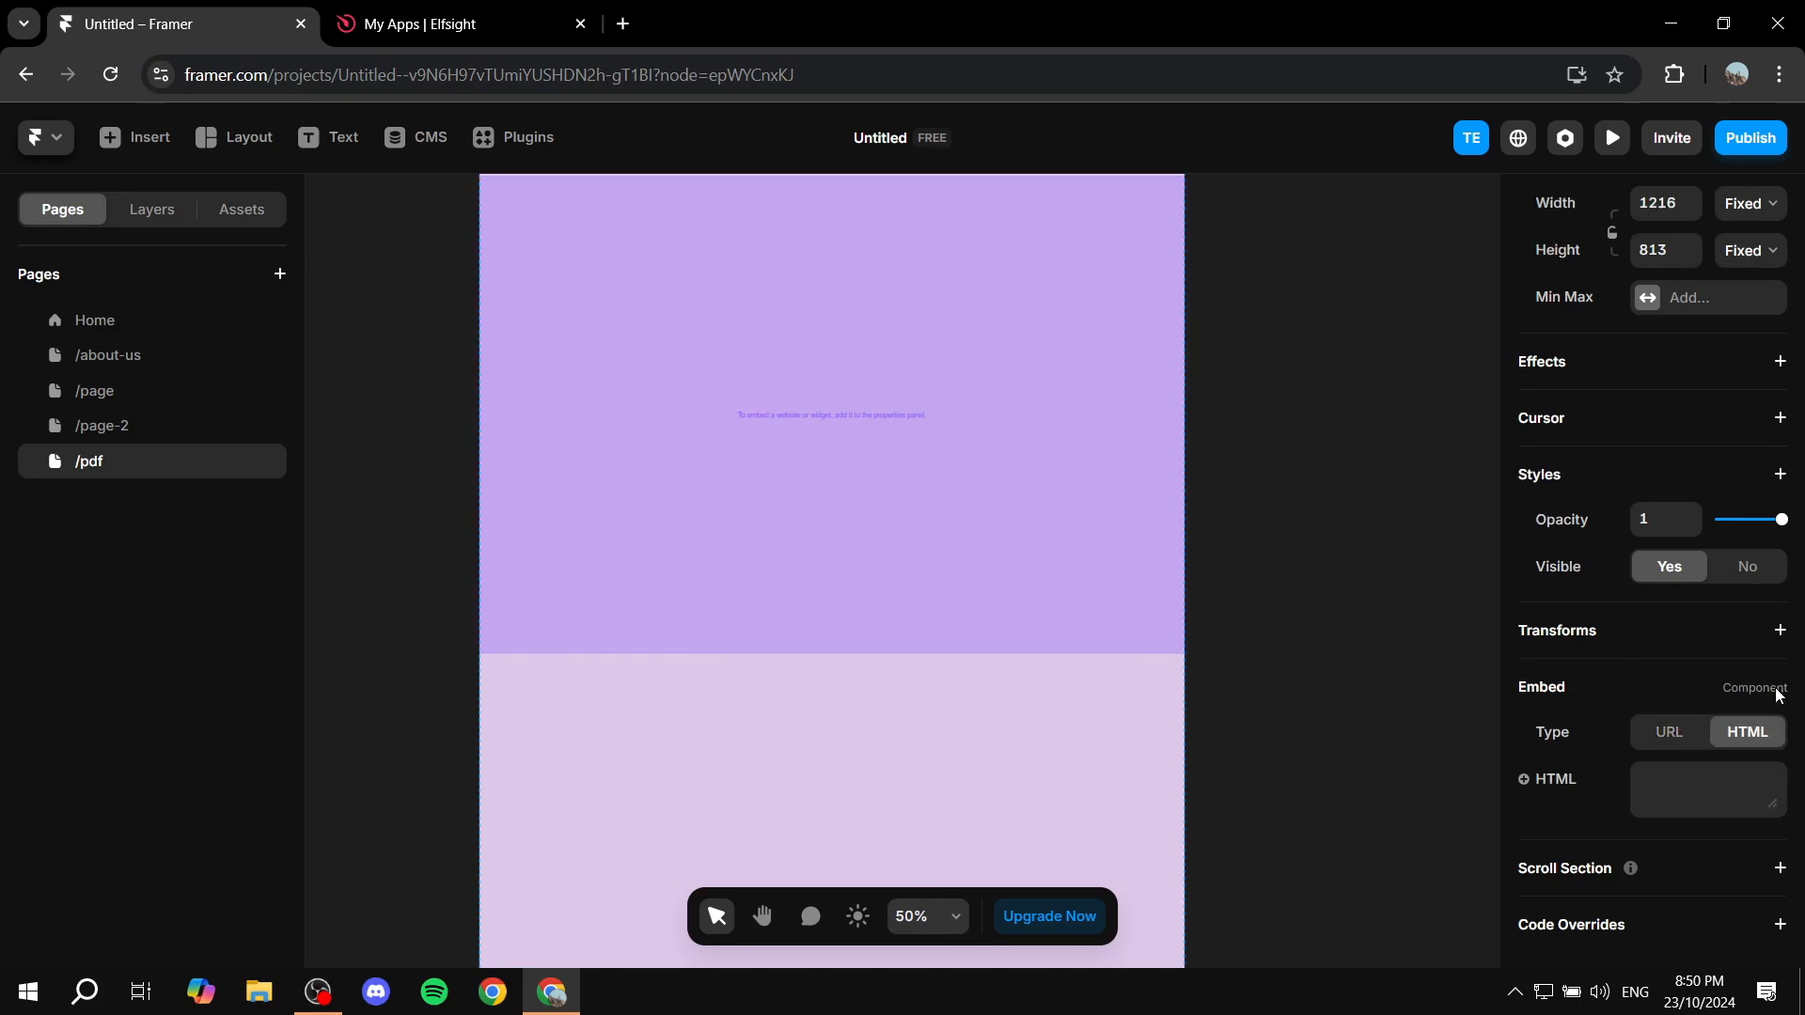
click(1703, 790)
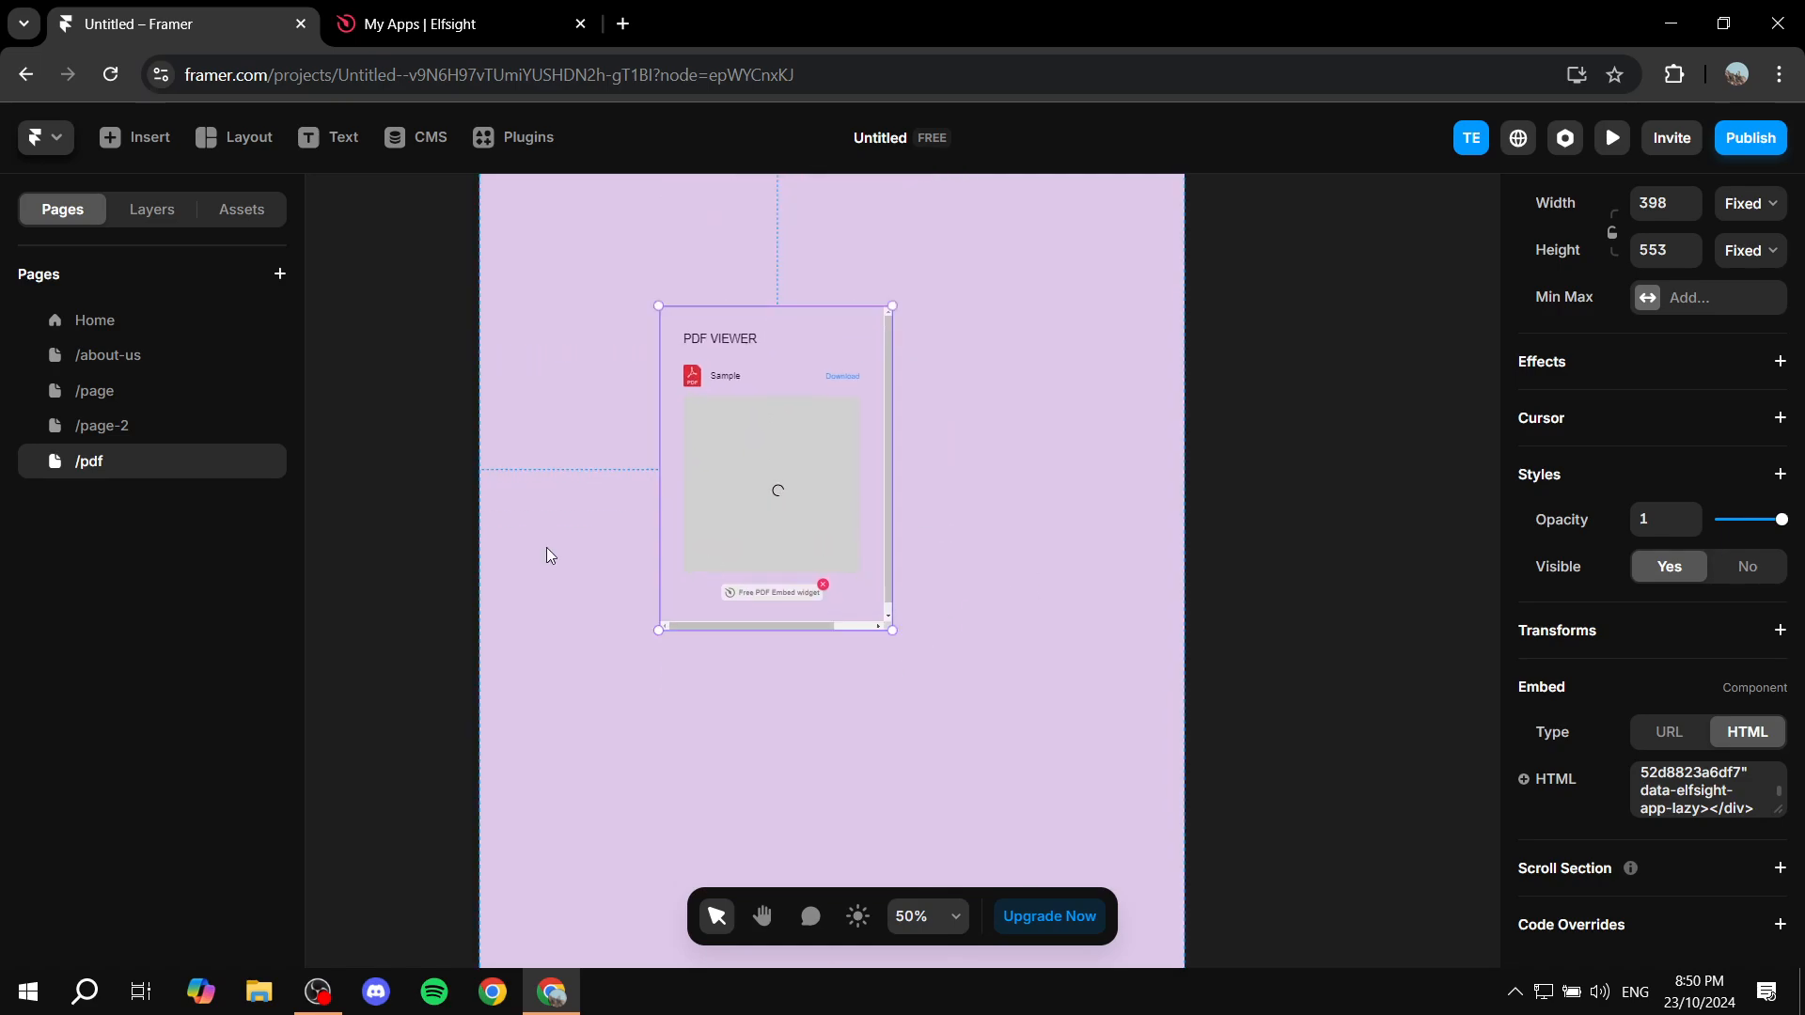
mouse_move(854, 455)
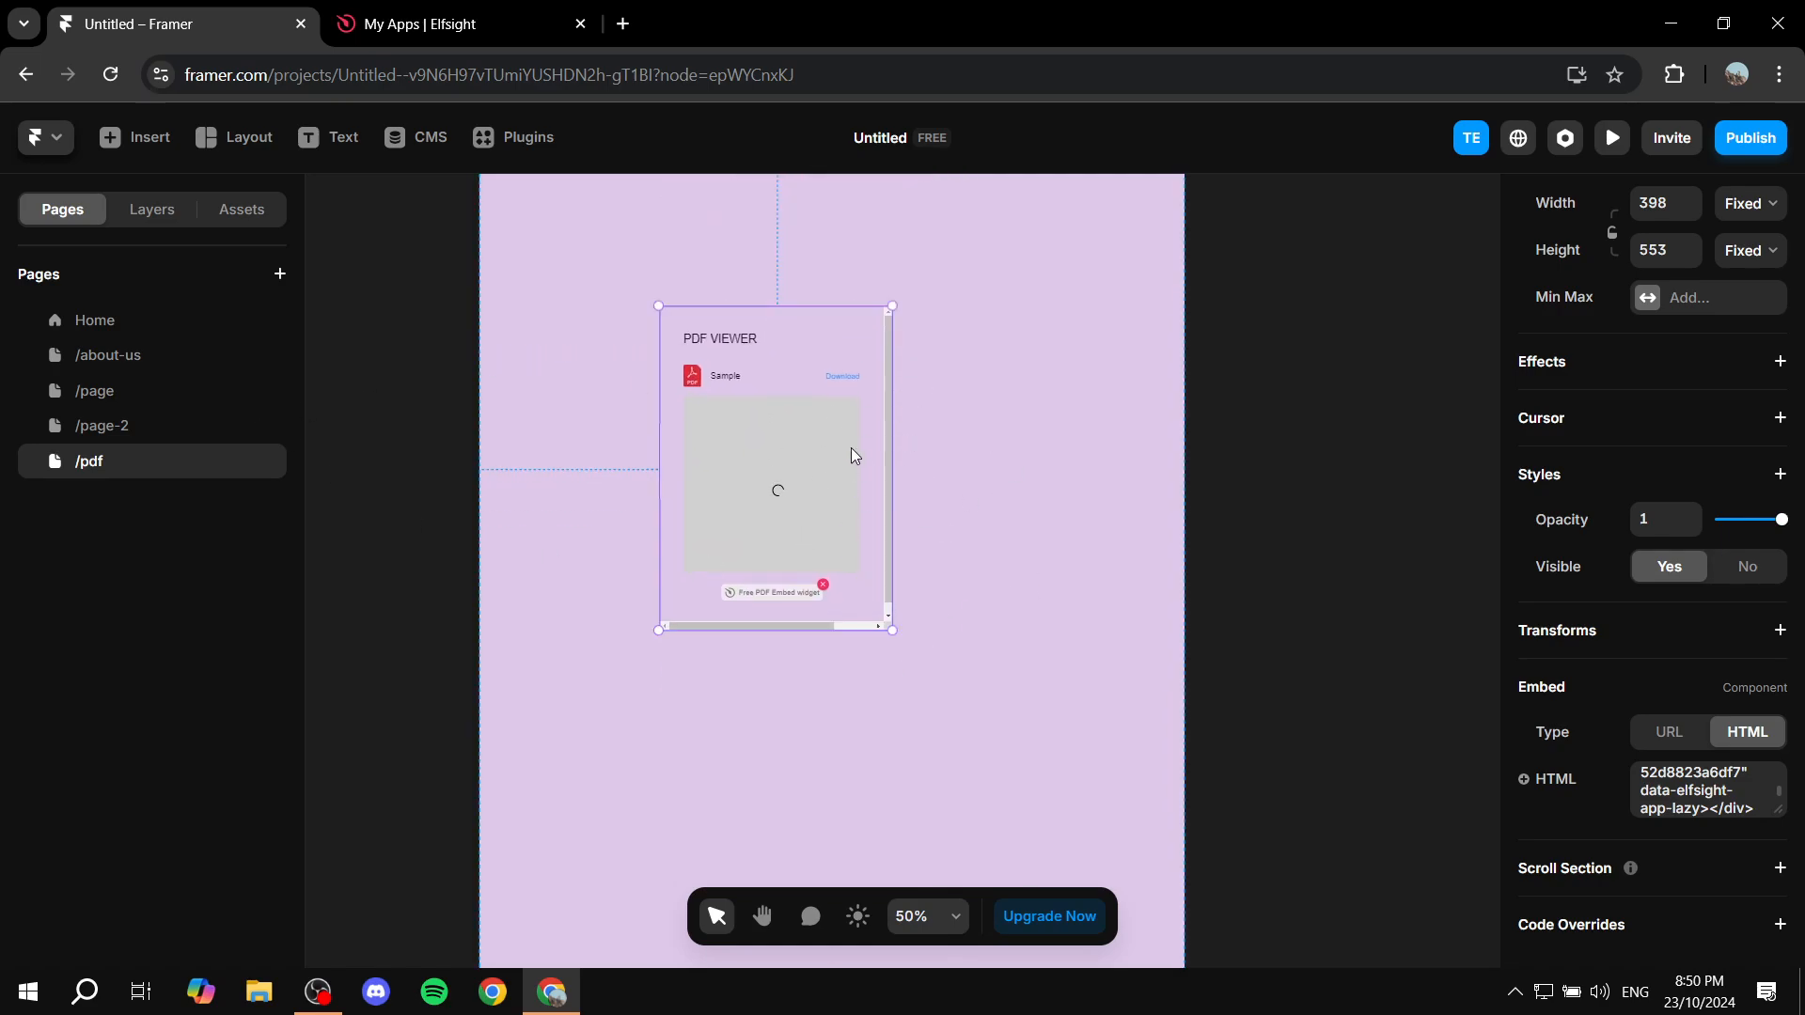